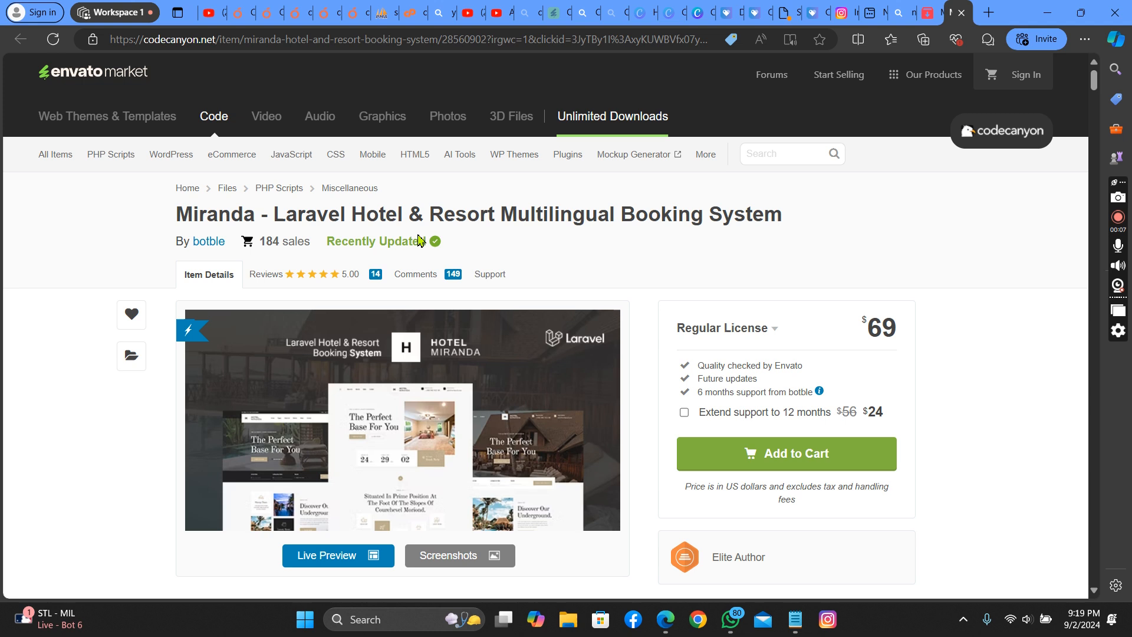
mouse_move(648, 214)
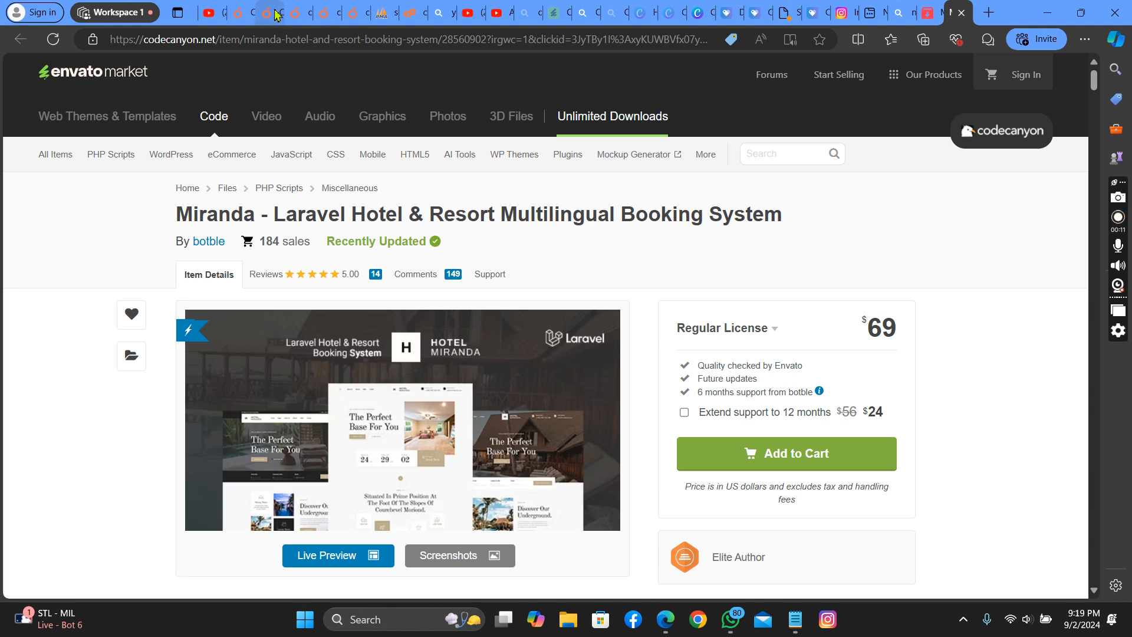
Switch to the cPanel tab and scroll the dashboard down to the Files section.
left_click(292, 12)
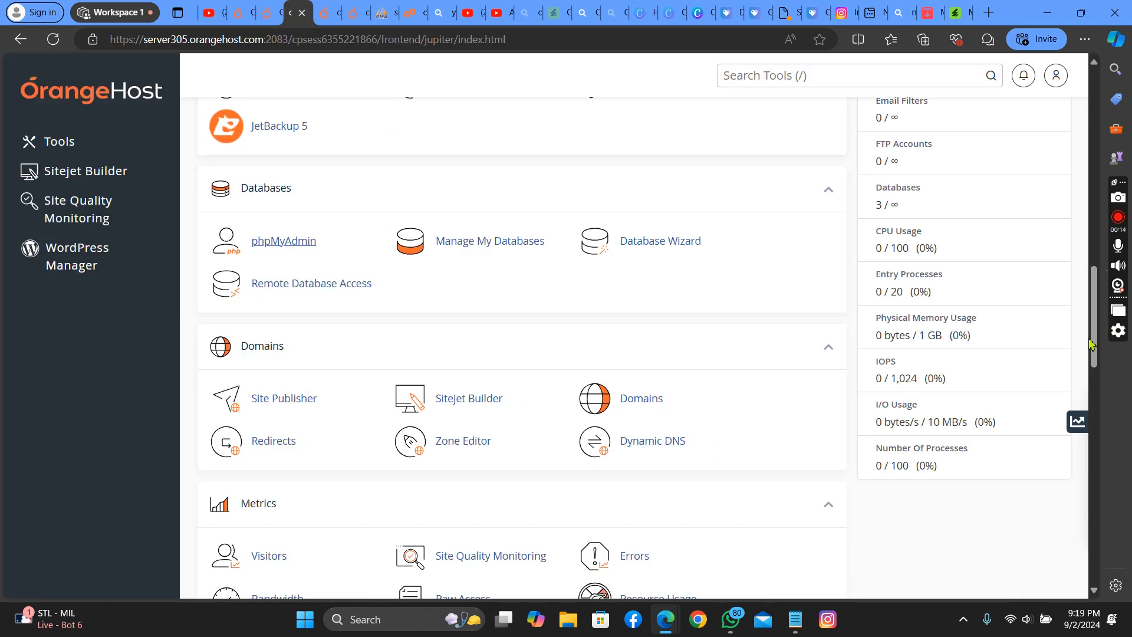
mouse_move(1028, 403)
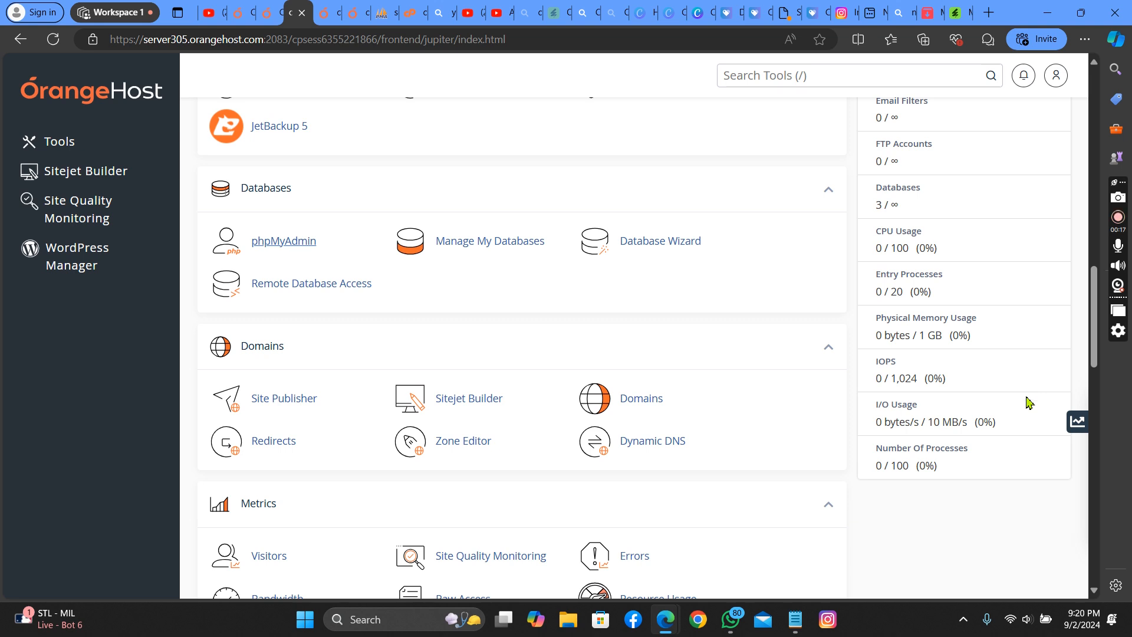
mouse_move(413, 436)
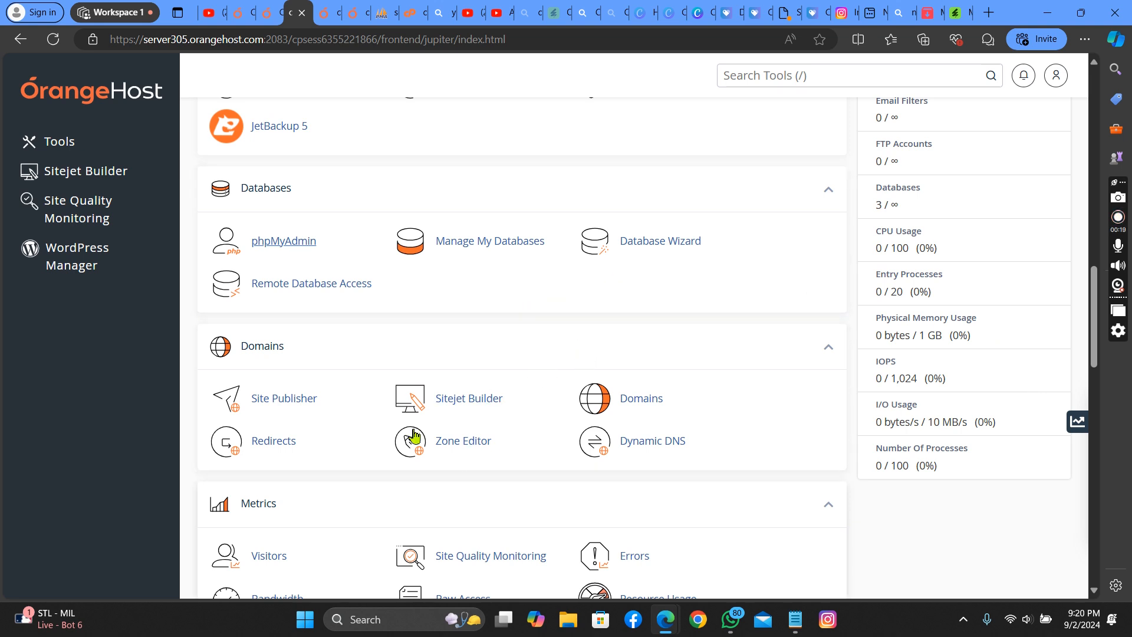
mouse_move(802, 326)
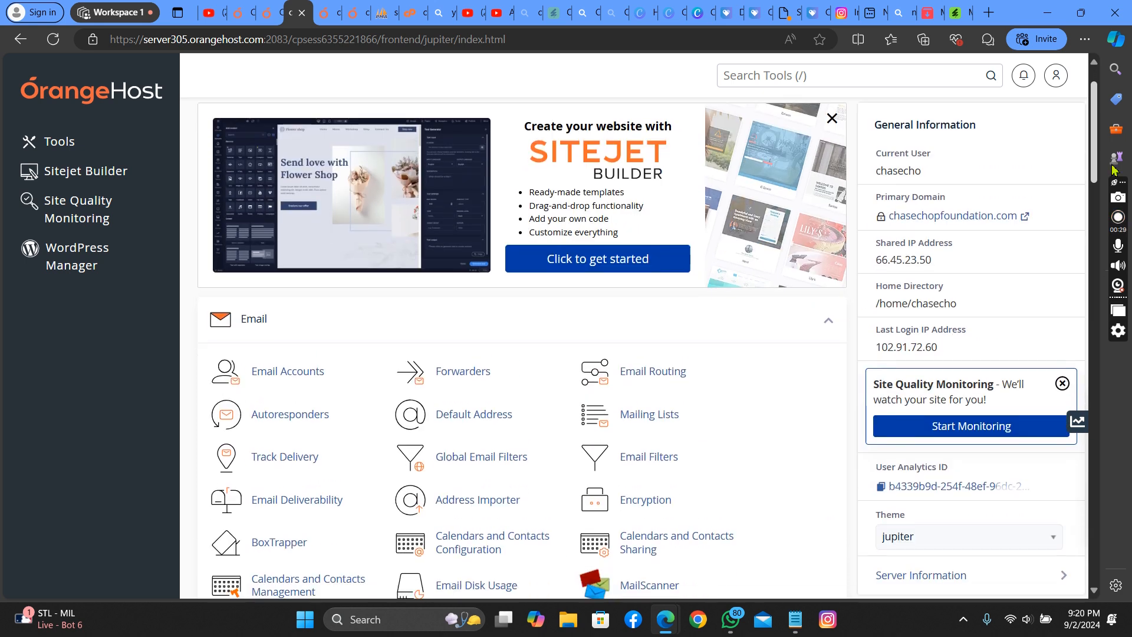
scroll("down", 3)
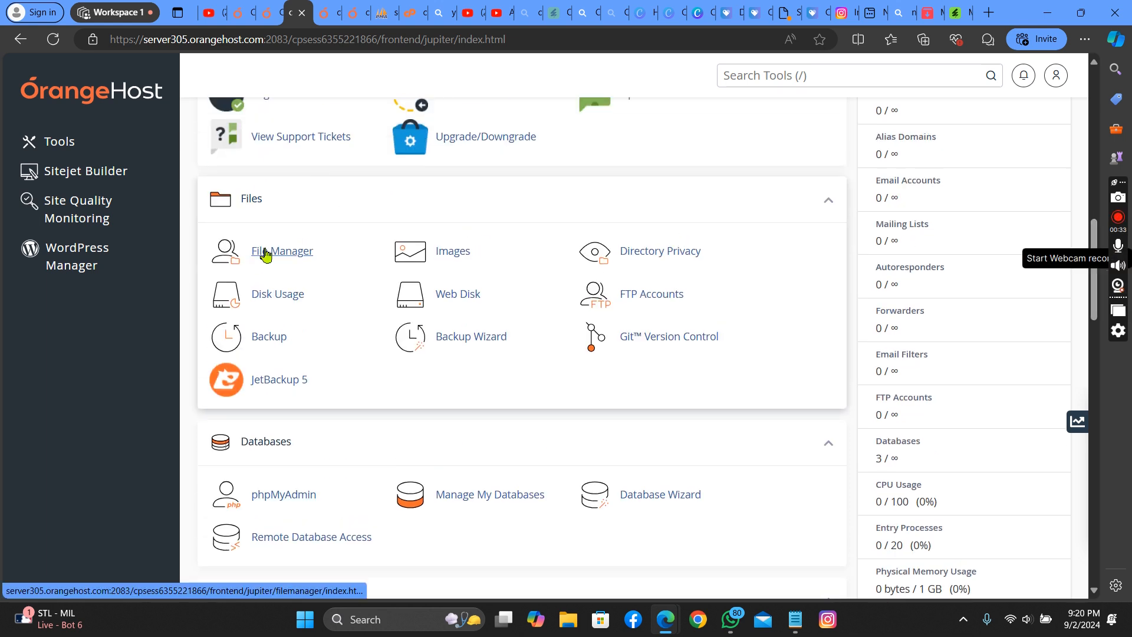
In File Manager, extract Miranda.zip inside the public_html folder.
left_click(281, 250)
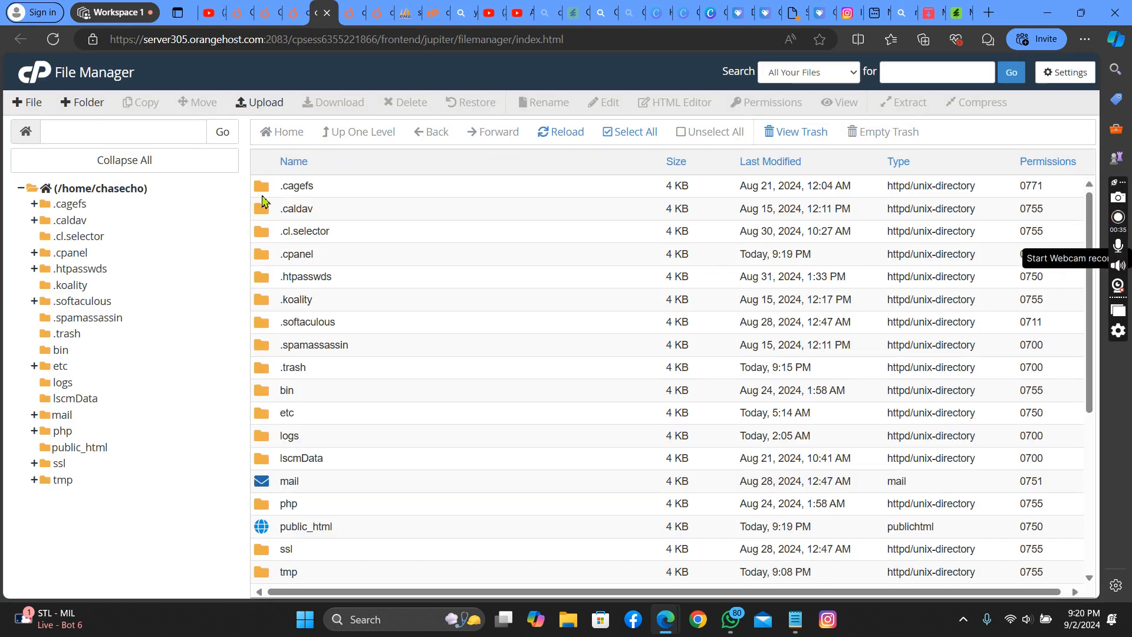
mouse_move(327, 537)
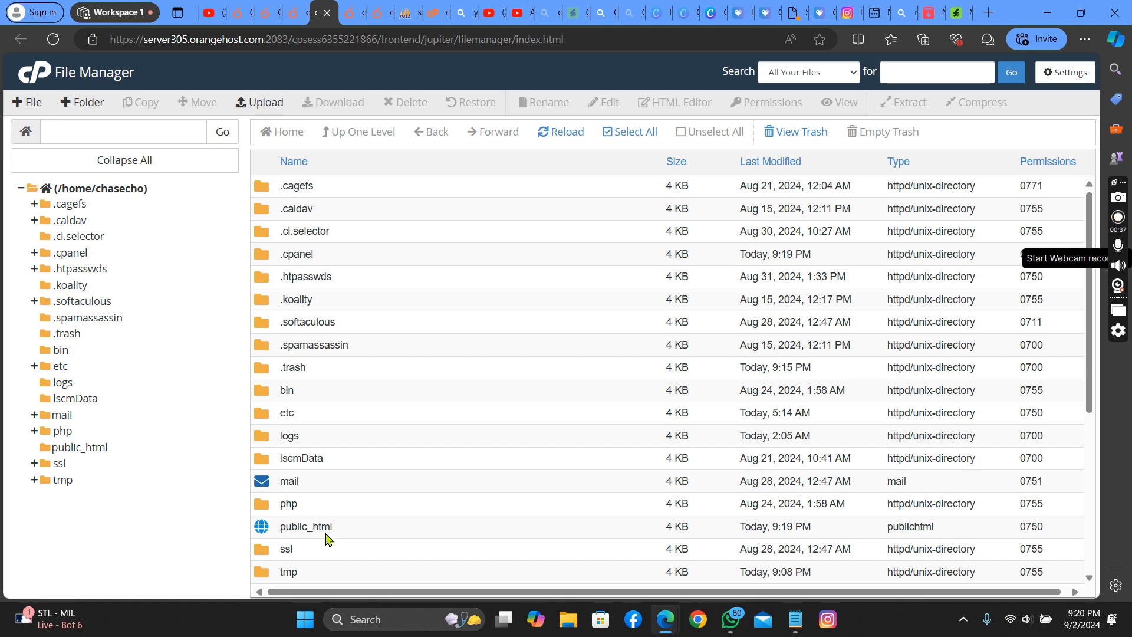
double_click(306, 526)
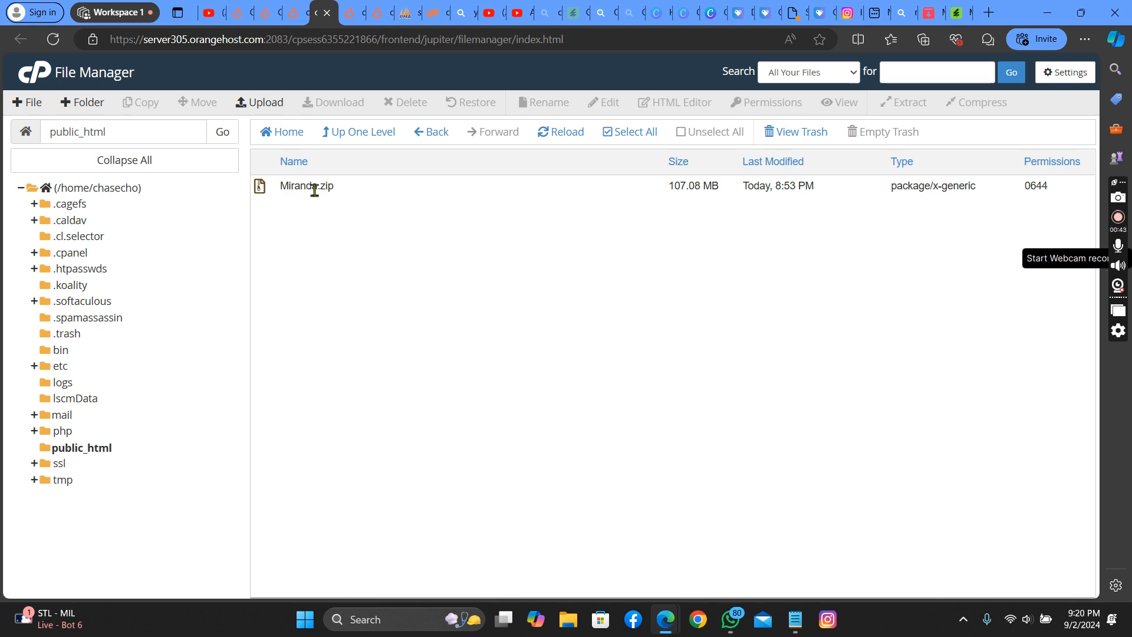
right_click(306, 185)
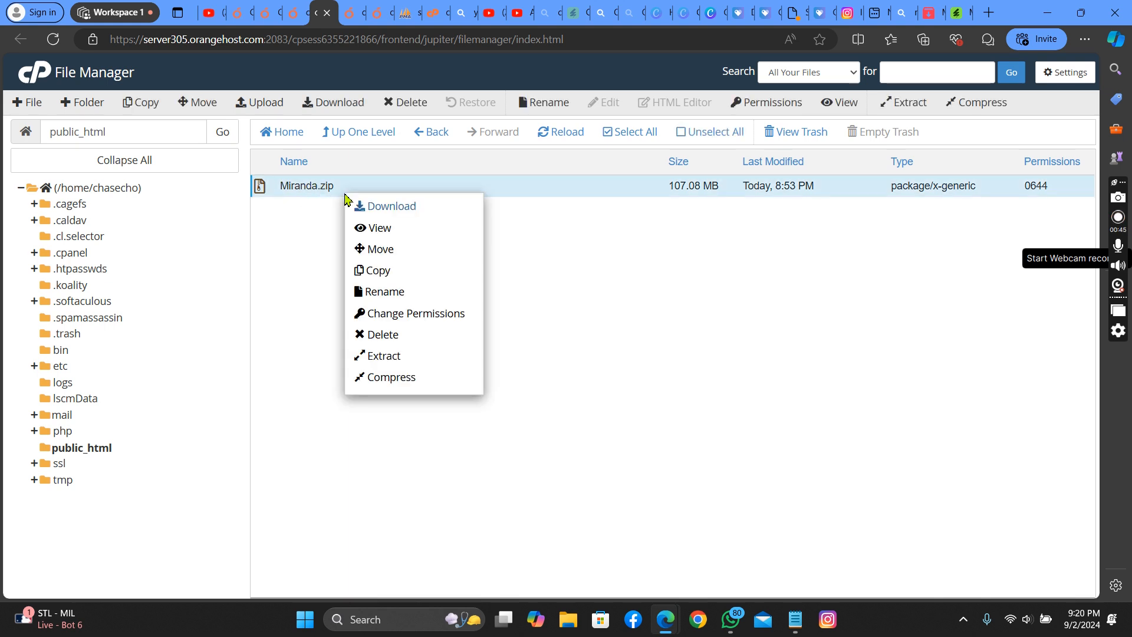
left_click(383, 354)
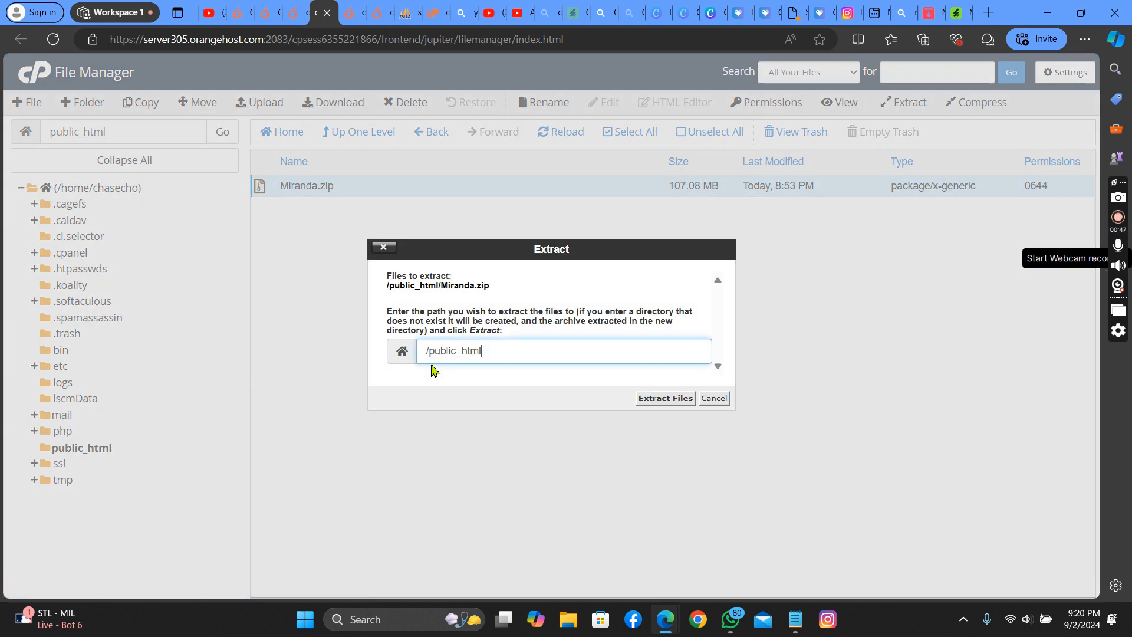
left_click(664, 397)
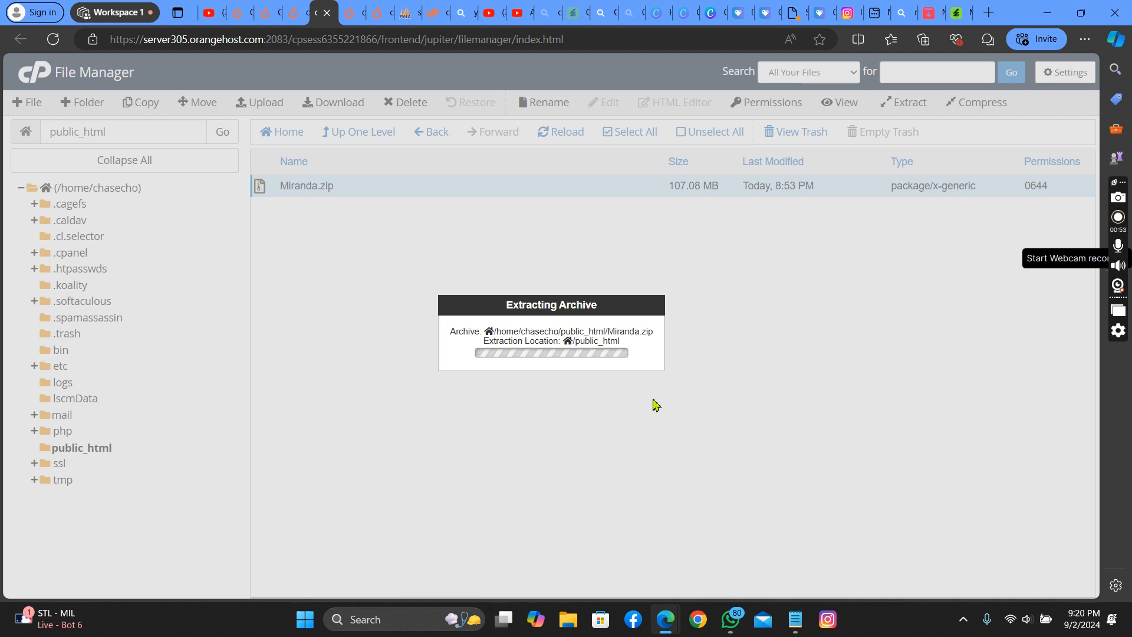
mouse_move(543, 317)
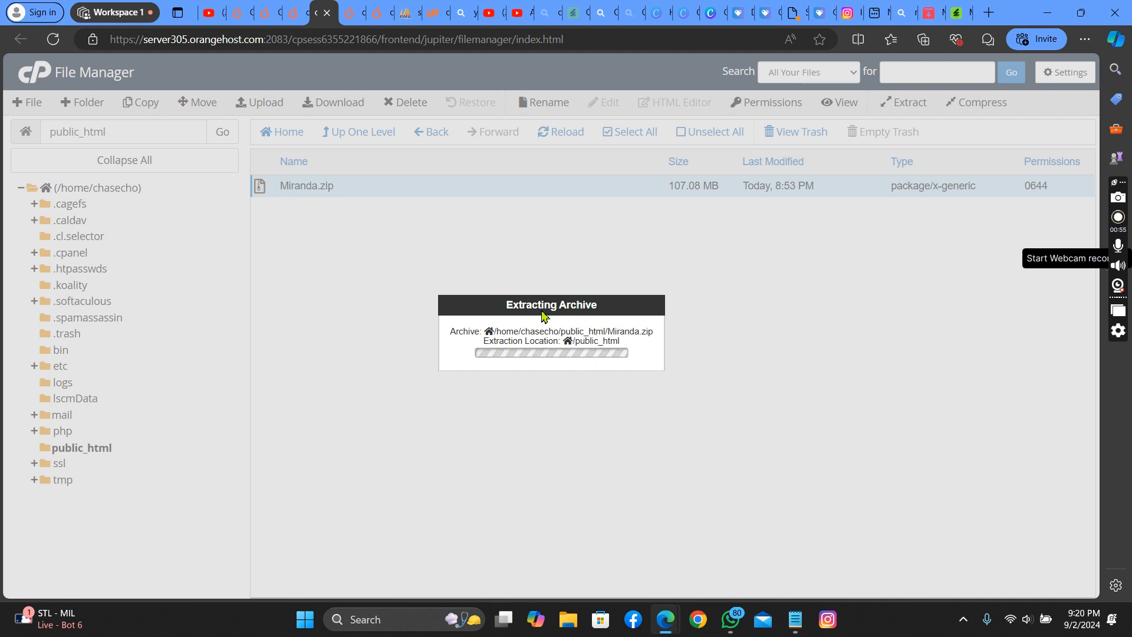
mouse_move(490, 325)
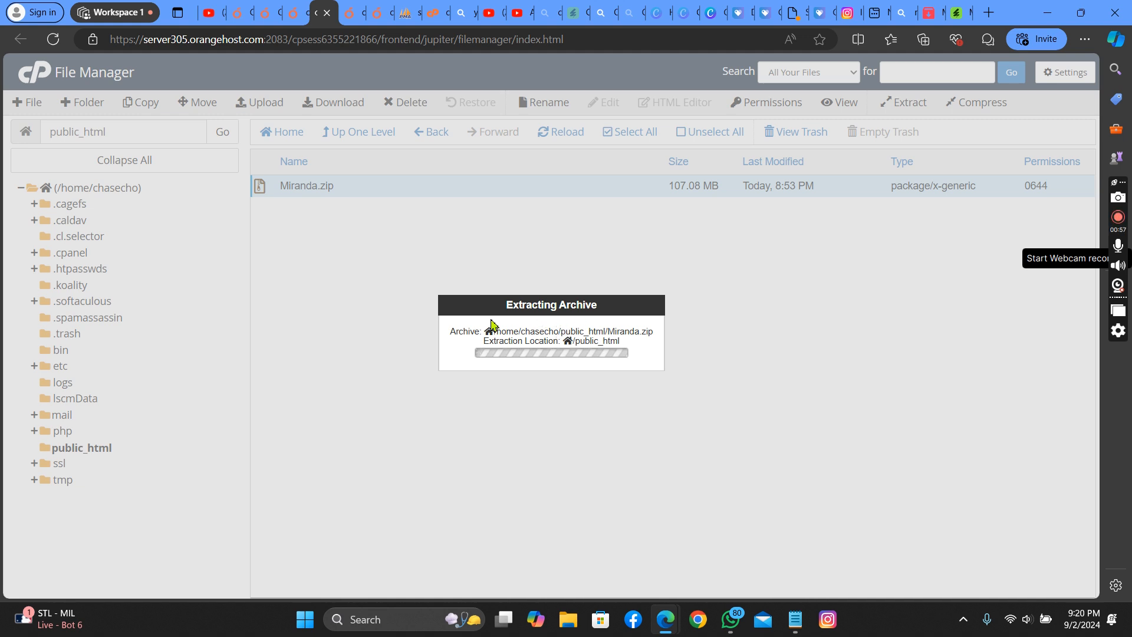
mouse_move(429, 538)
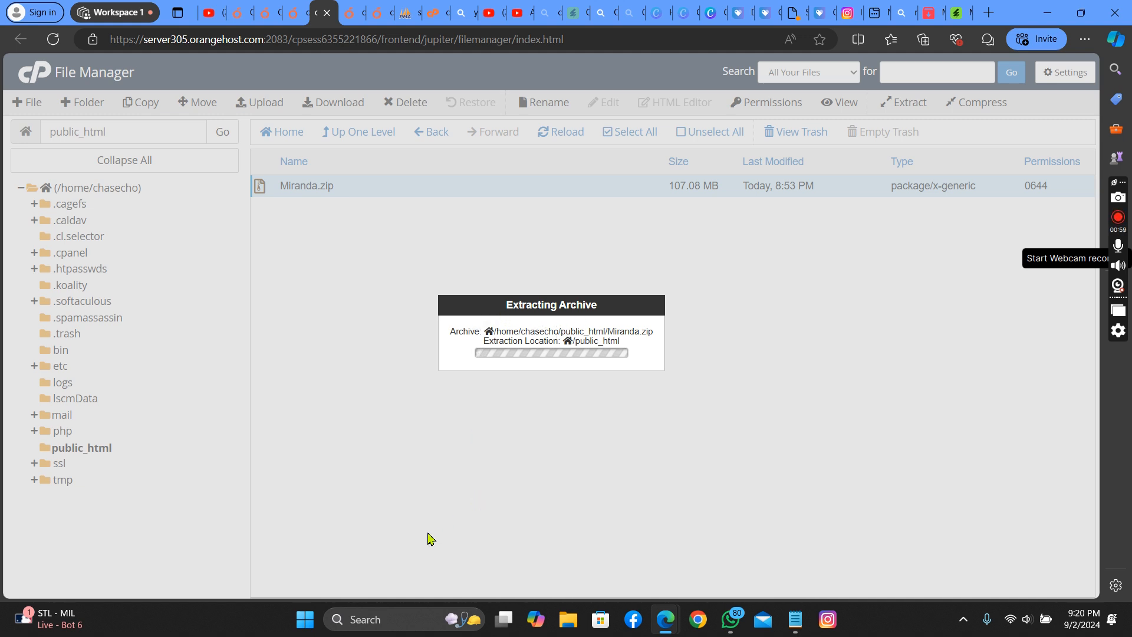
mouse_move(487, 374)
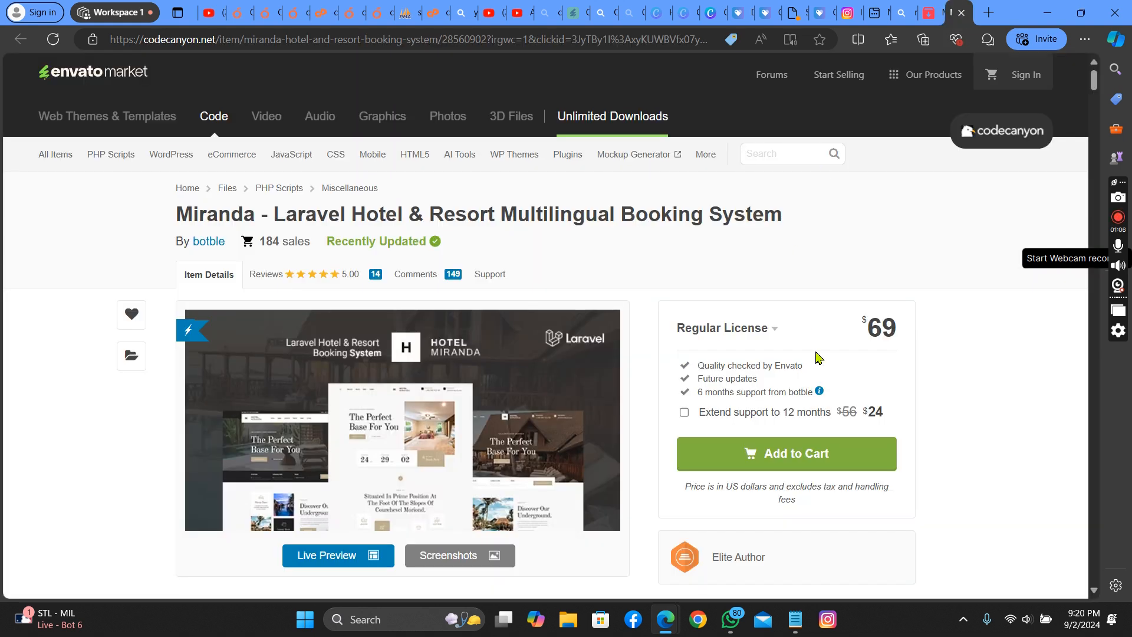
mouse_move(904, 341)
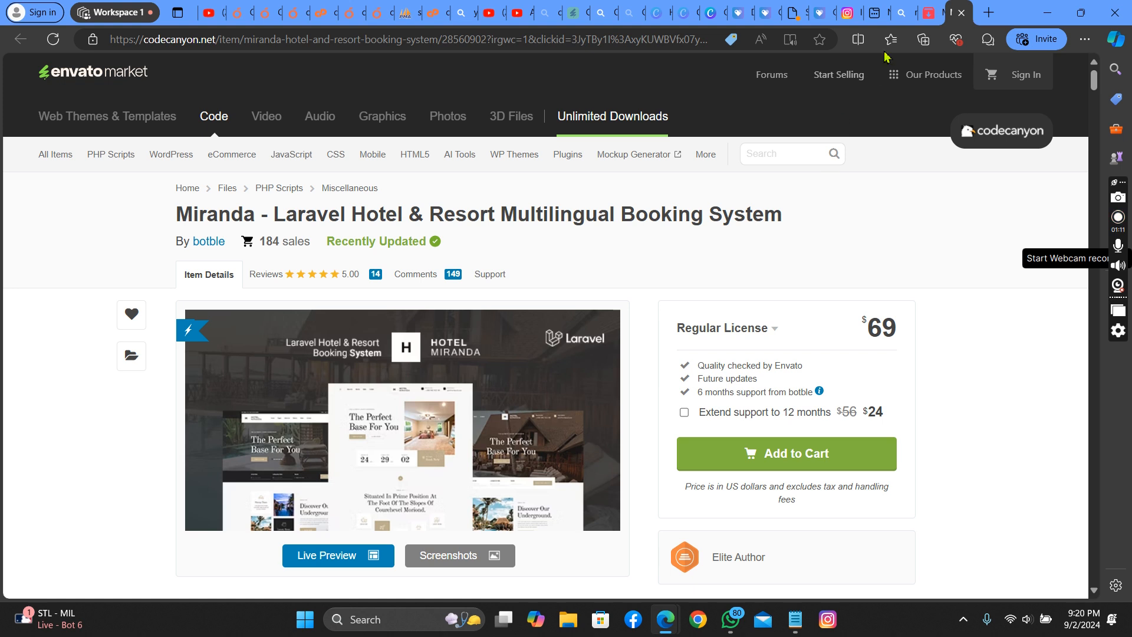
mouse_move(396, 12)
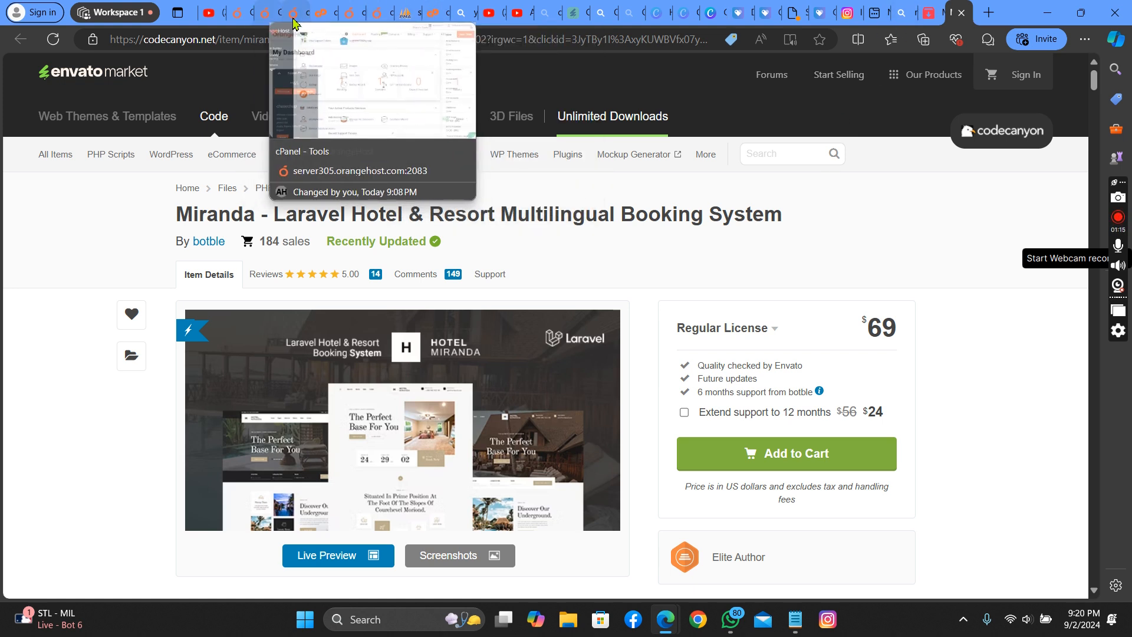
Return from the CodeCanyon product page to the cPanel dashboard tab.
left_click(292, 11)
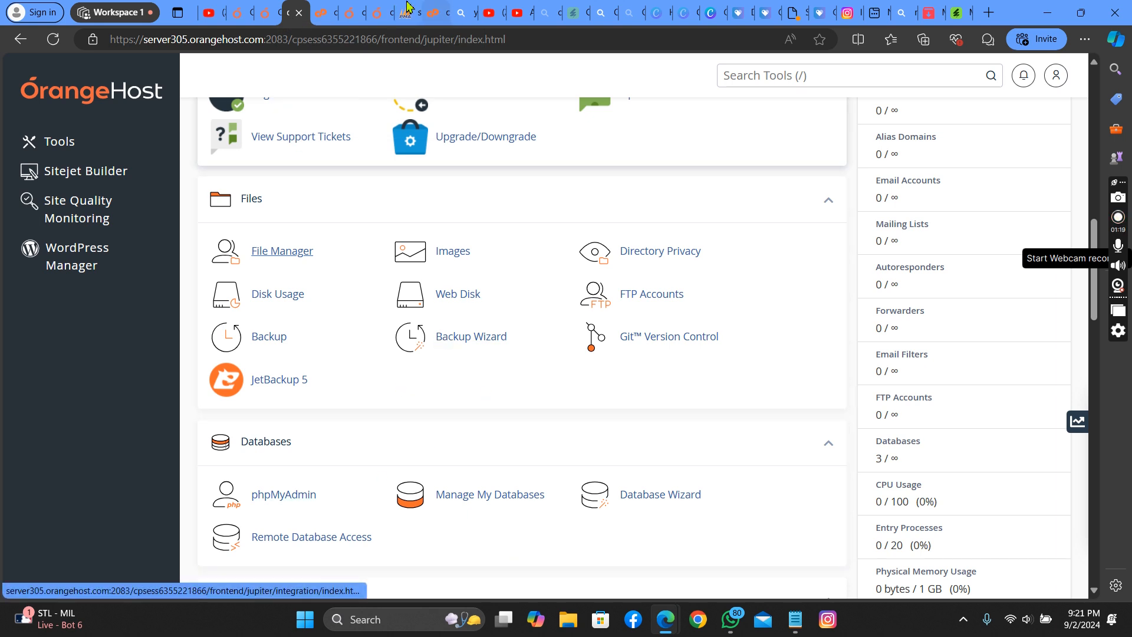
Dismiss the extraction results and enter the Miranda v1.42.1 Nulled folder.
left_click(282, 249)
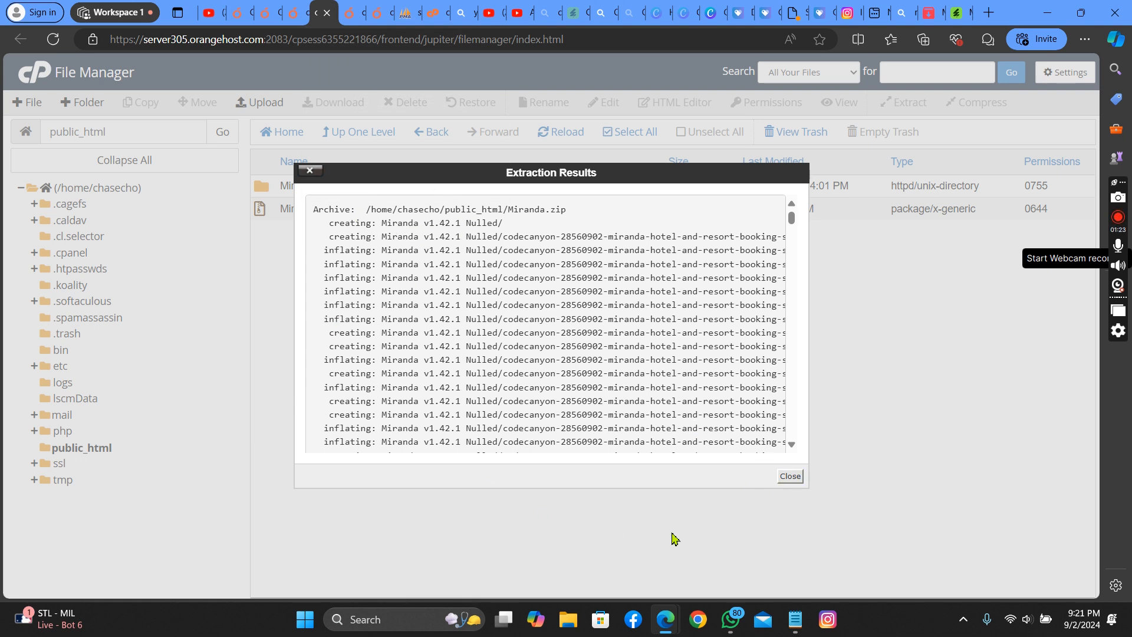
left_click(789, 475)
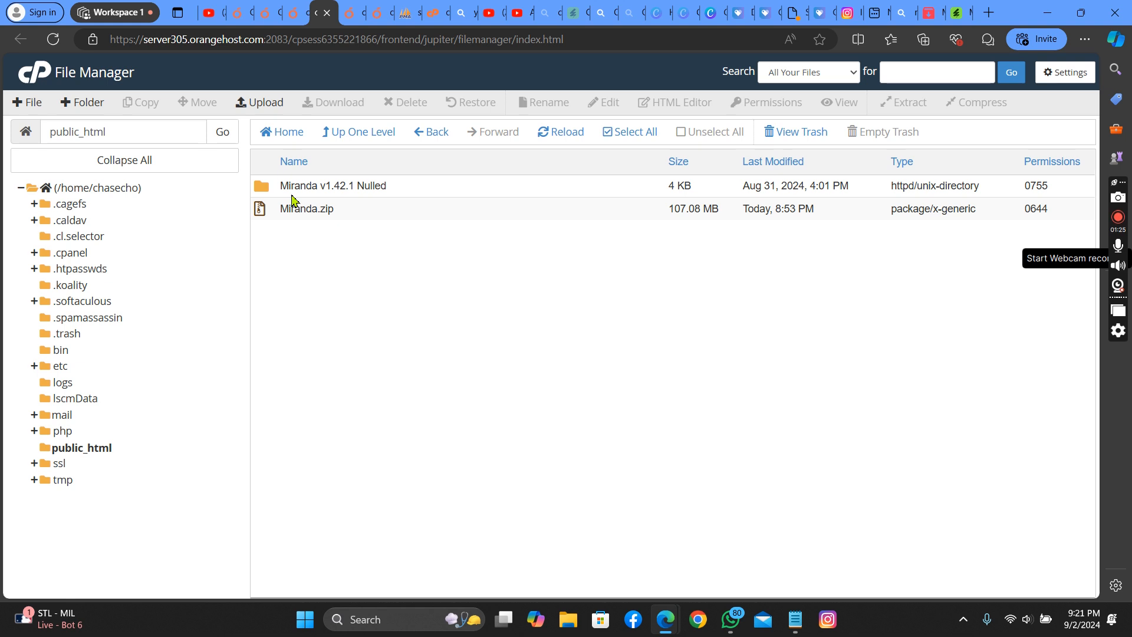
left_click(332, 185)
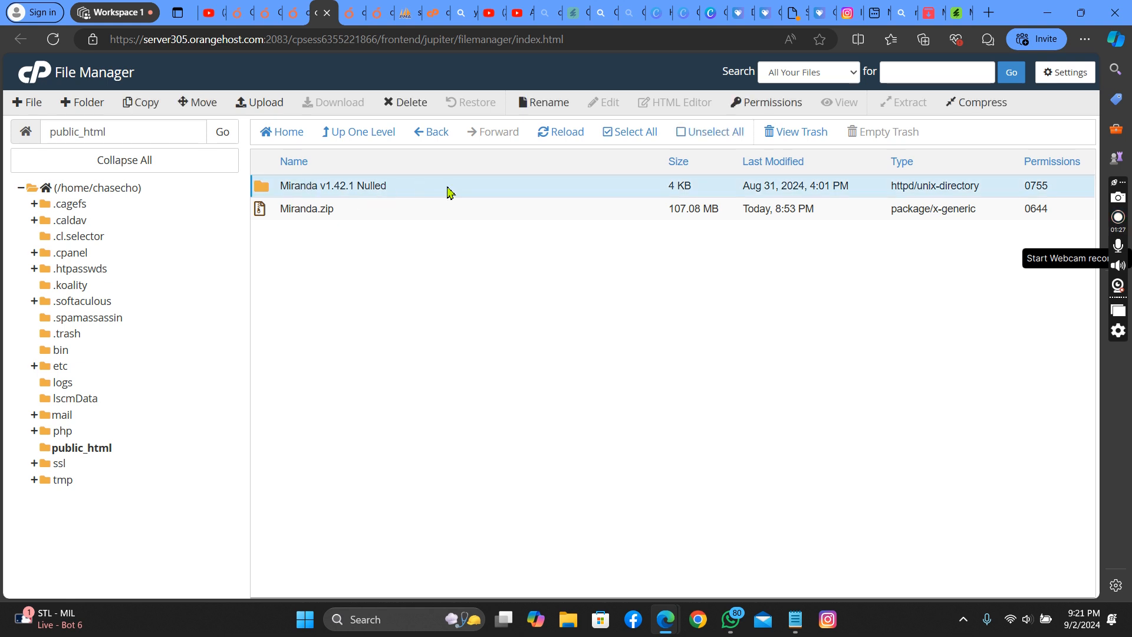
double_click(332, 185)
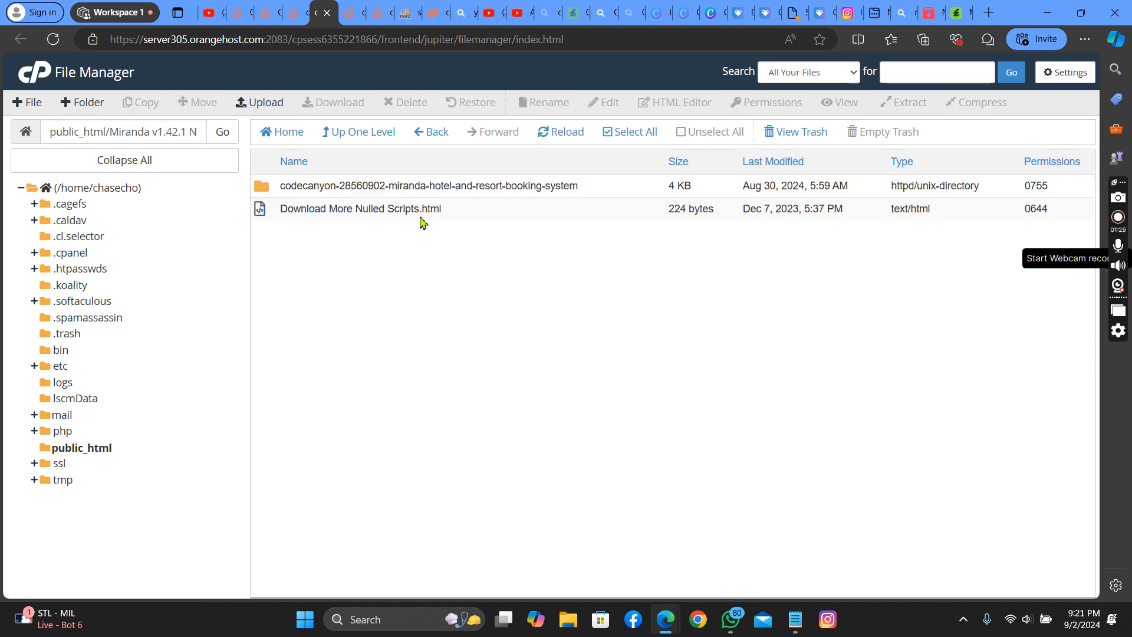
Permanently delete 'Download More Nulled Scripts.html', skipping the trash.
right_click(359, 208)
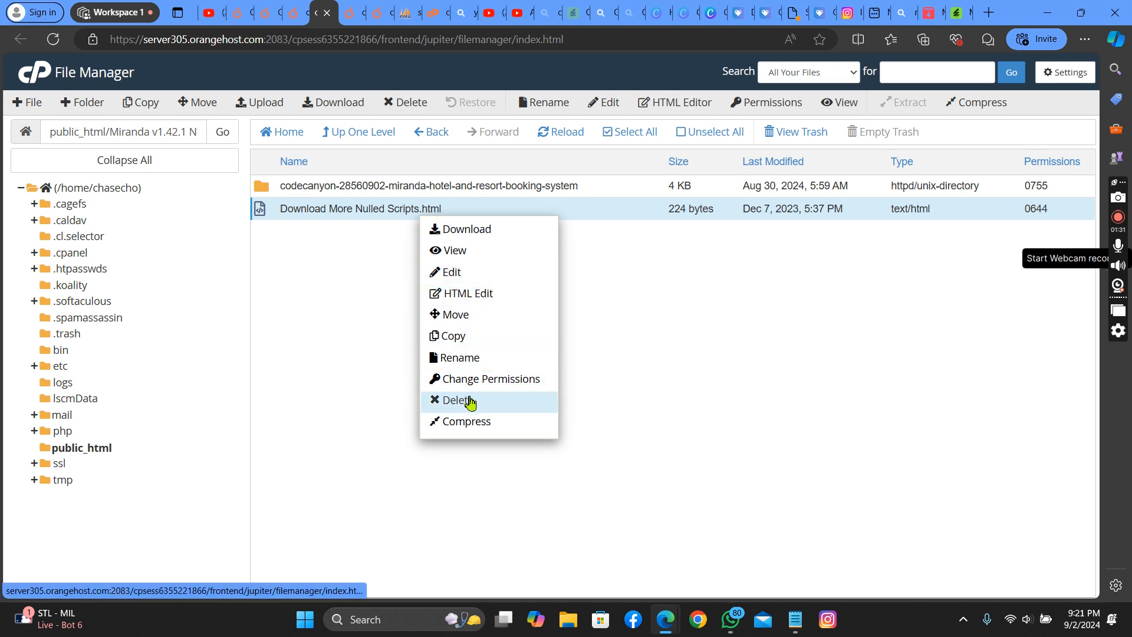
left_click(458, 400)
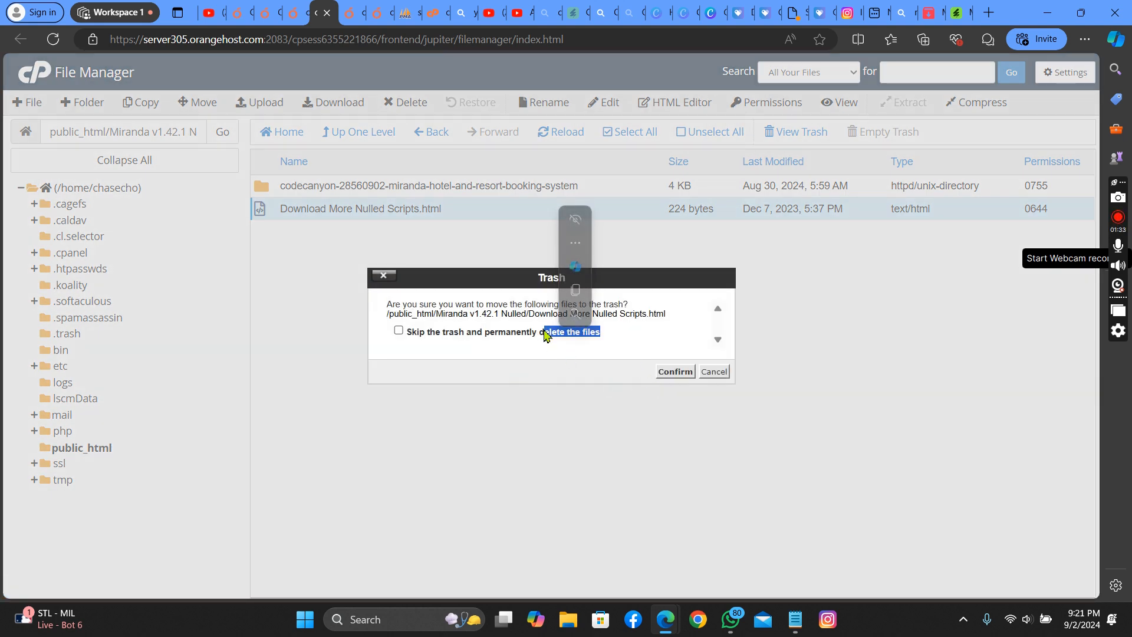
left_click(397, 331)
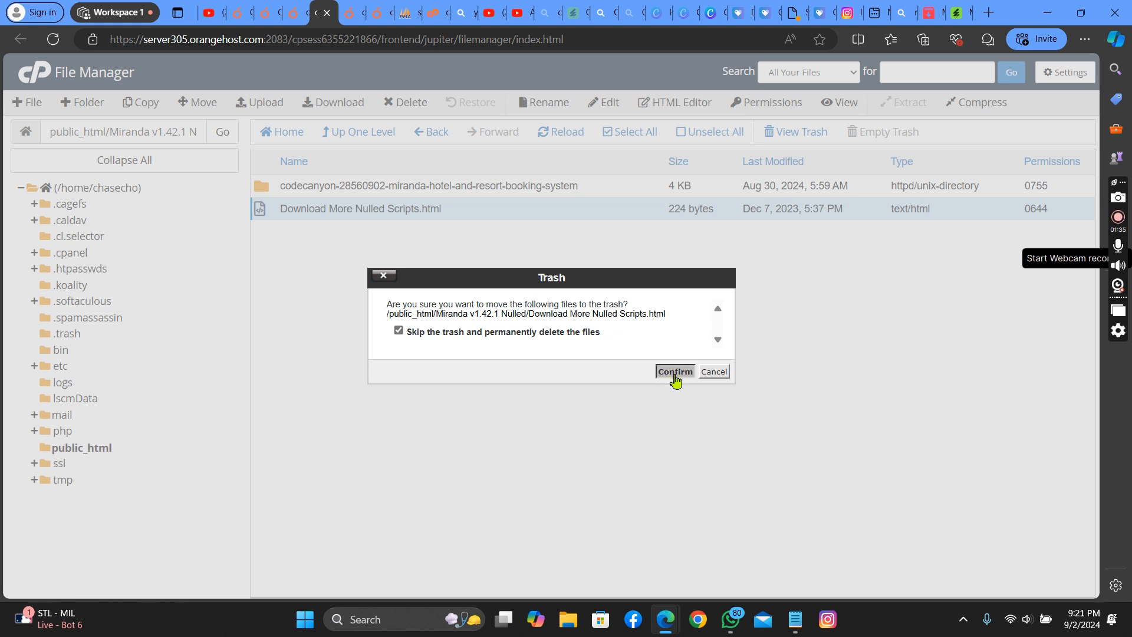
left_click(674, 371)
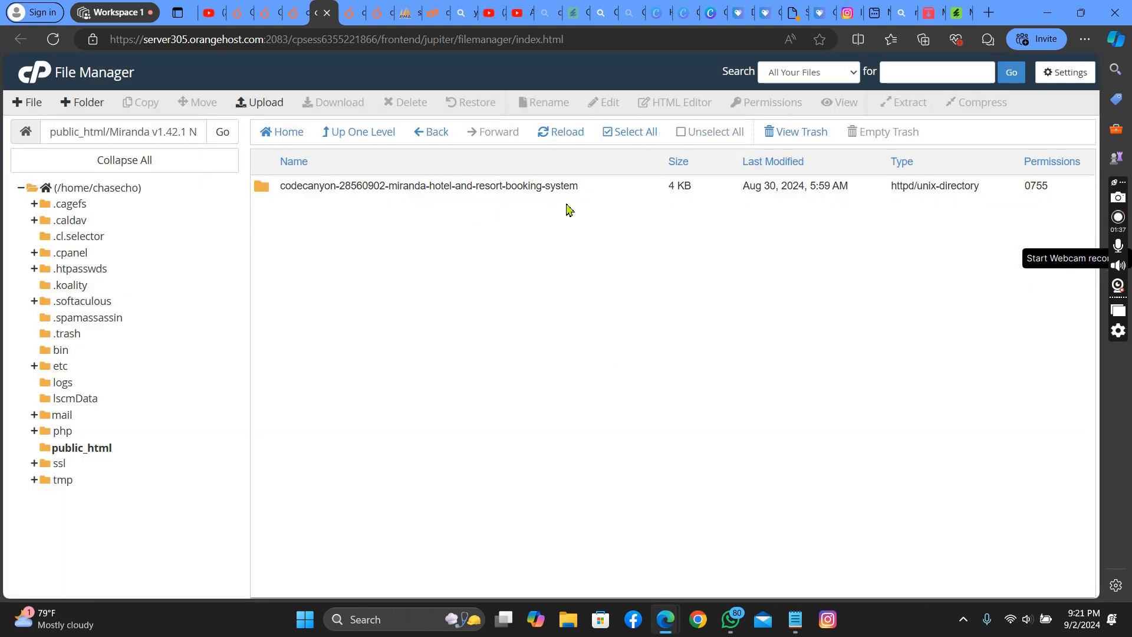
Enter the codecanyon Miranda booking system folder and select all its files and folders.
double_click(429, 185)
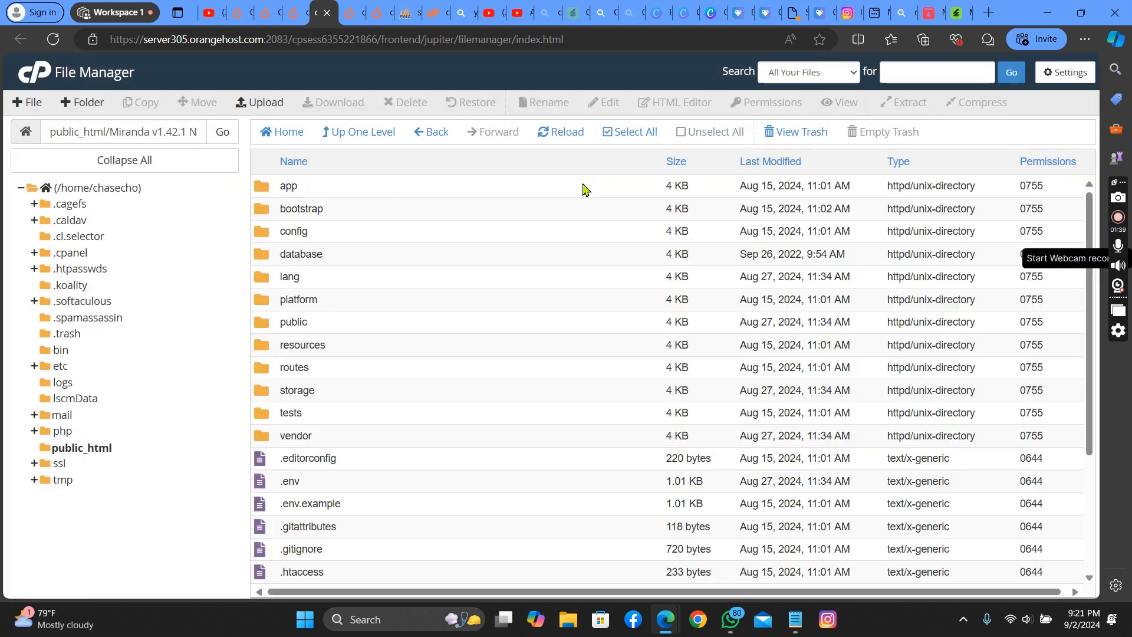
scroll("down", 3)
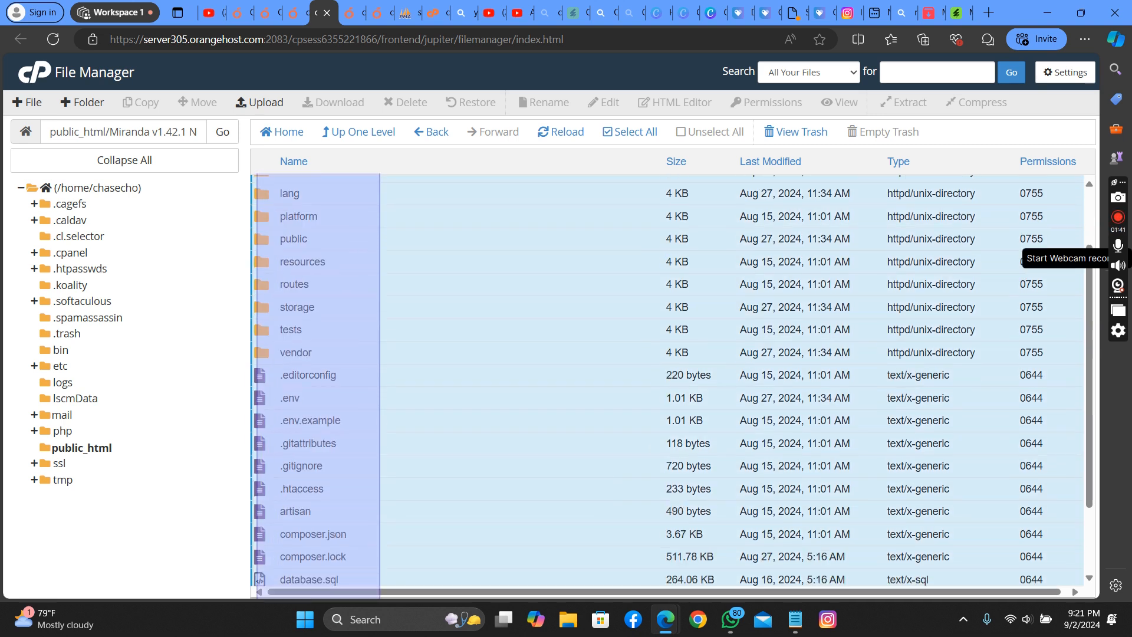
scroll("down", 3)
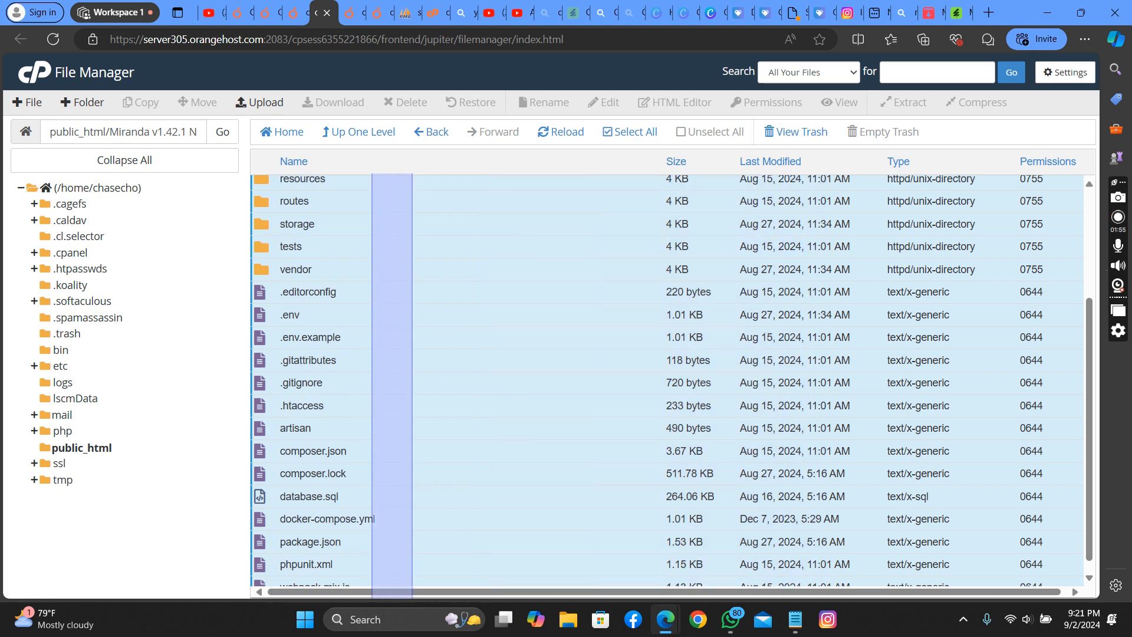
right_click(296, 224)
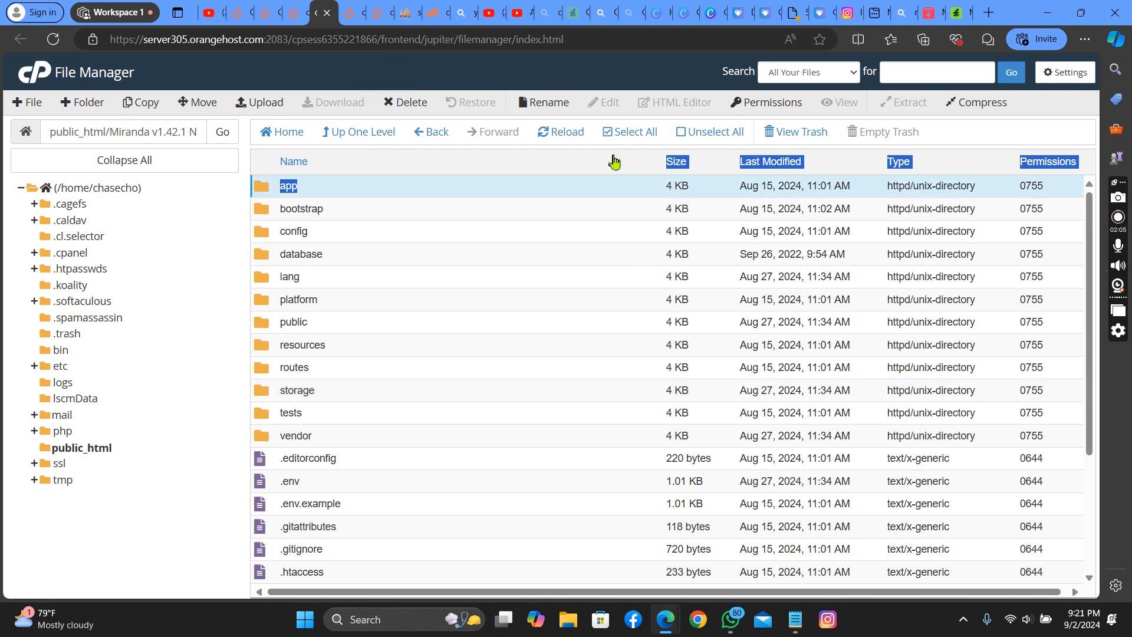
left_click(566, 131)
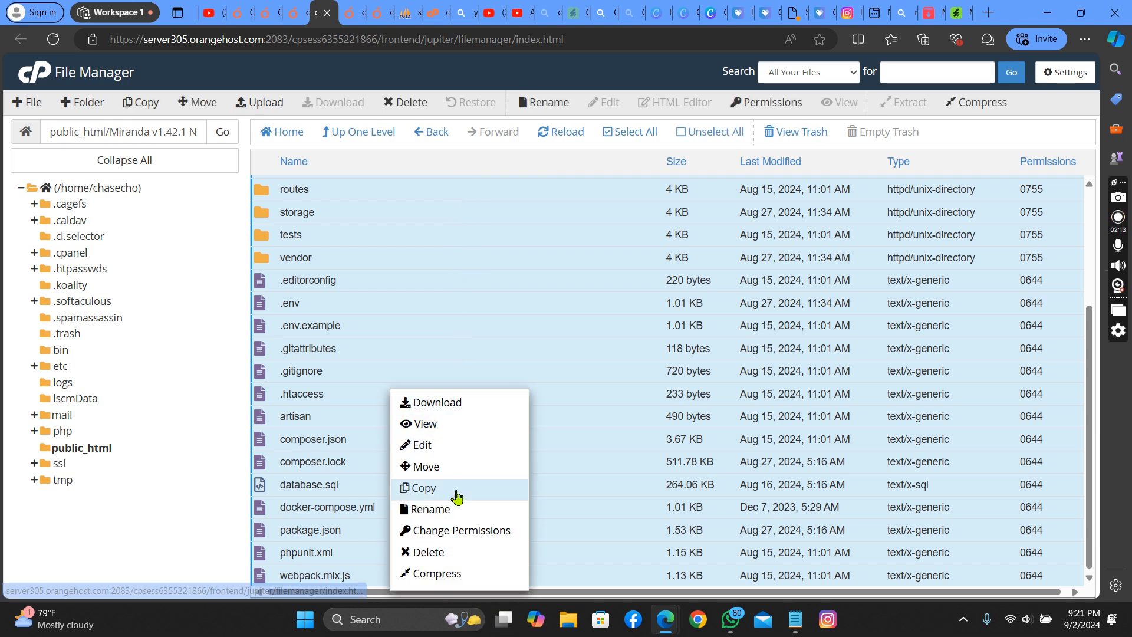
Start a Move of the selection with the destination path trimmed to /public_html.
left_click(426, 466)
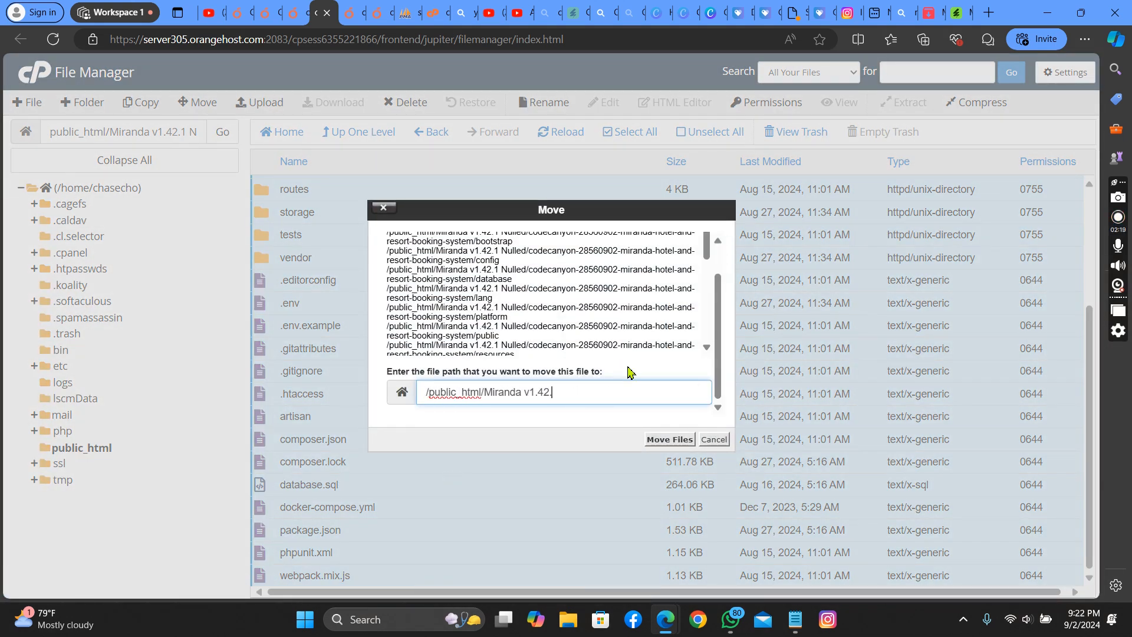
key("backspace")
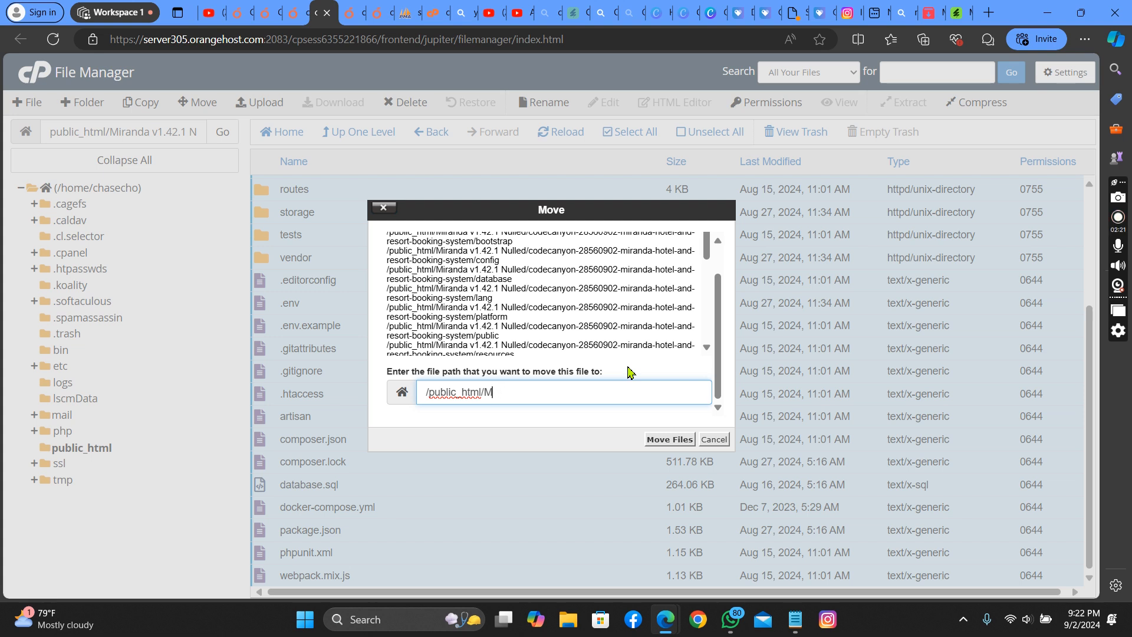
key("Backspace")
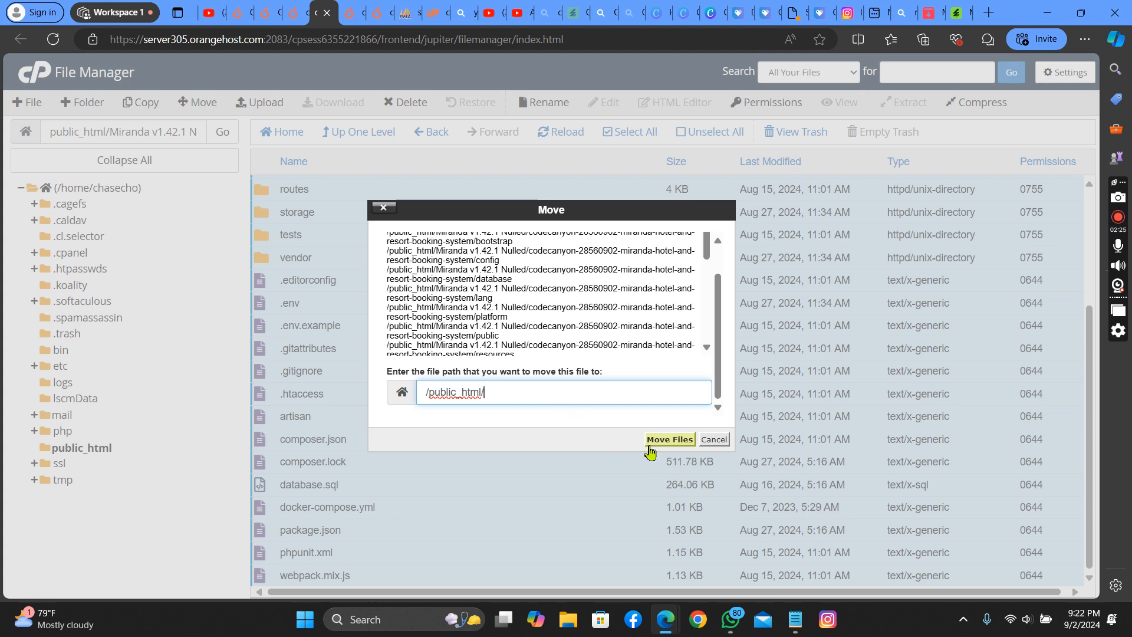
Move all files into public_html and visit the primary domain's website.
left_click(668, 438)
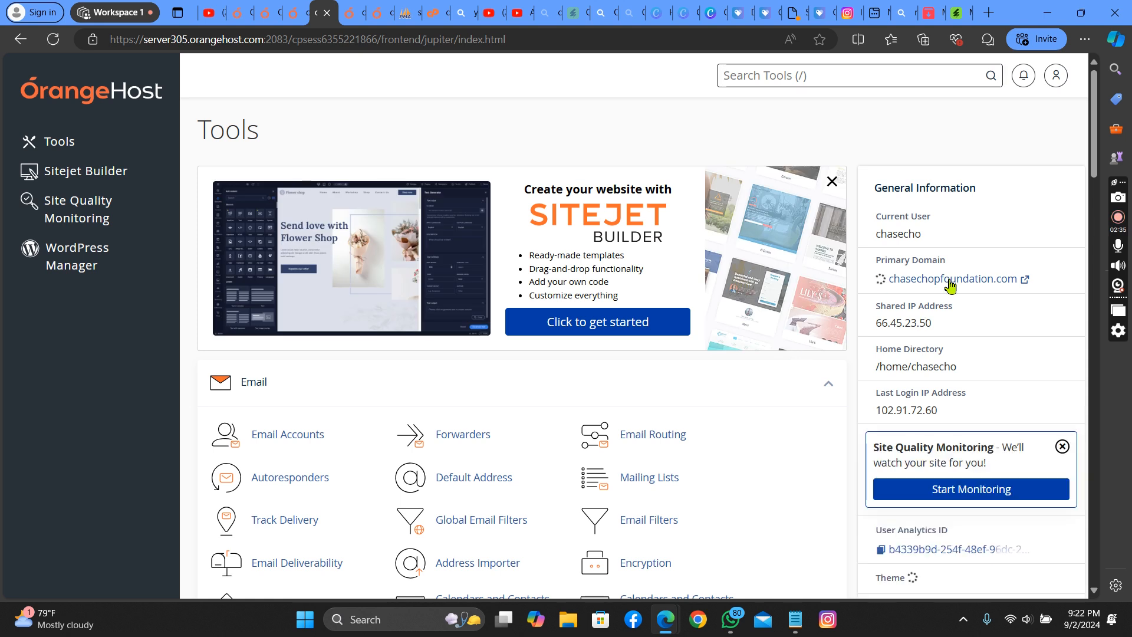
left_click(948, 278)
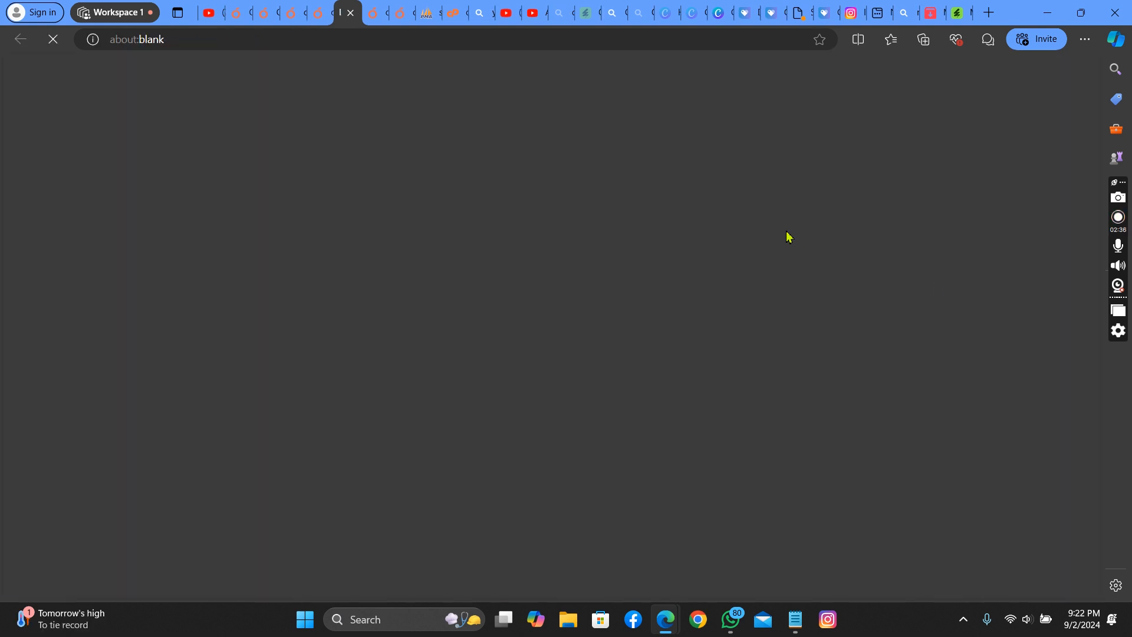
mouse_move(768, 239)
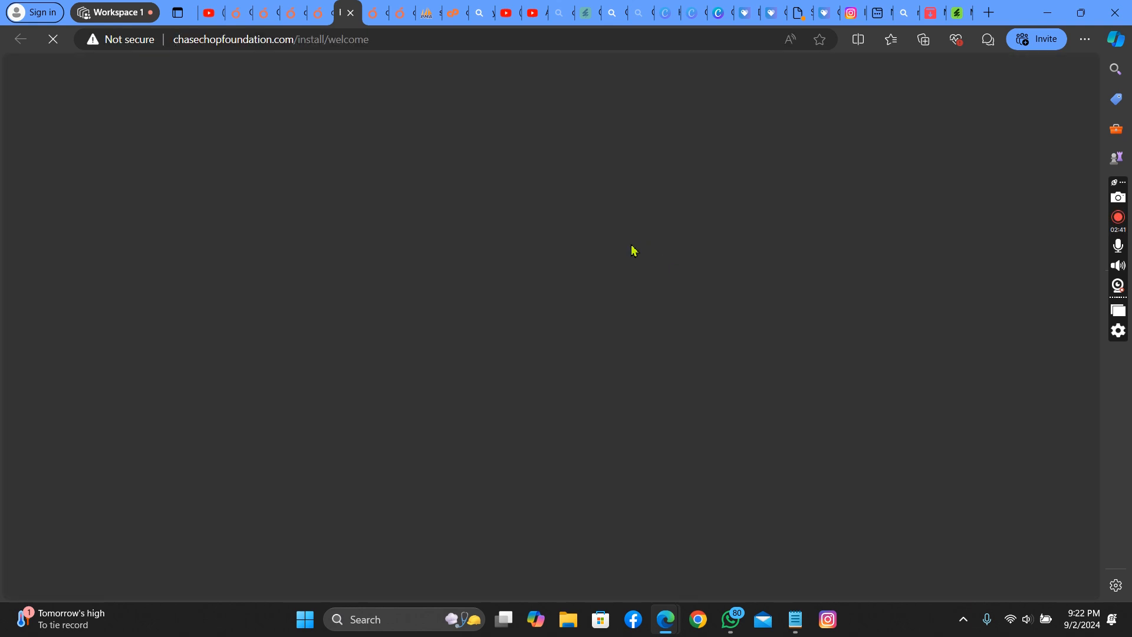
mouse_move(567, 138)
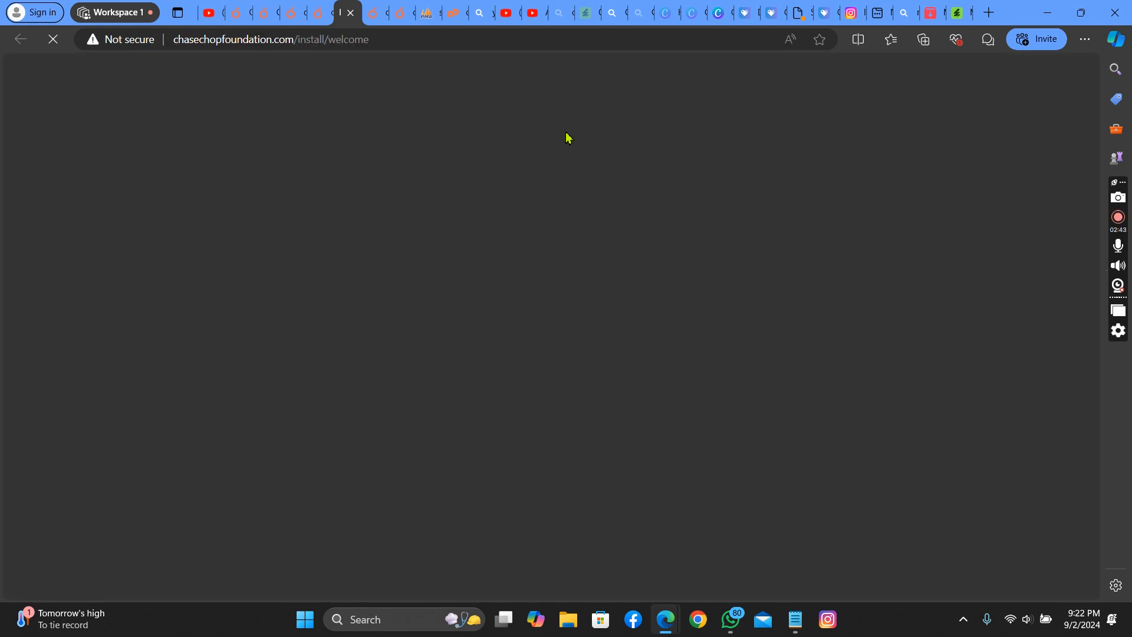
mouse_move(436, 194)
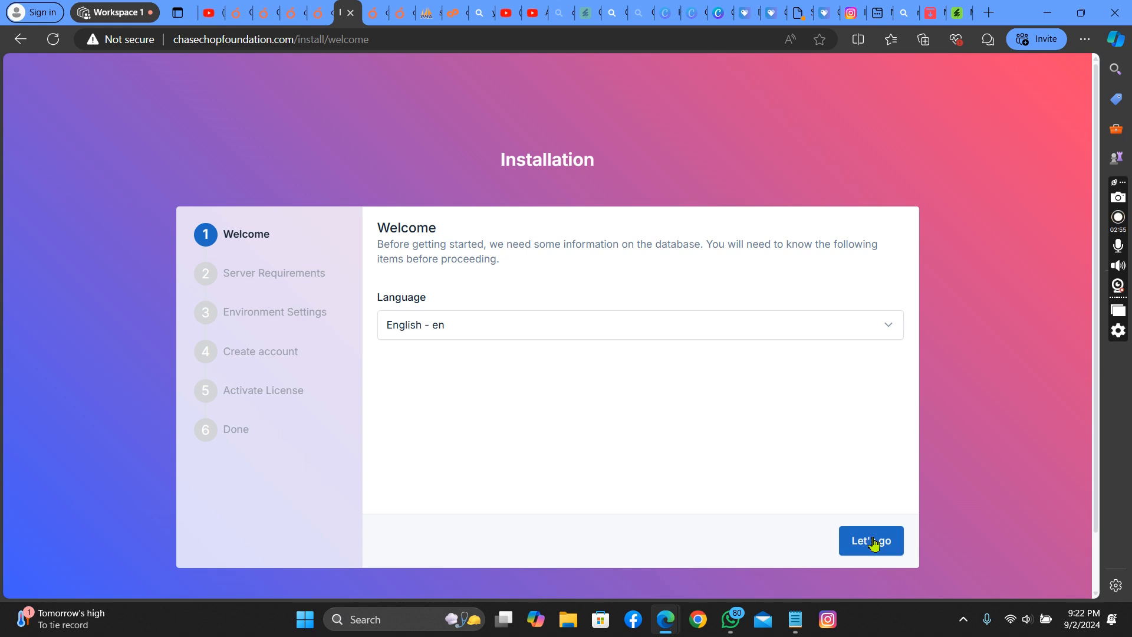
mouse_move(870, 542)
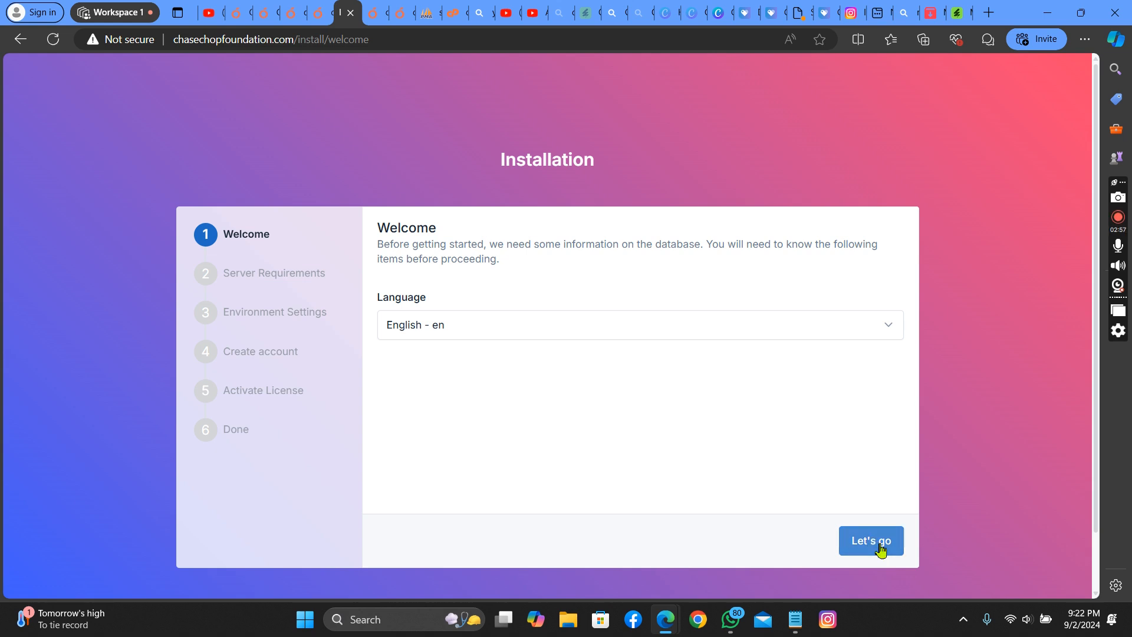
mouse_move(870, 401)
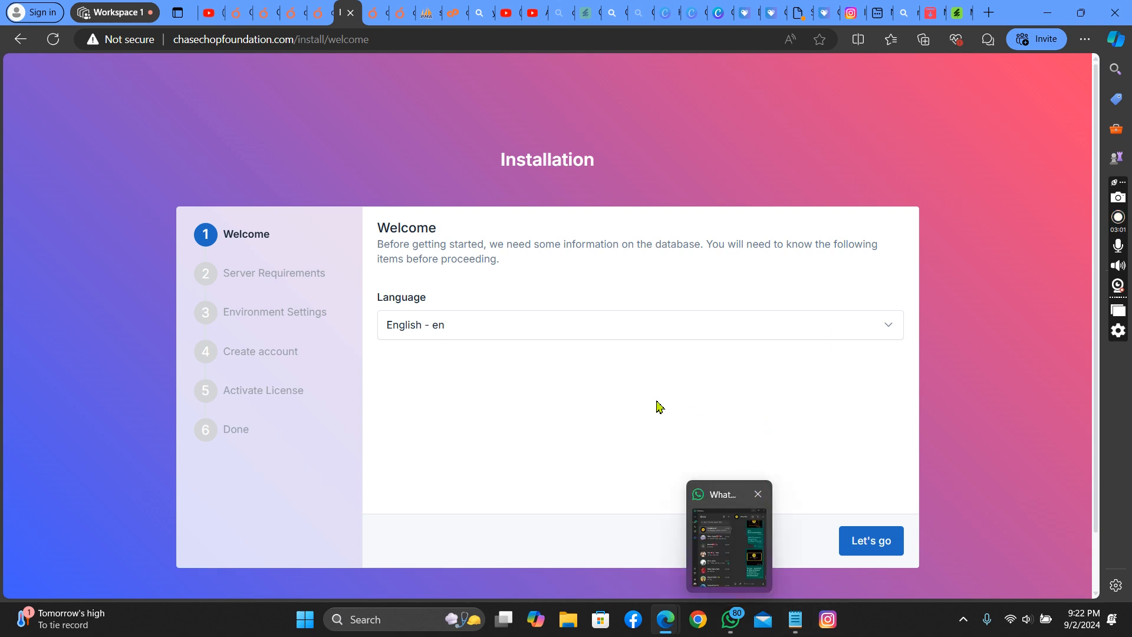
Repeatedly try Let's go on the Miranda installer welcome page.
left_click(870, 540)
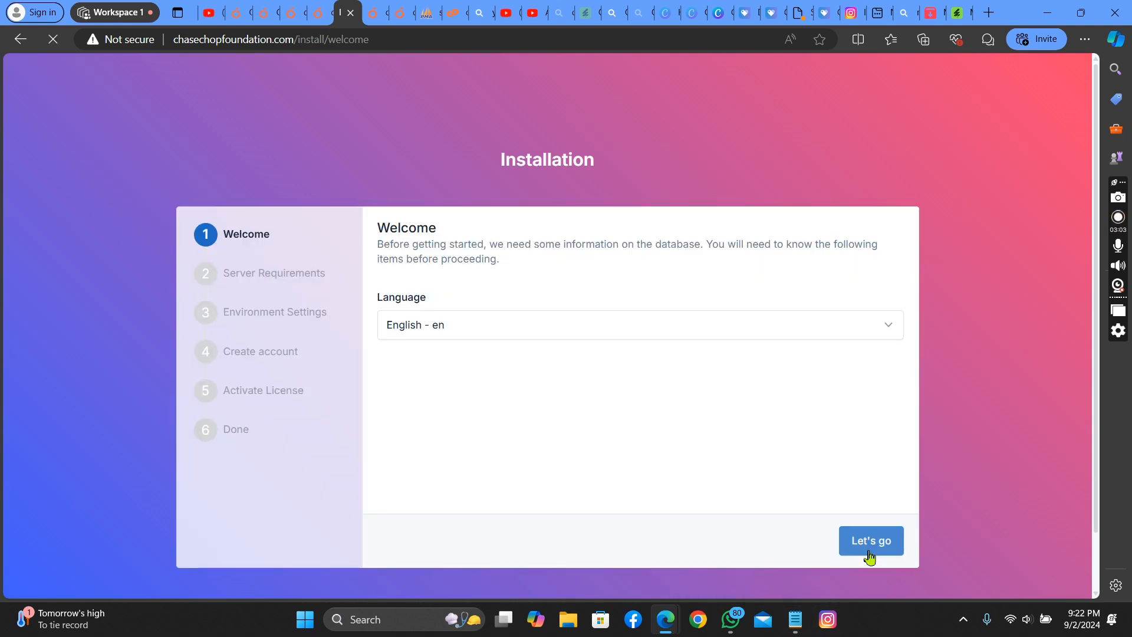
left_click(870, 540)
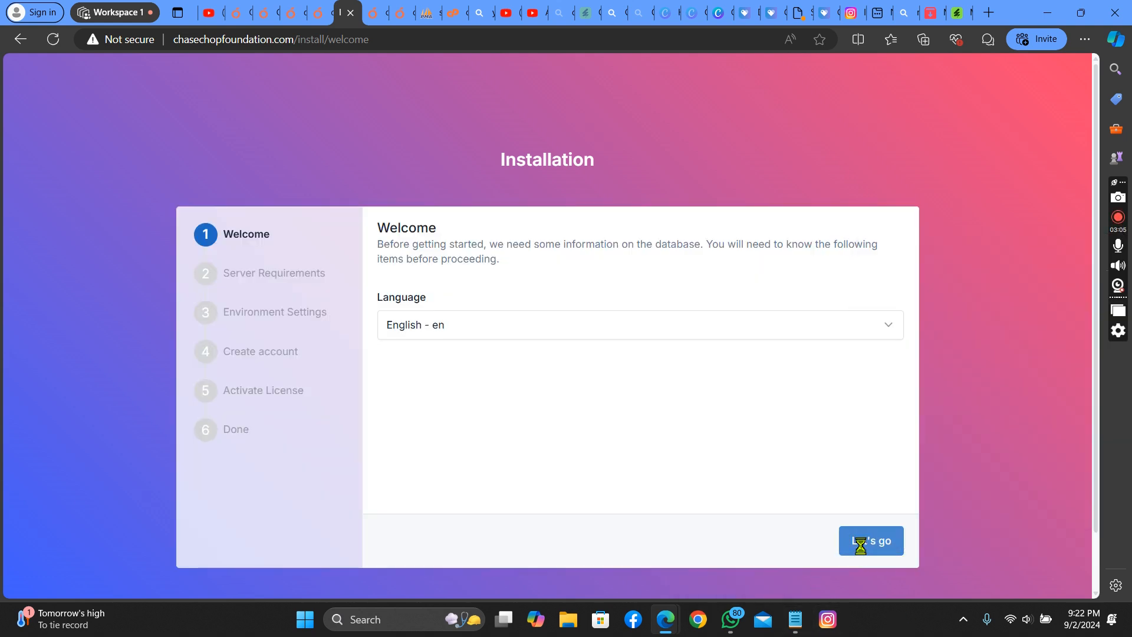
left_click(869, 540)
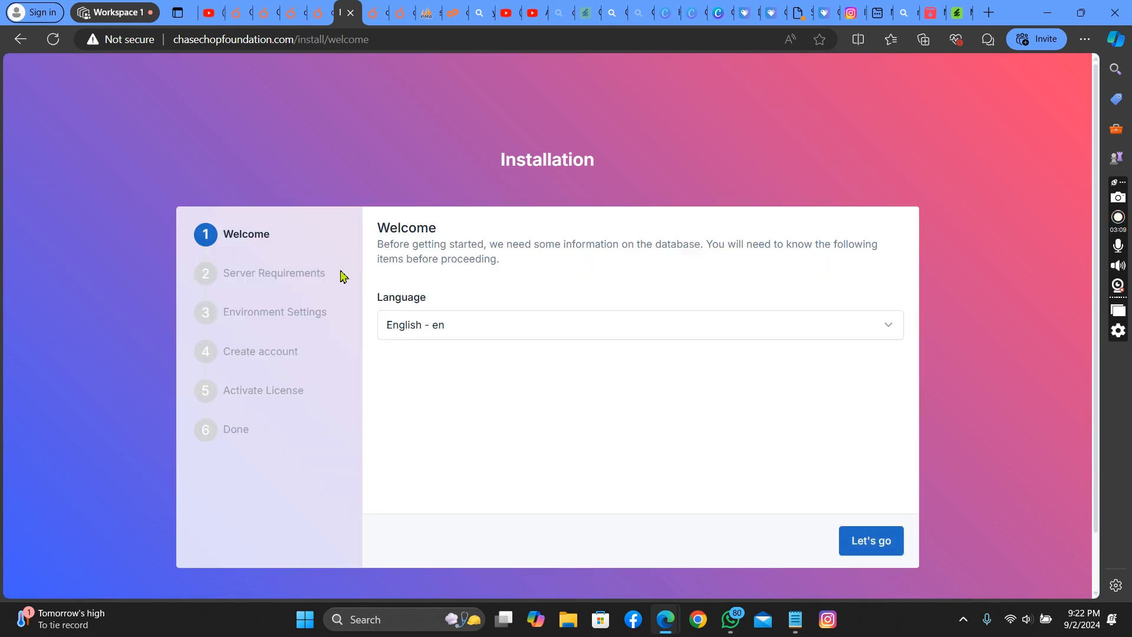
mouse_move(313, 315)
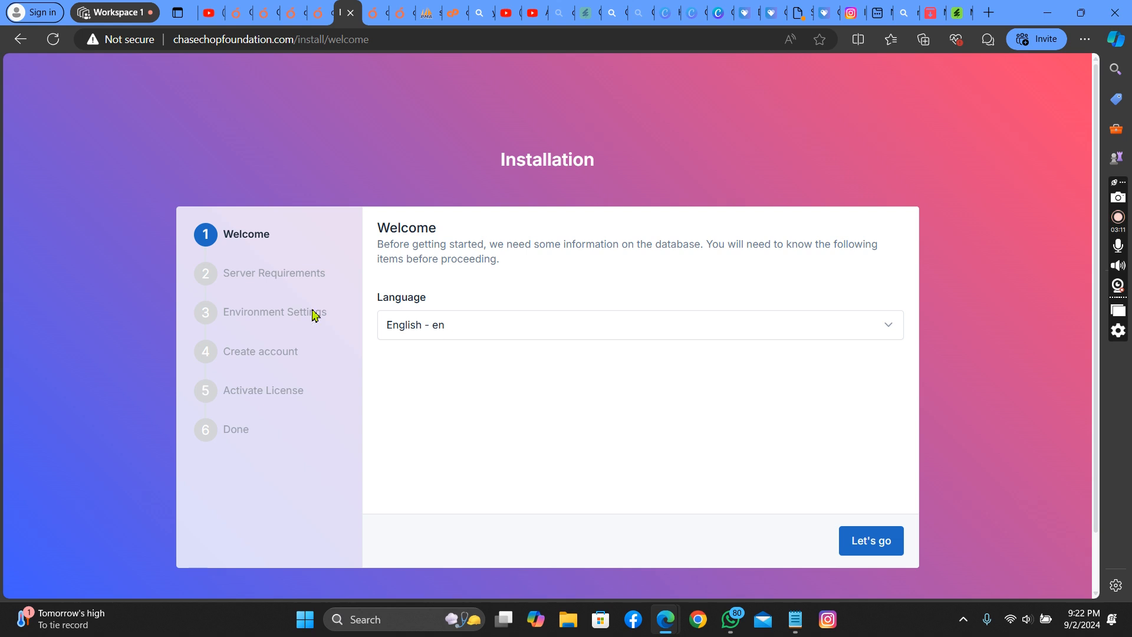
mouse_move(307, 143)
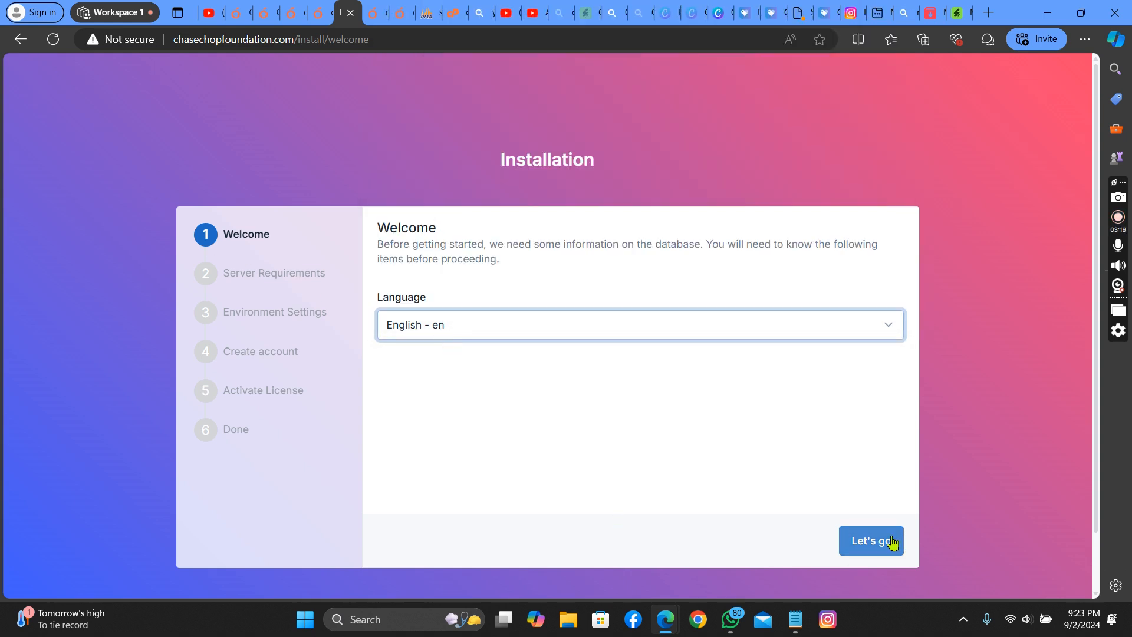
left_click(870, 540)
type("https://chasechopfoundation.com")
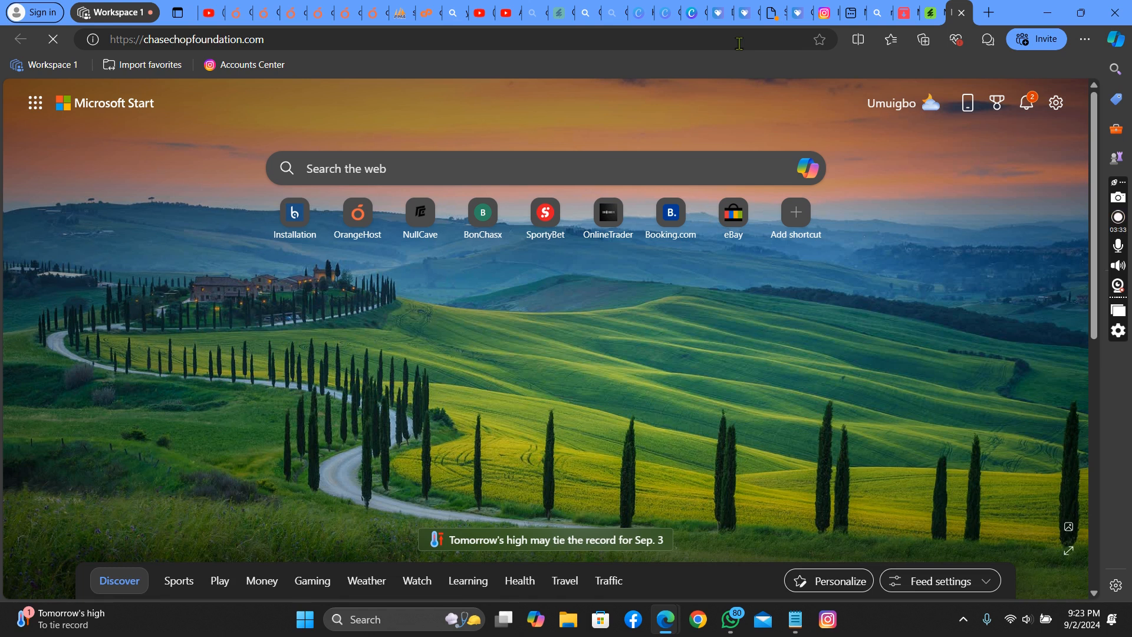
Over https, pass the Server Requirements check and proceed to Configure Environment.
left_click(293, 213)
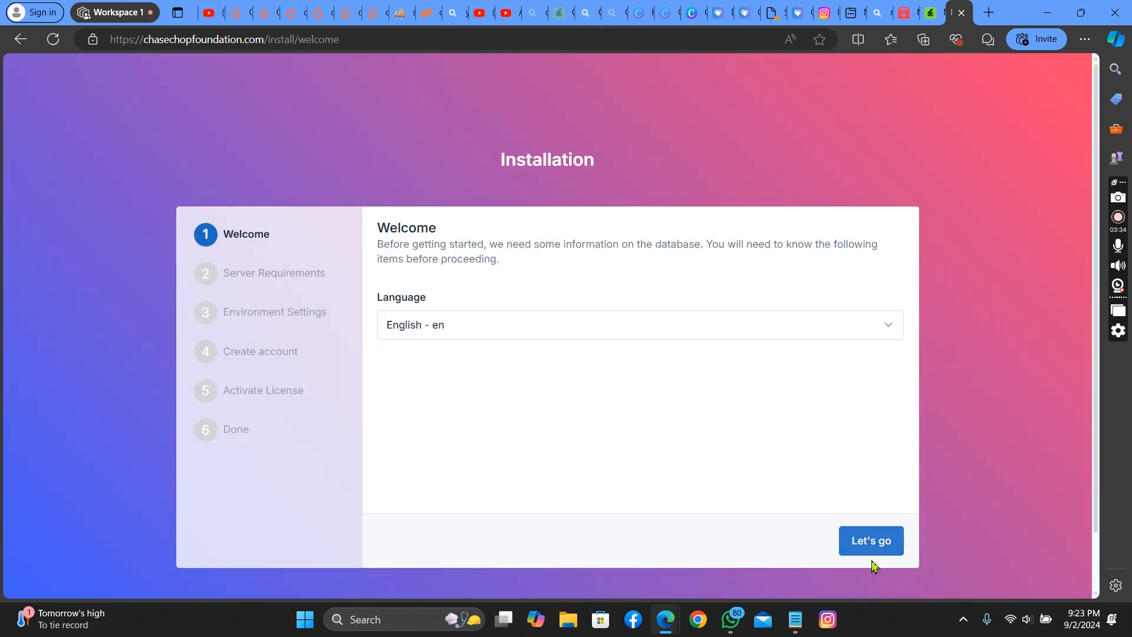
left_click(870, 540)
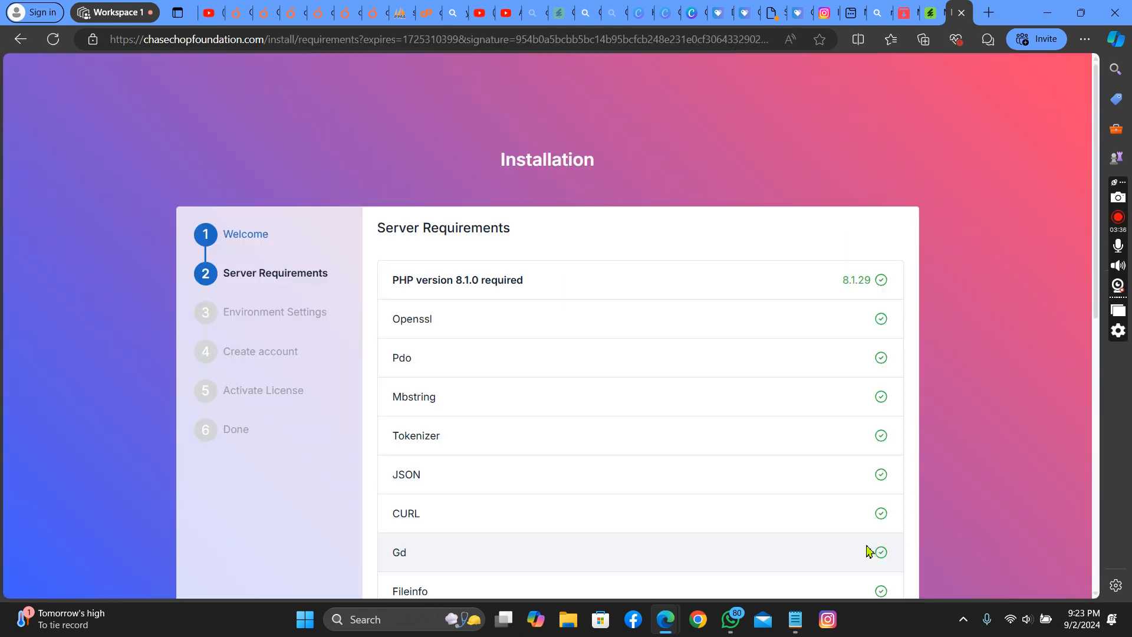
scroll("down", 3)
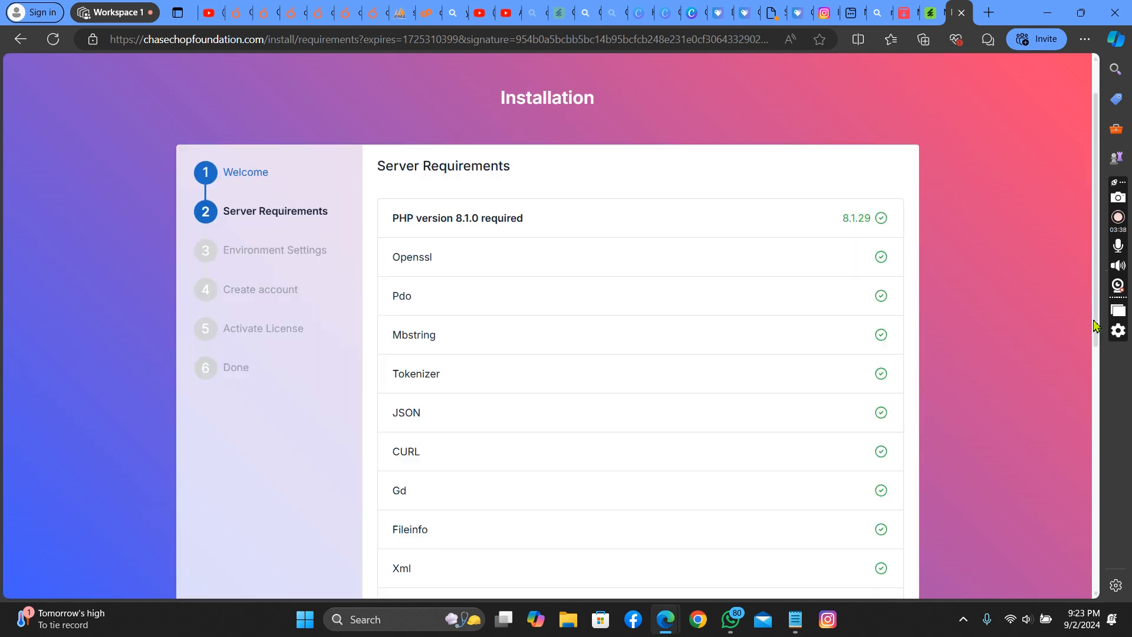
scroll("down", 3)
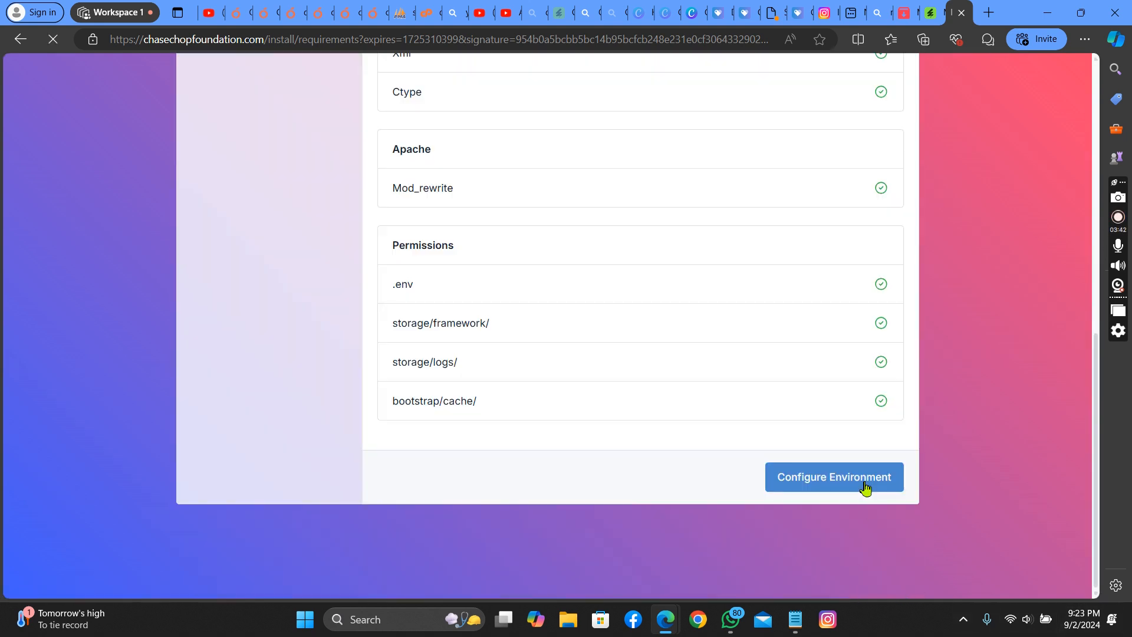
left_click(833, 476)
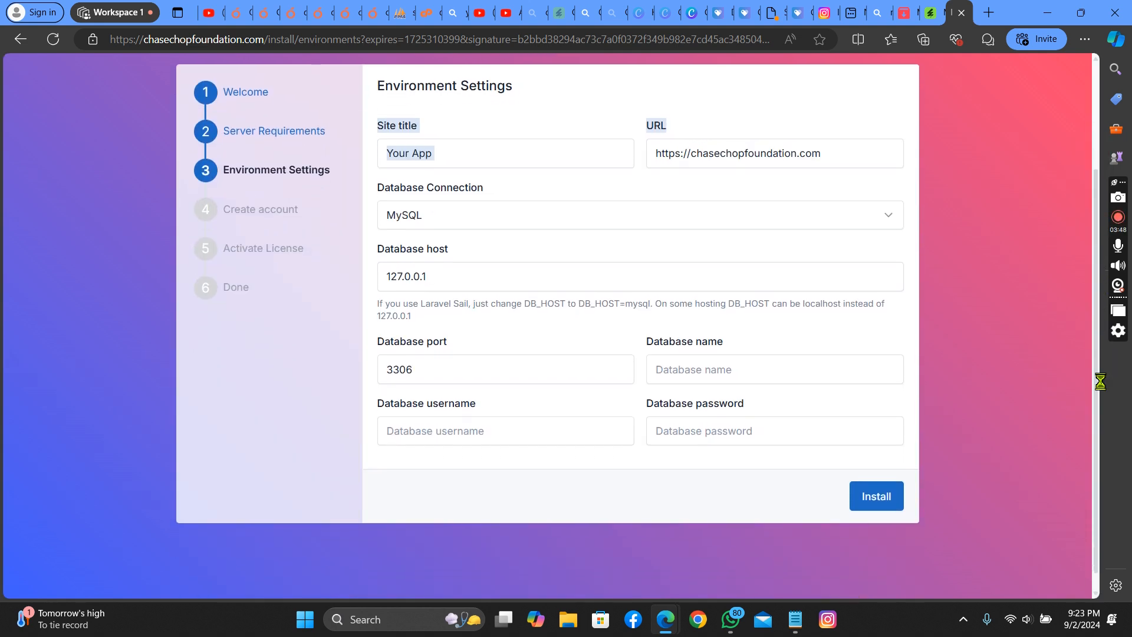
Enter 'chase' as the site title and 'localhost' as the database host.
left_click(505, 152)
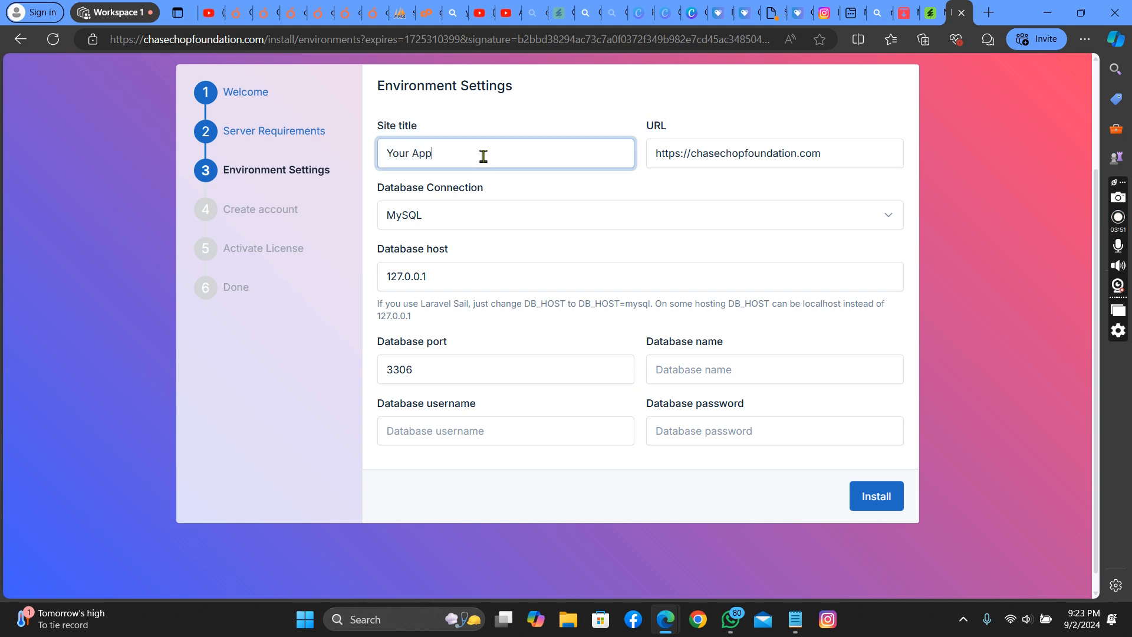
key("Ctrl+a")
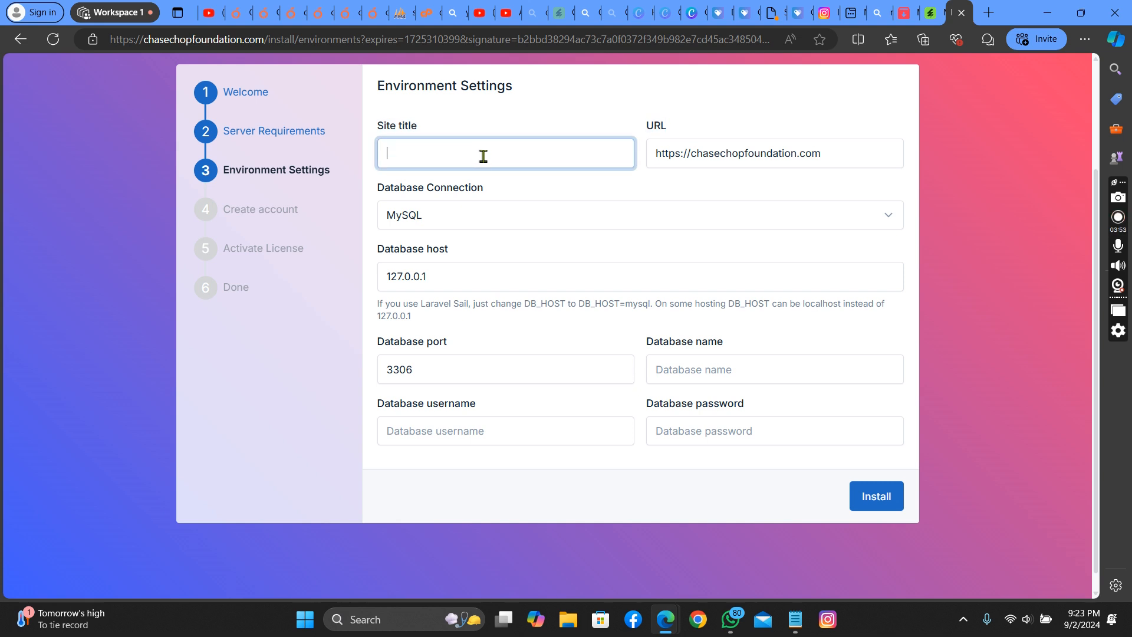
type("chase")
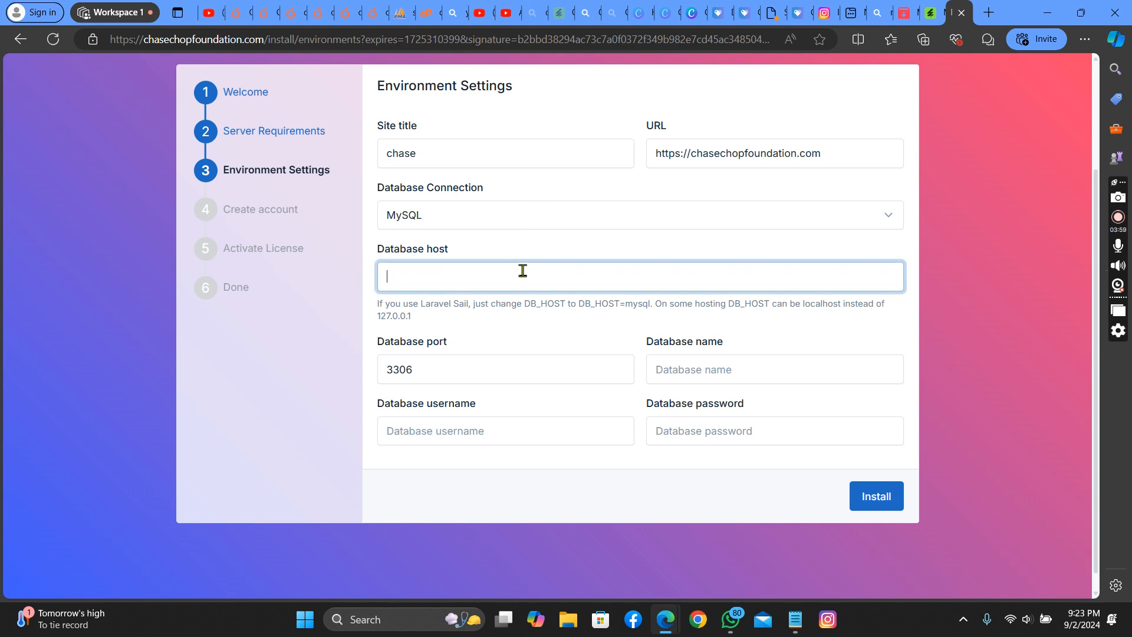
type("c")
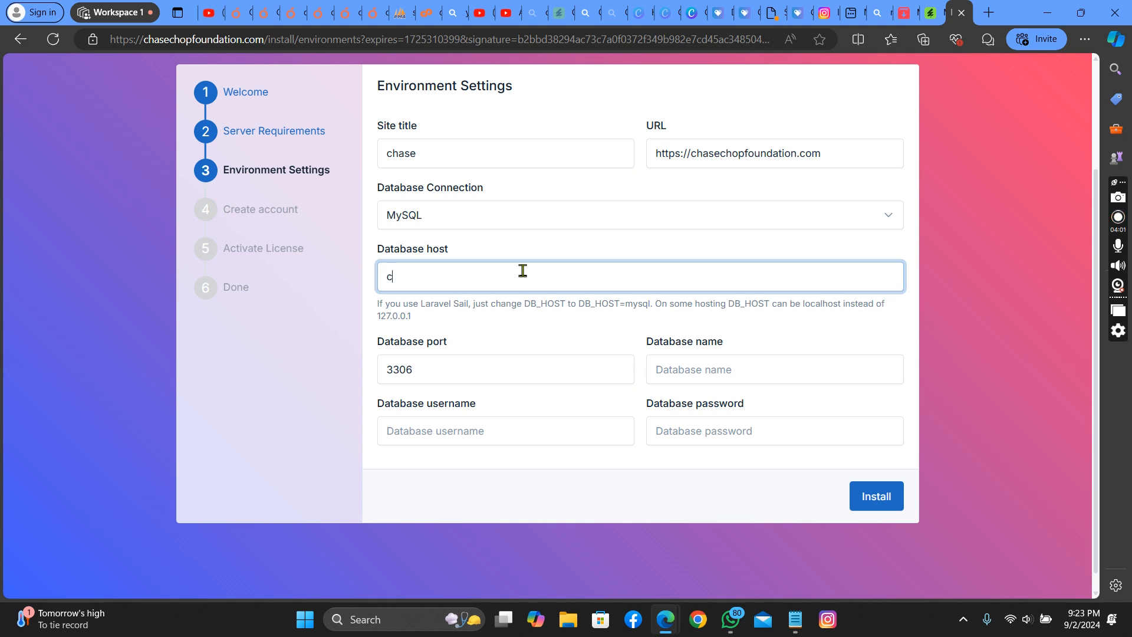
key("Backspace")
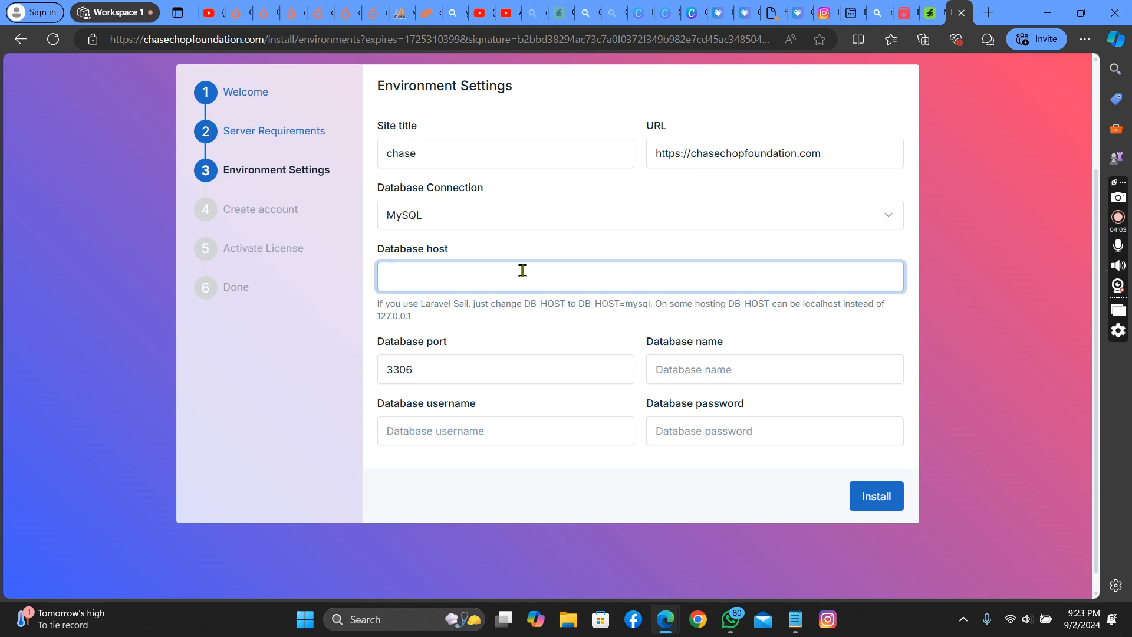
type("localhost")
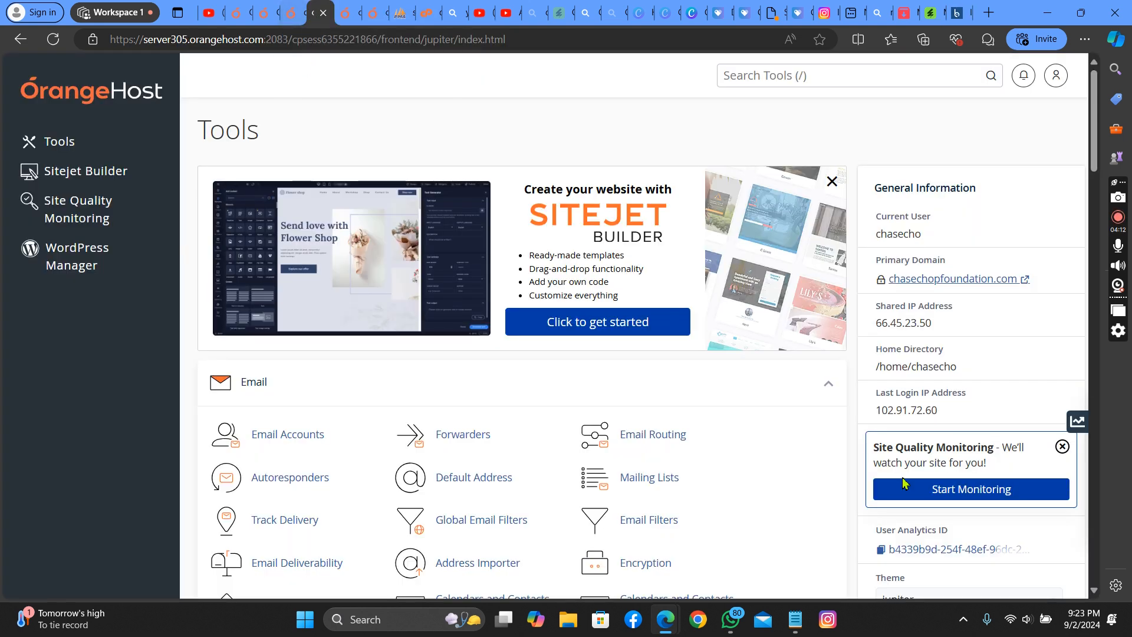
In the Database Wizard, submit 'ukuk' as the new database name.
scroll("down", 3)
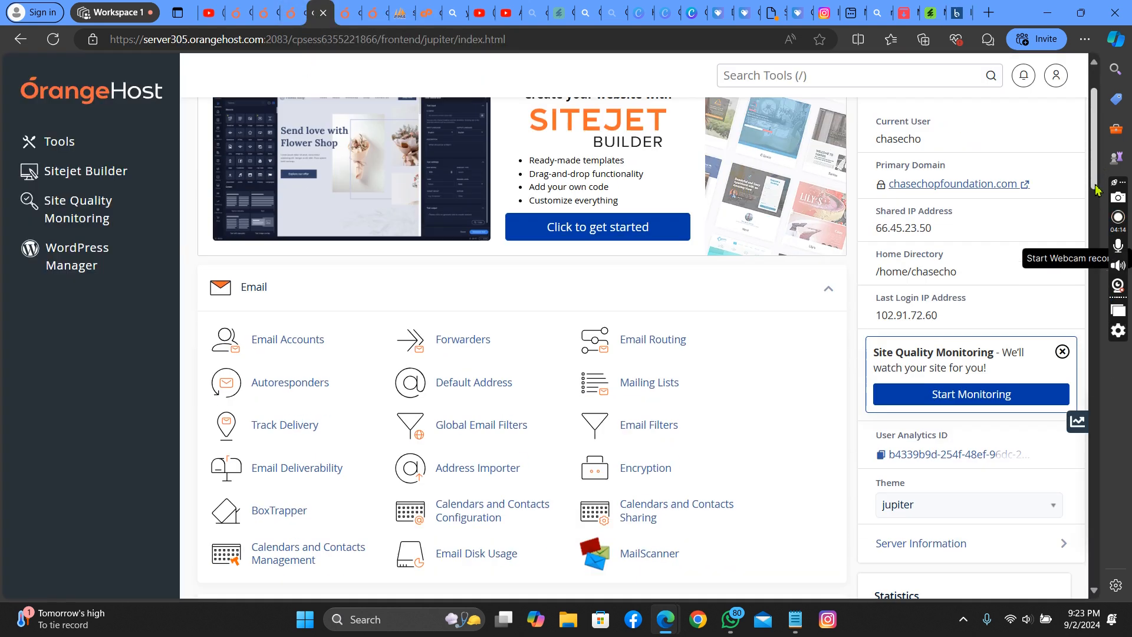
scroll("down", 3)
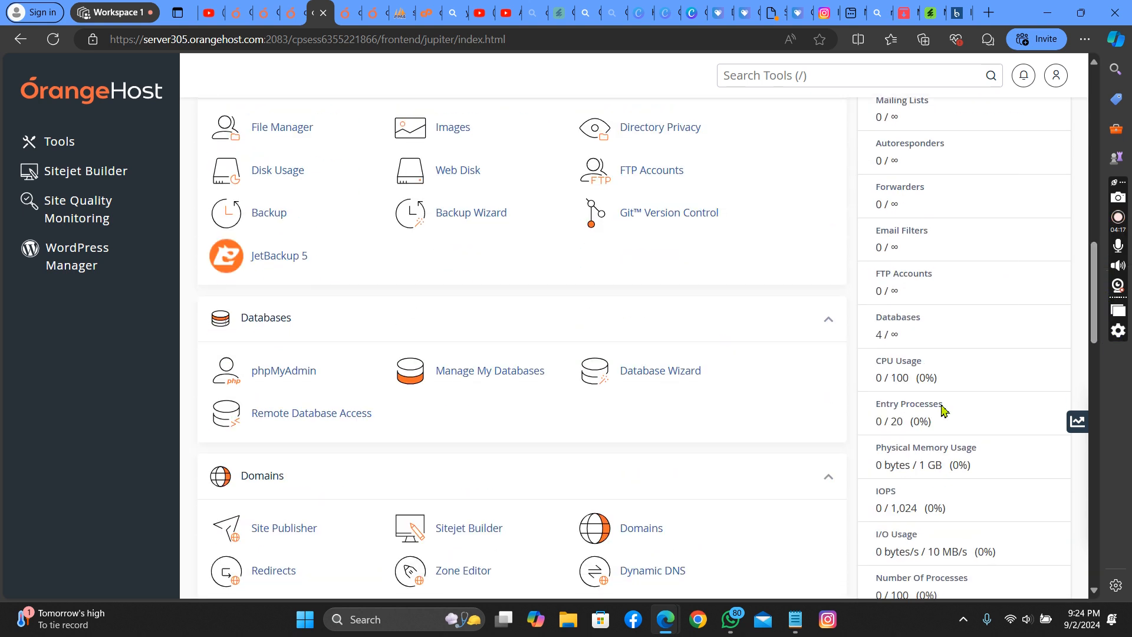
left_click(659, 371)
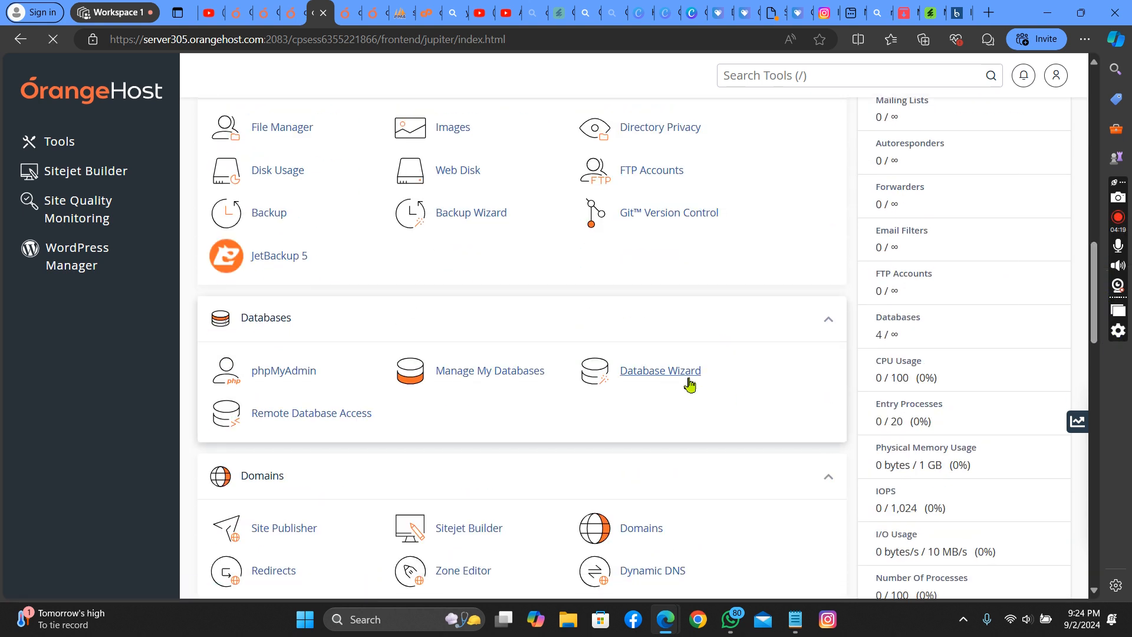
left_click(659, 370)
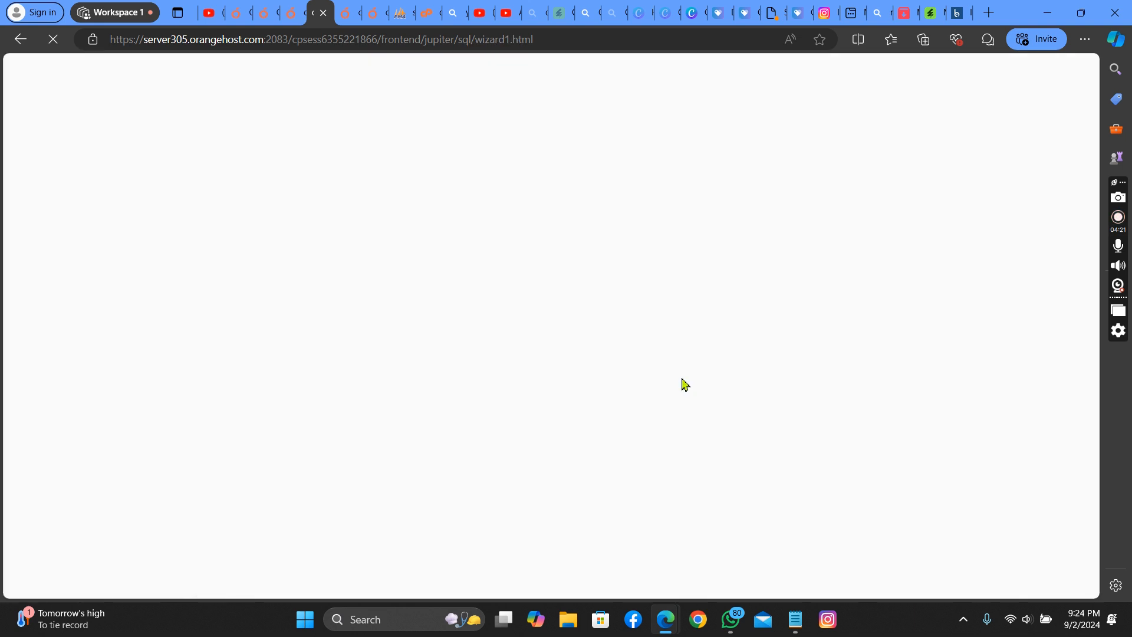
left_click(445, 282)
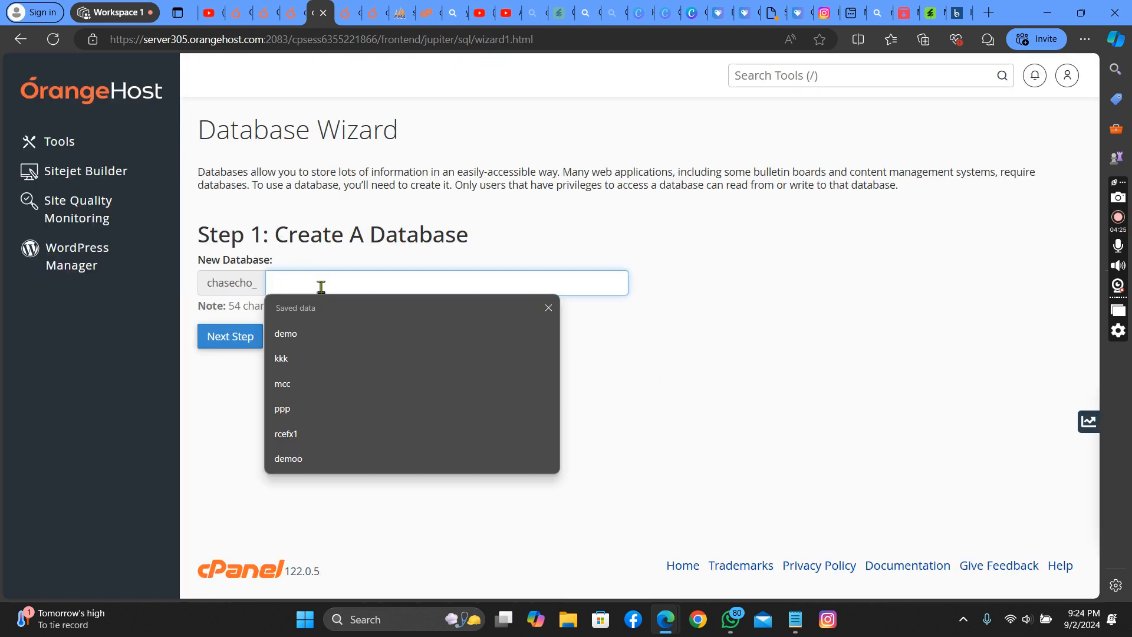
type("ukuk")
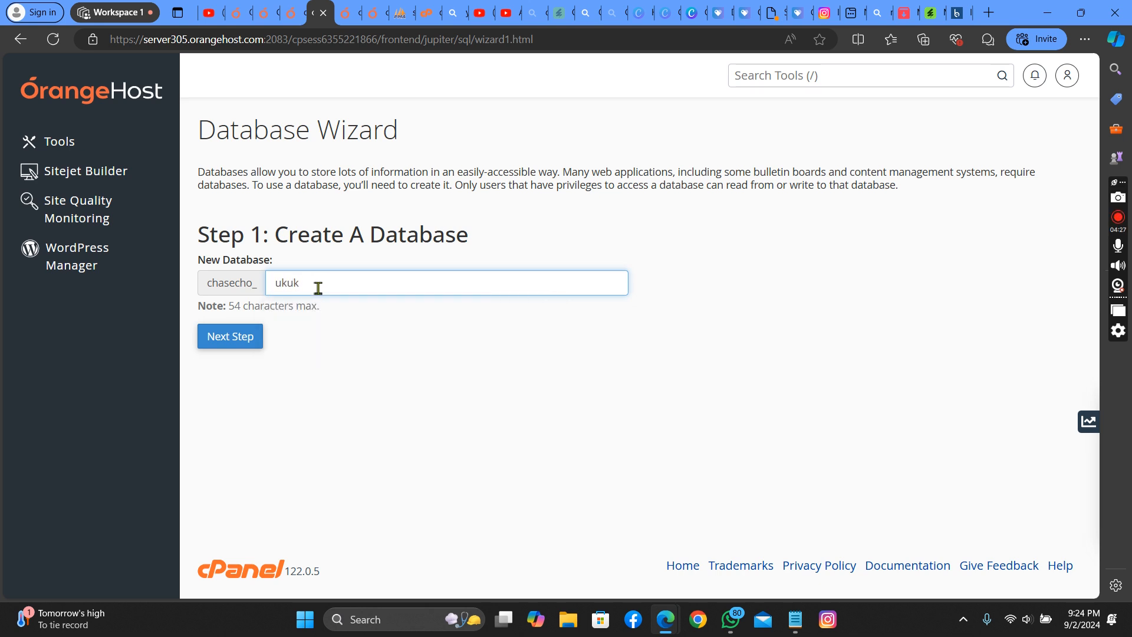
left_click(230, 336)
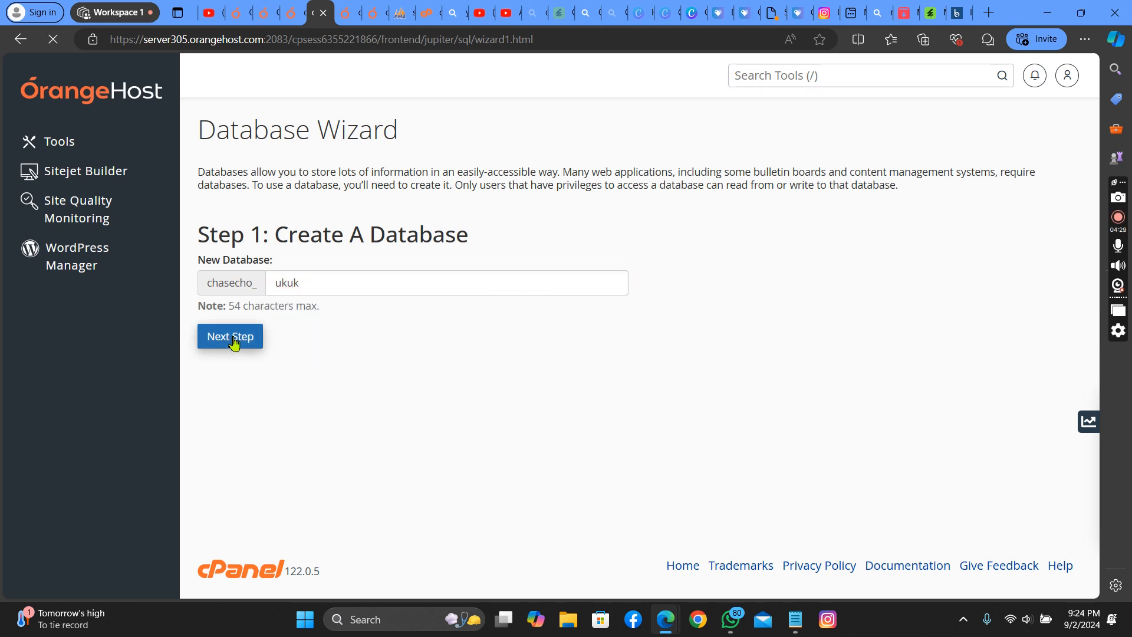
Create database user 'ukuk' with the password pasted from Notepad into both fields.
left_click(229, 336)
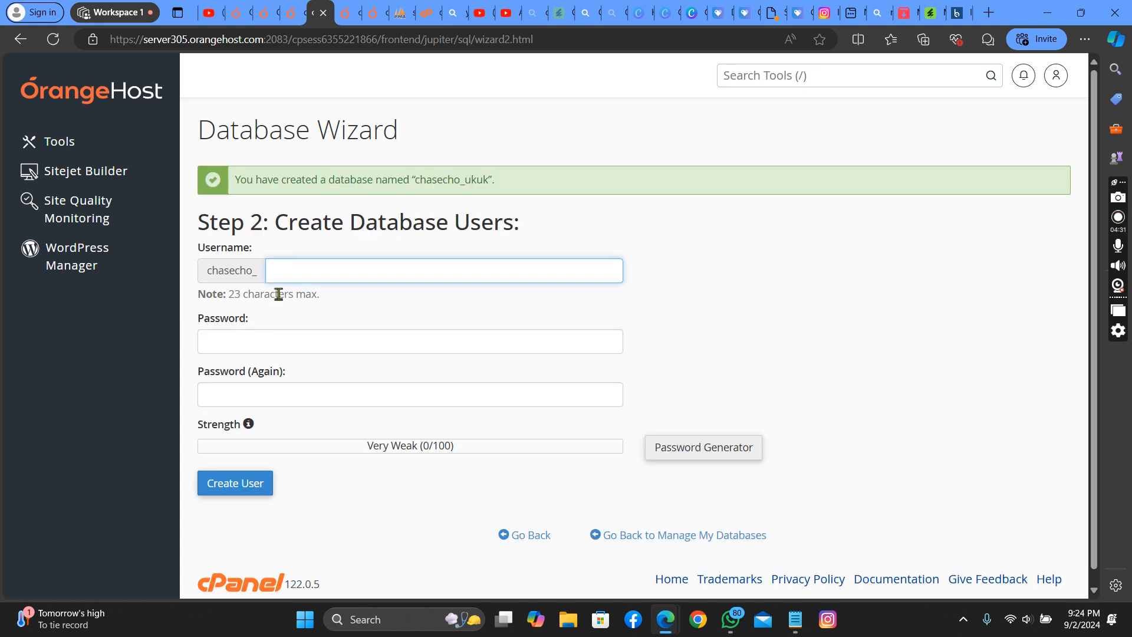
type("ukuk")
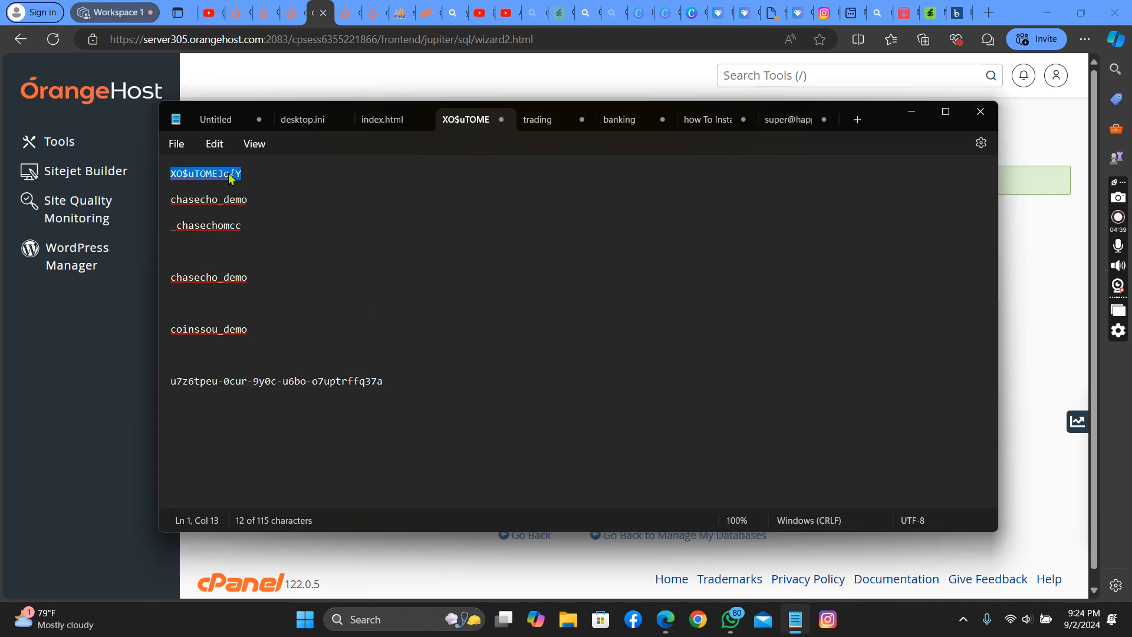
right_click(206, 173)
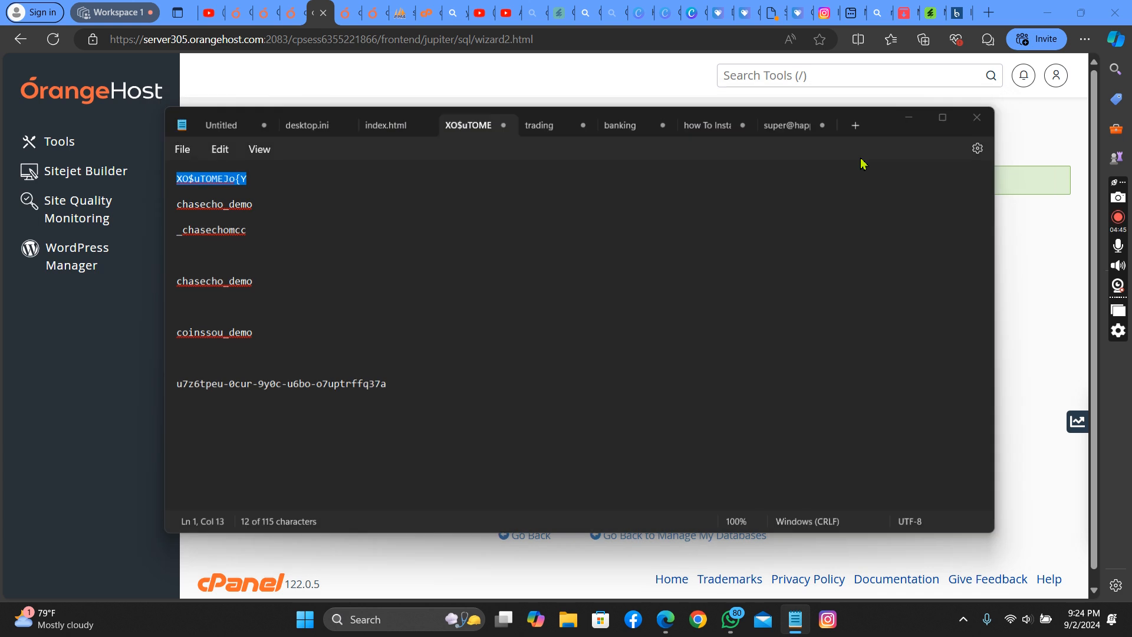
right_click(409, 341)
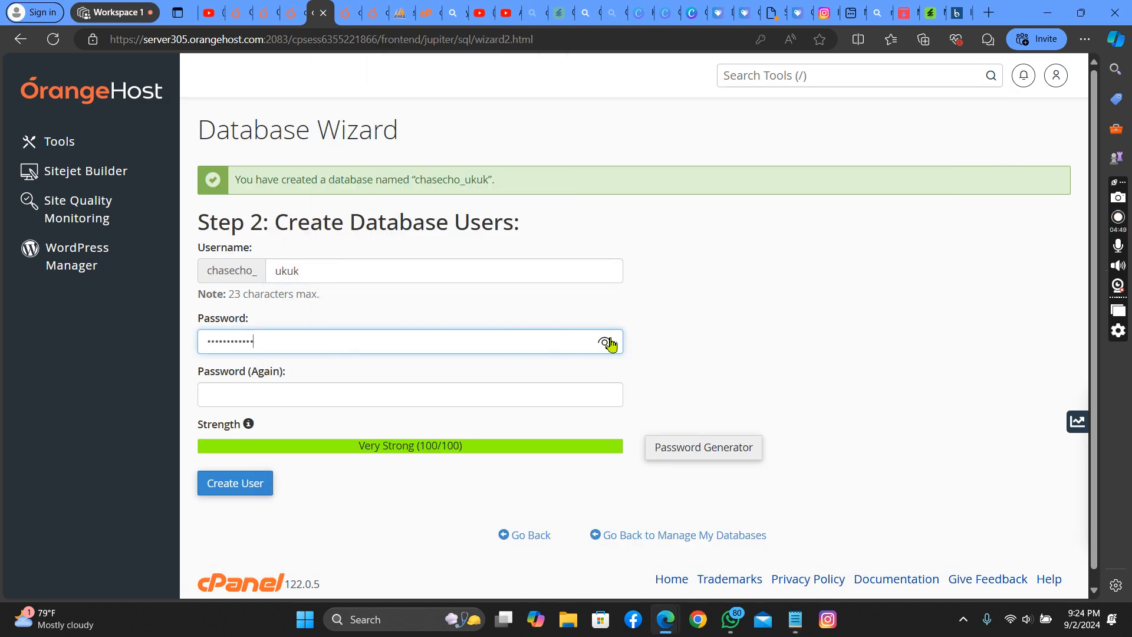
left_click(409, 394)
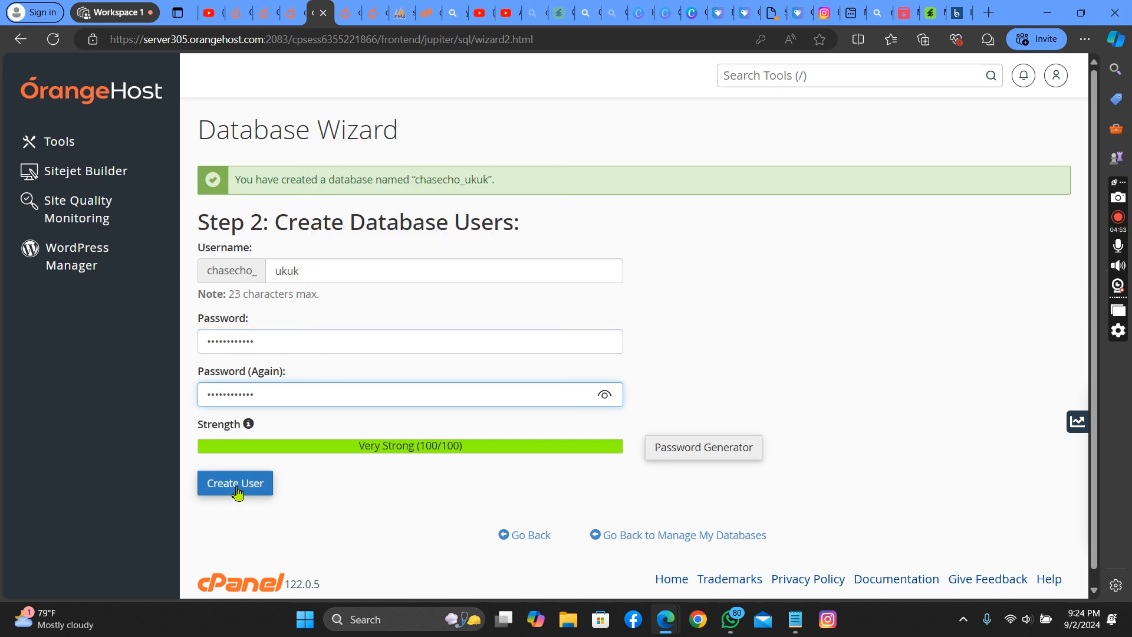
left_click(234, 482)
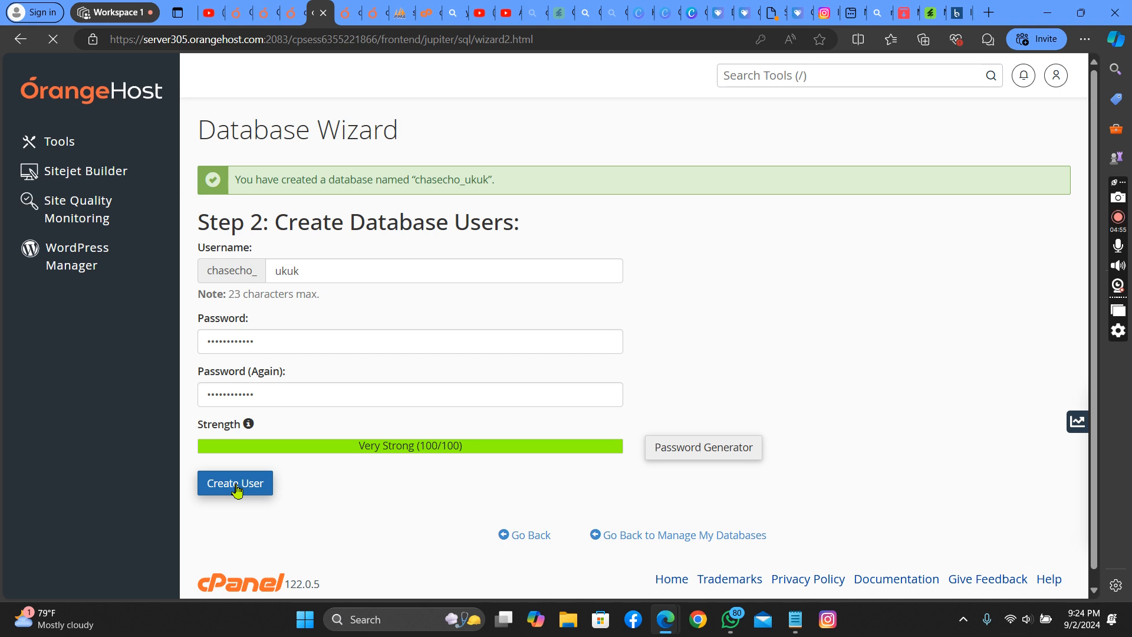
left_click(235, 482)
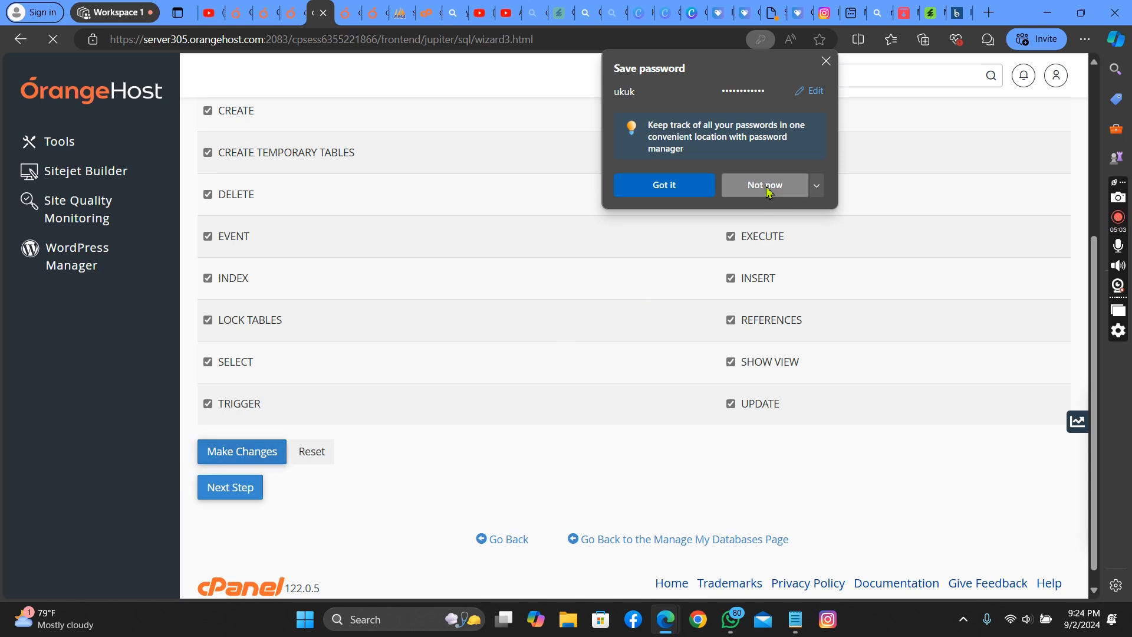
Decline the browser's save-password prompt and copy the database name chasecho_ukuk from cPanel's success message.
left_click(240, 451)
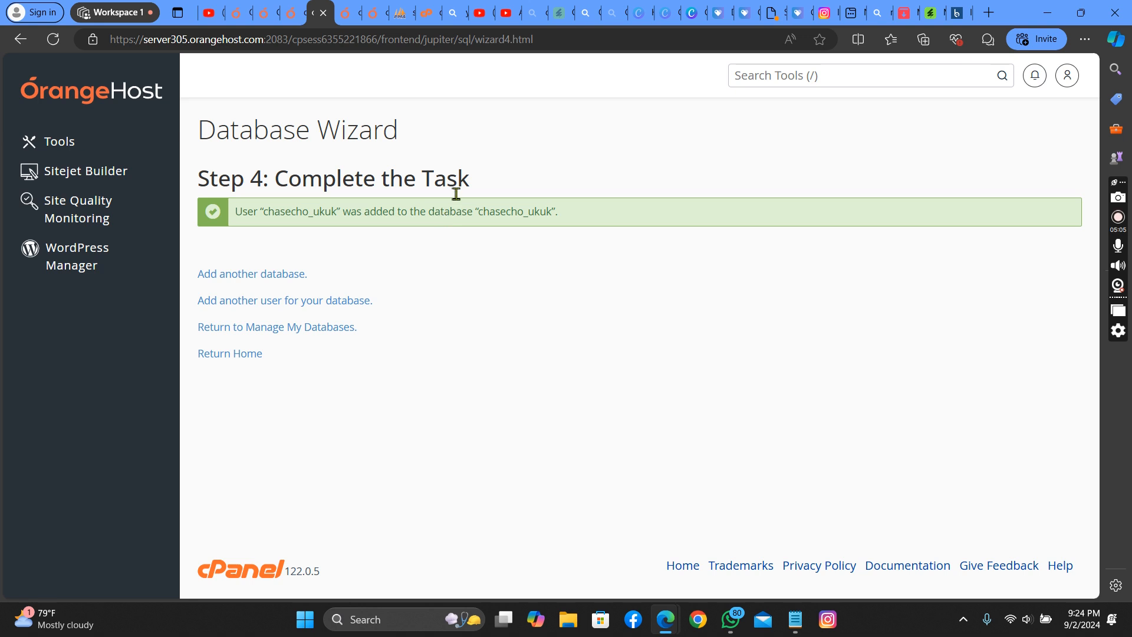
double_click(488, 211)
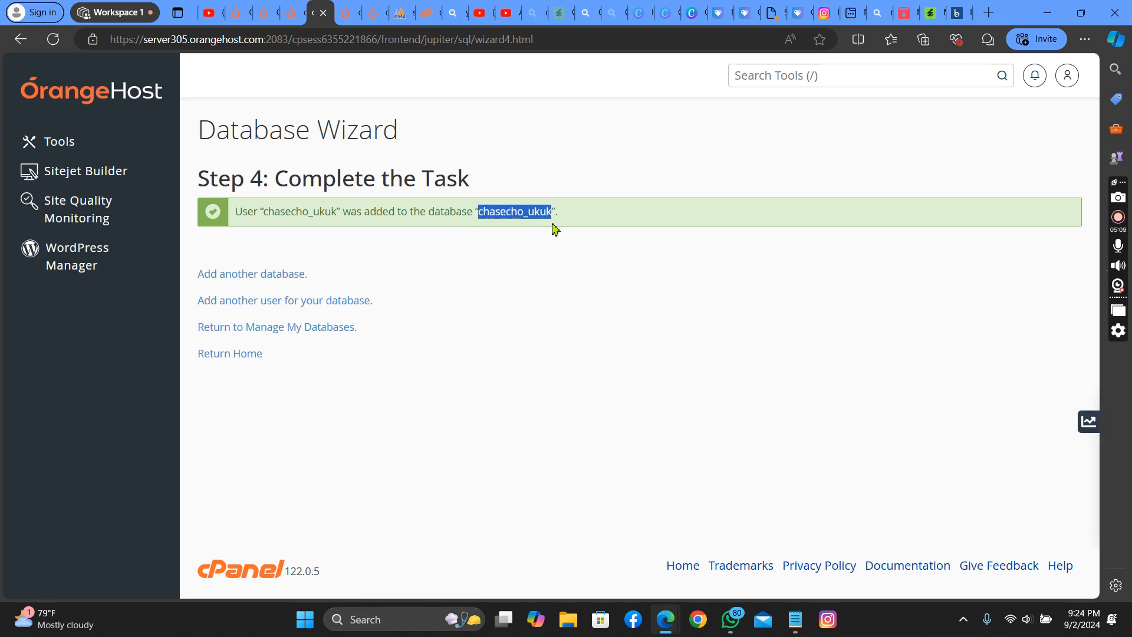
right_click(515, 212)
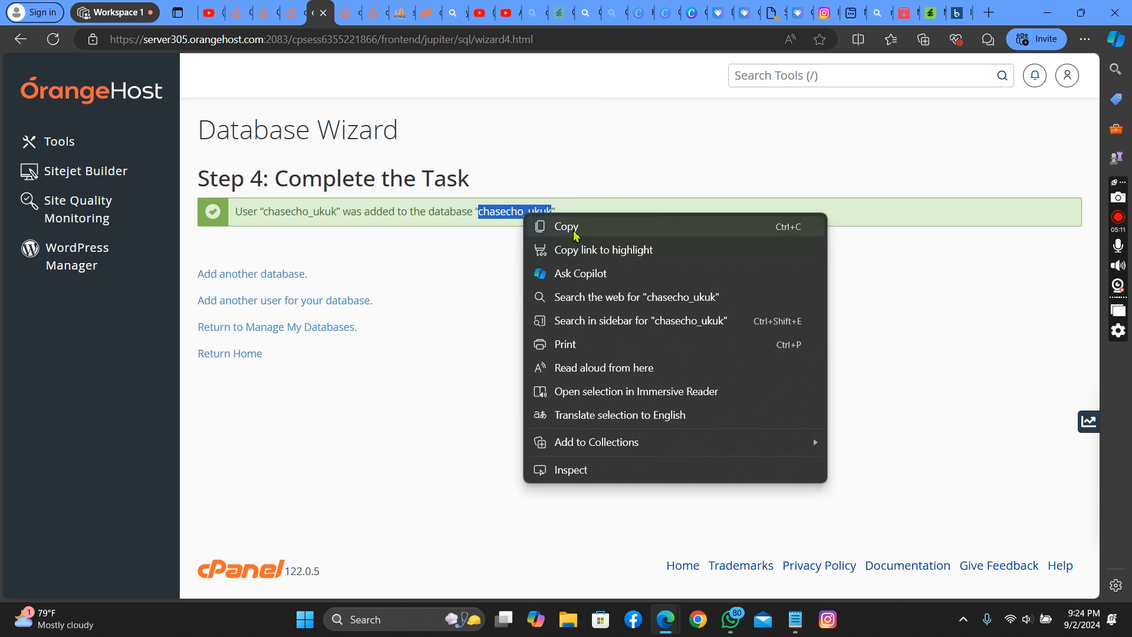
left_click(565, 227)
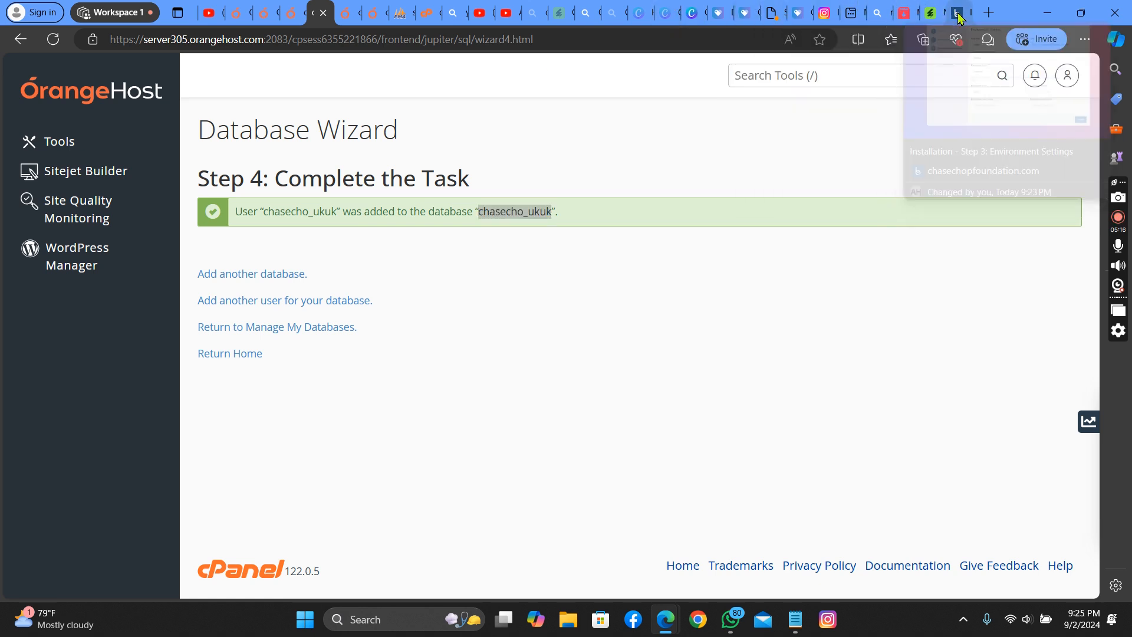
right_click(773, 369)
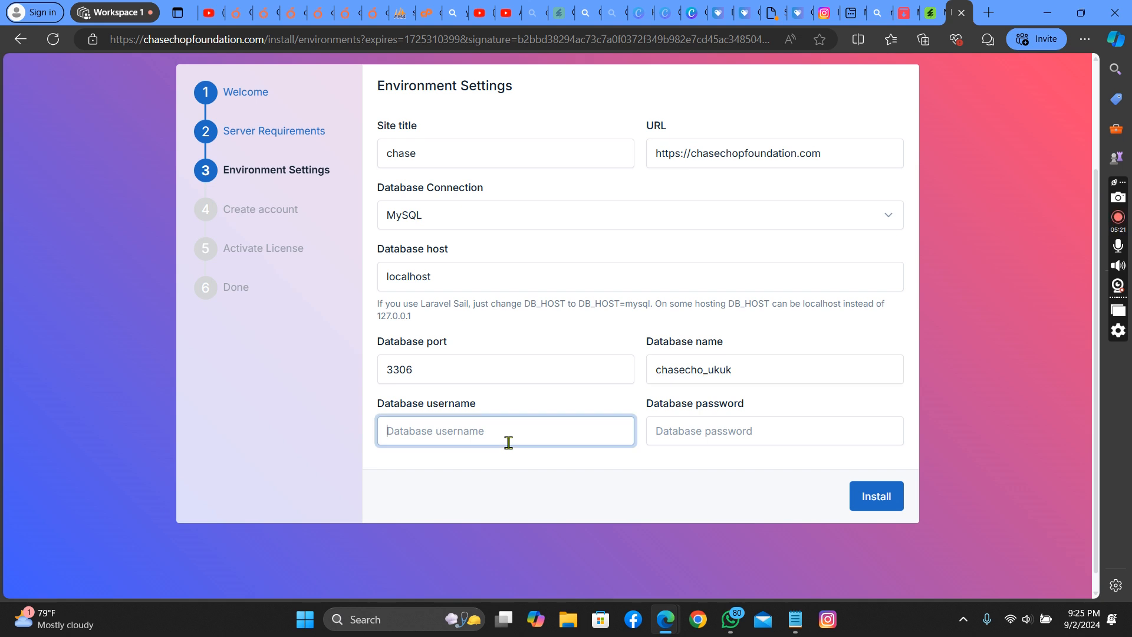
right_click(506, 430)
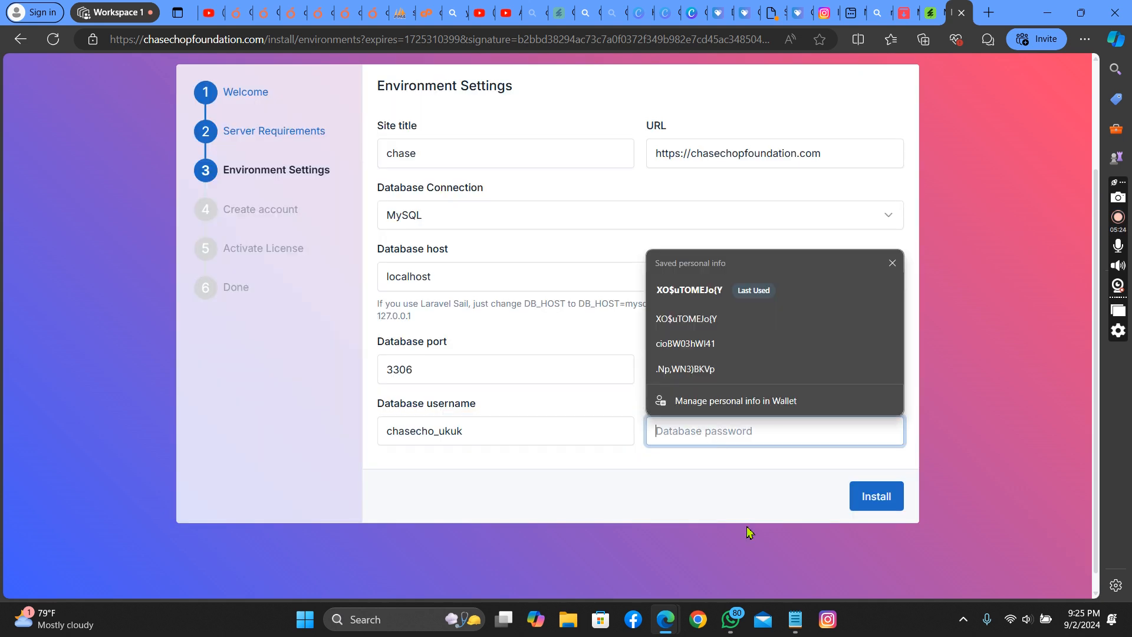
left_click(686, 318)
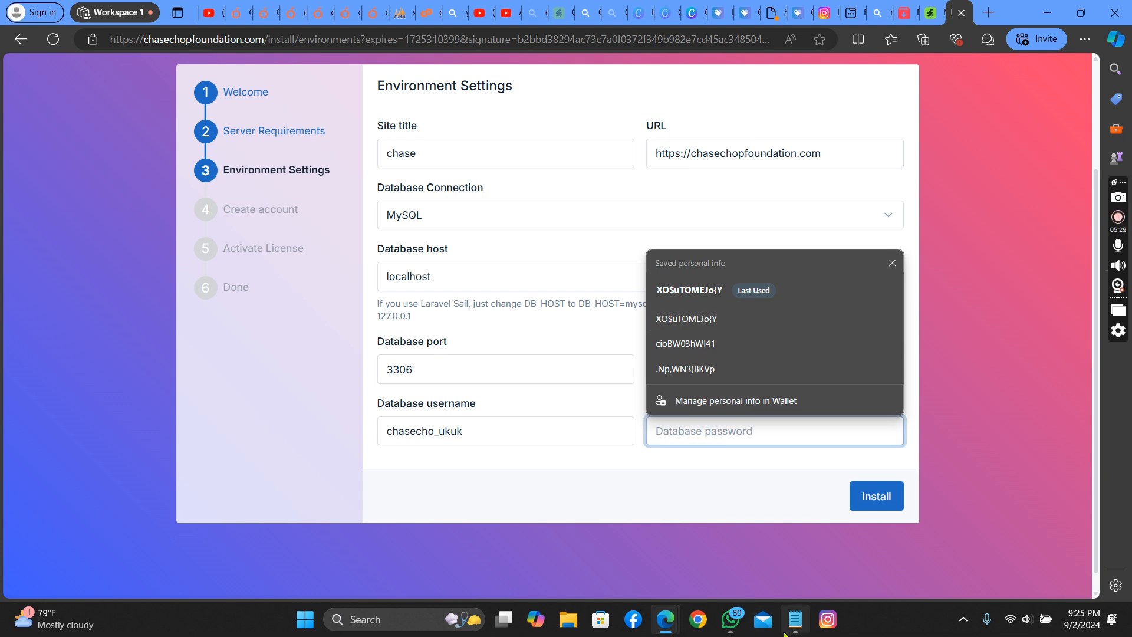
left_click(794, 619)
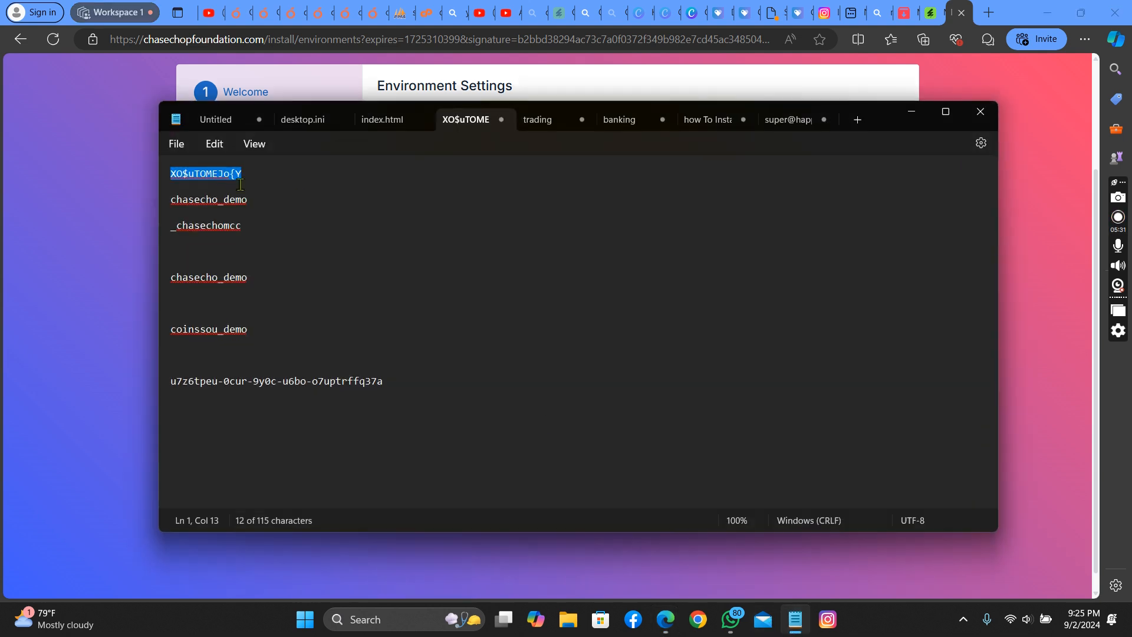
right_click(217, 184)
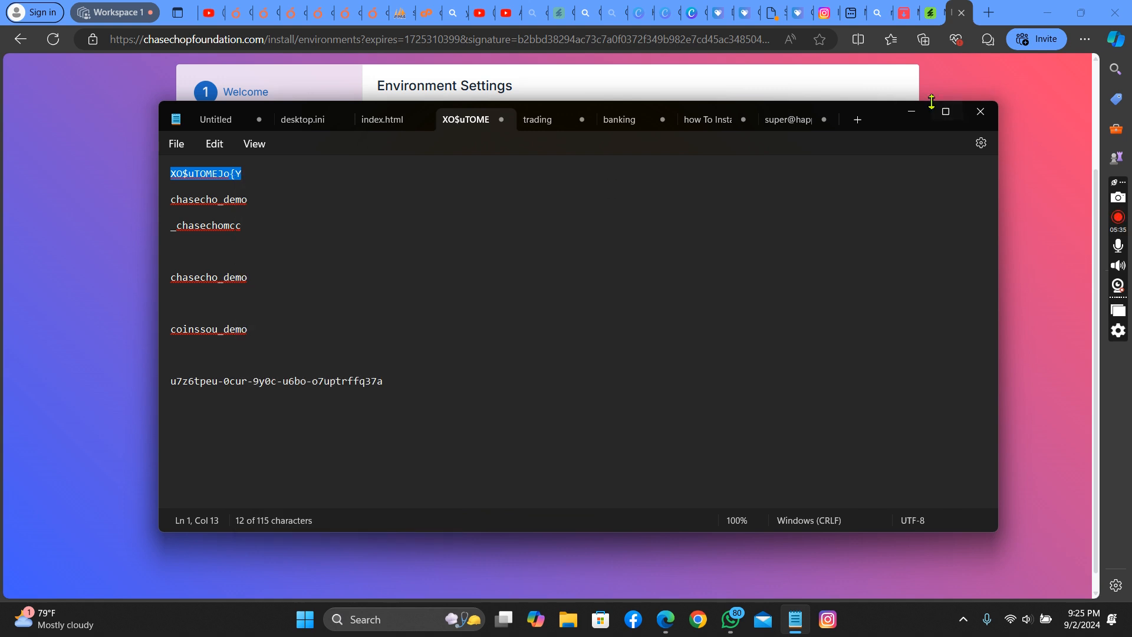
left_click(772, 432)
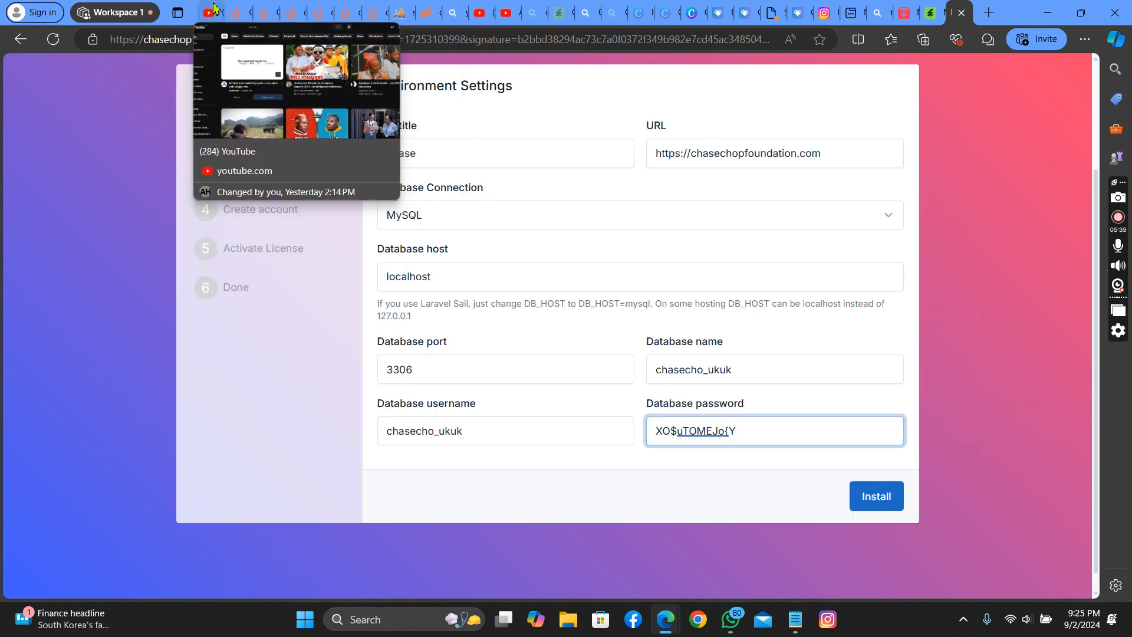
left_click(258, 13)
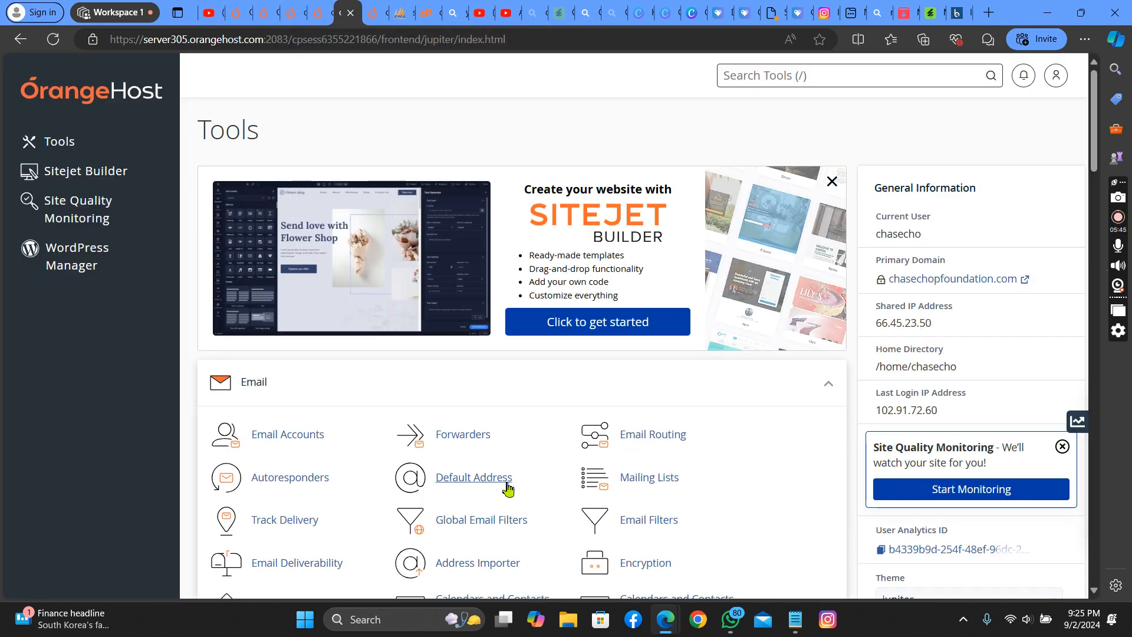
Enter public_html in File Manager and download database.sql to the computer.
scroll("down", 3)
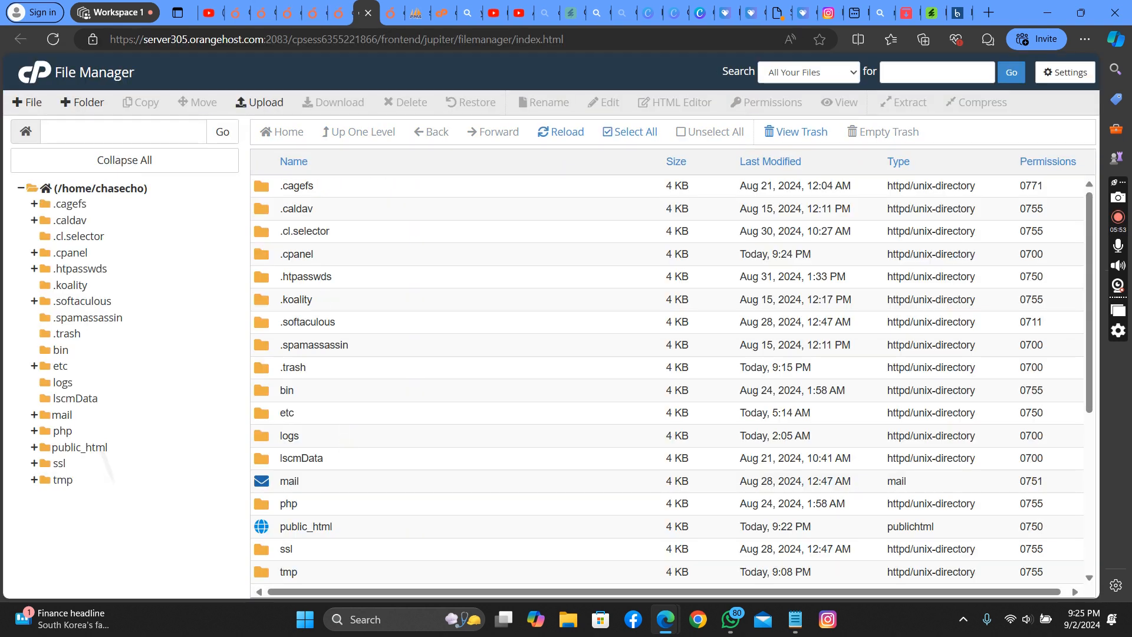
left_click(304, 526)
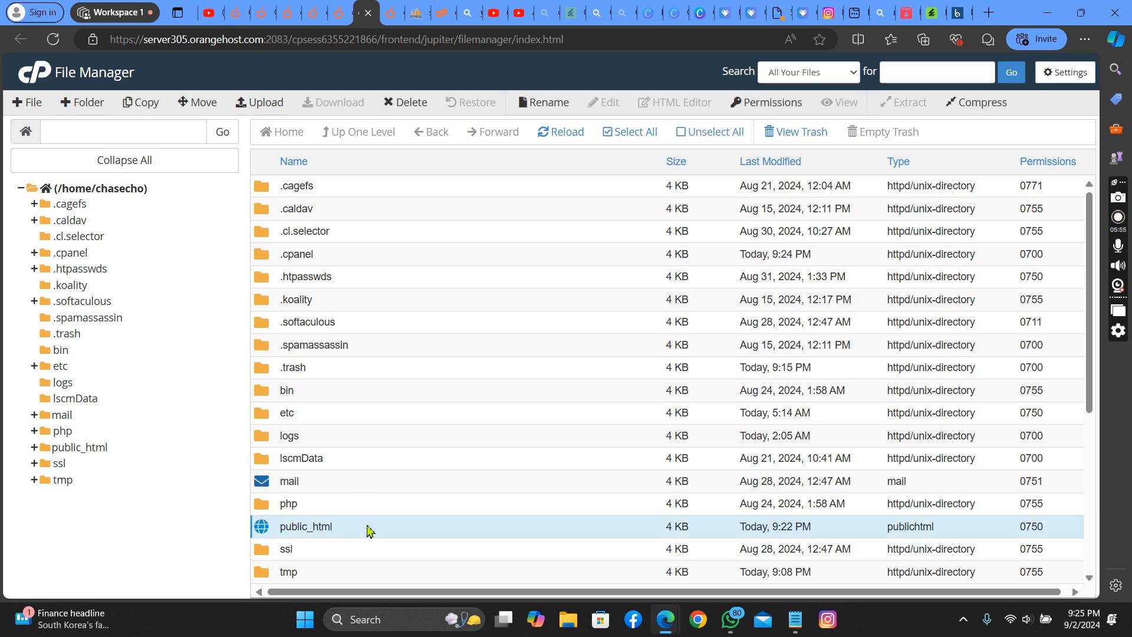
double_click(305, 525)
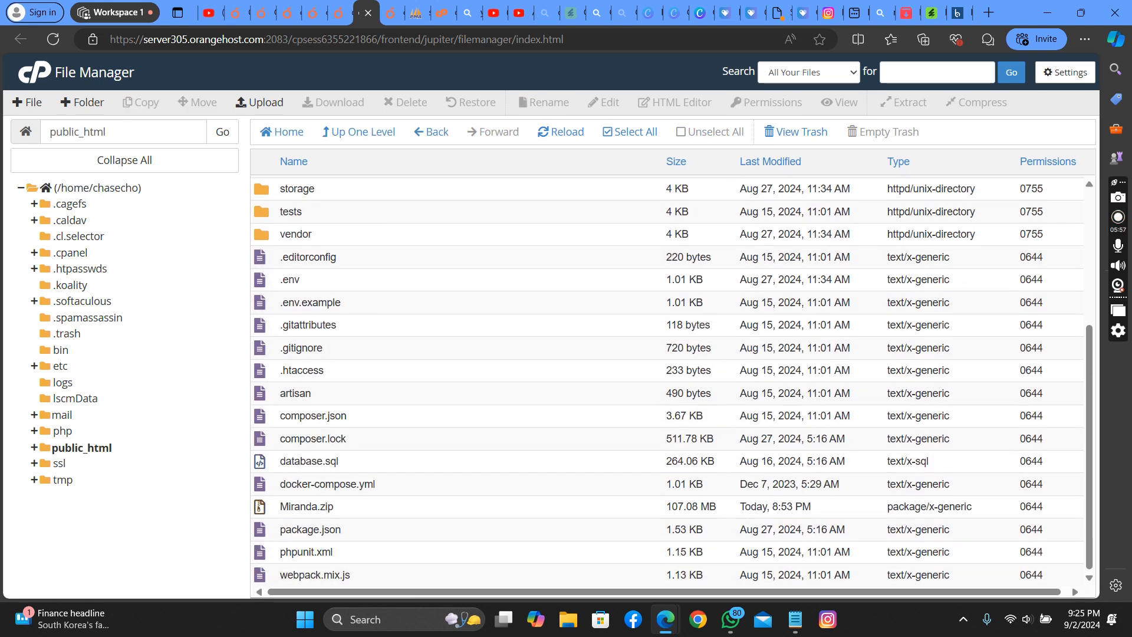
mouse_move(333, 340)
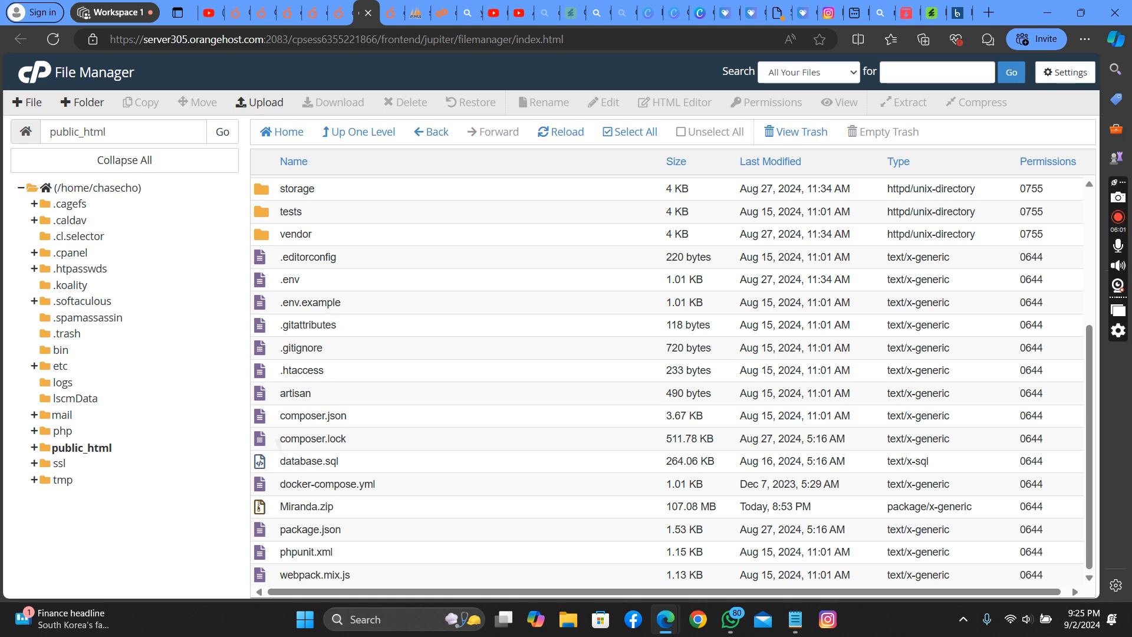
mouse_move(353, 304)
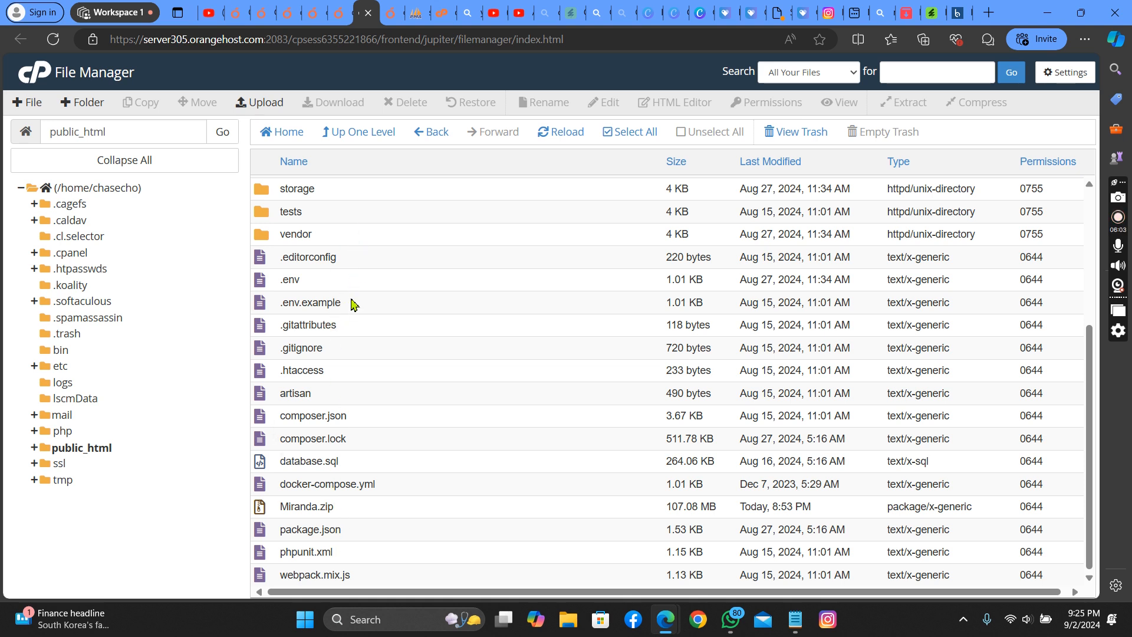
left_click(307, 461)
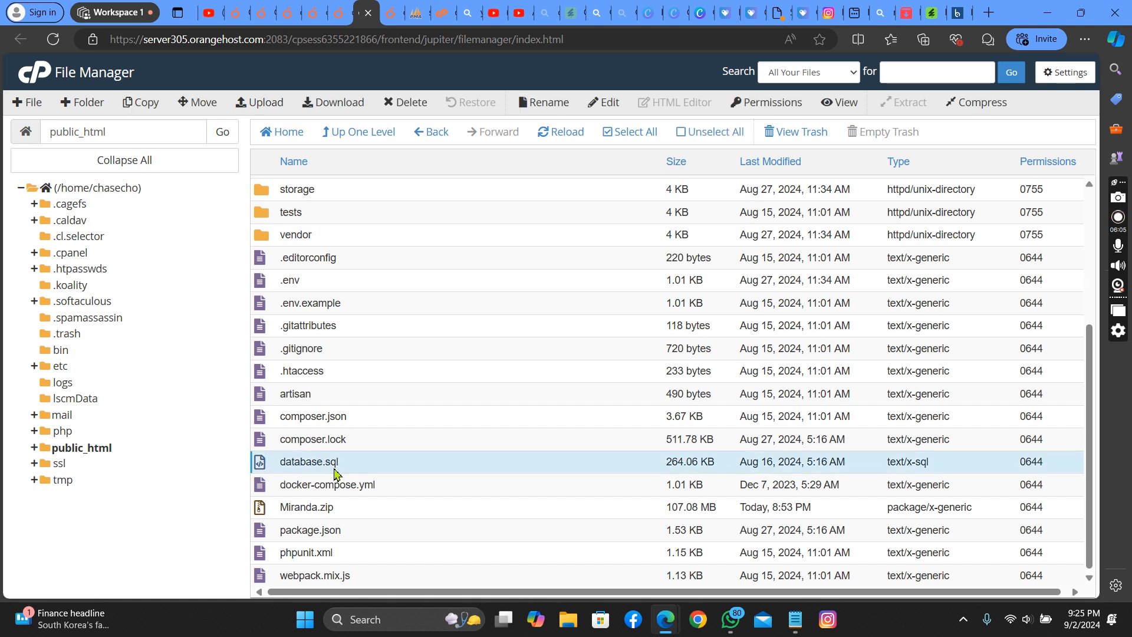
right_click(308, 461)
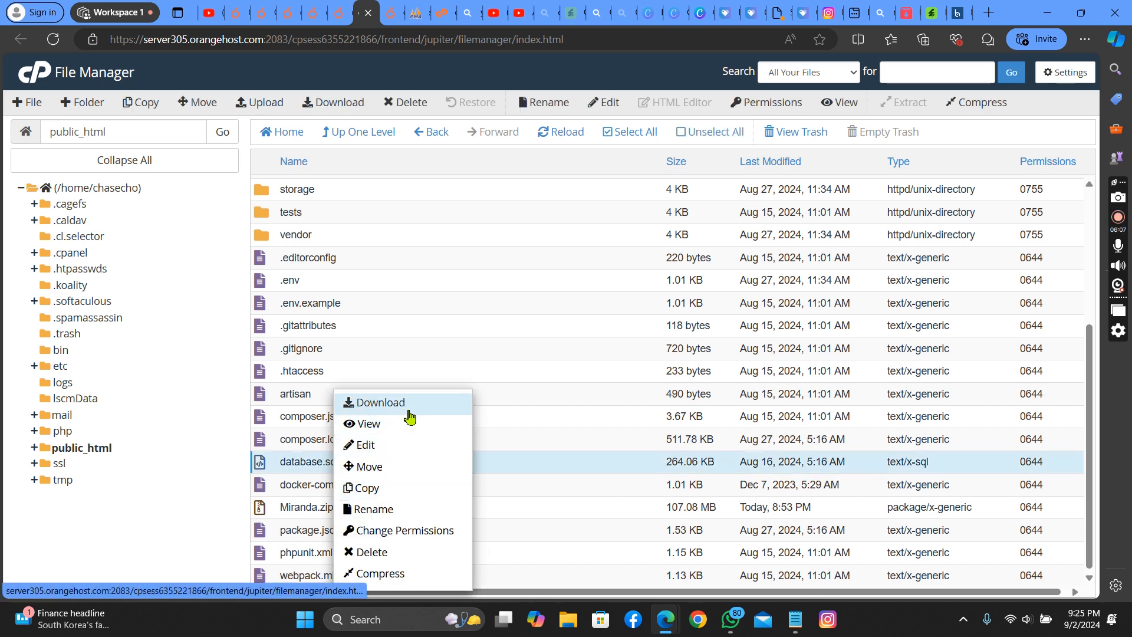
left_click(378, 402)
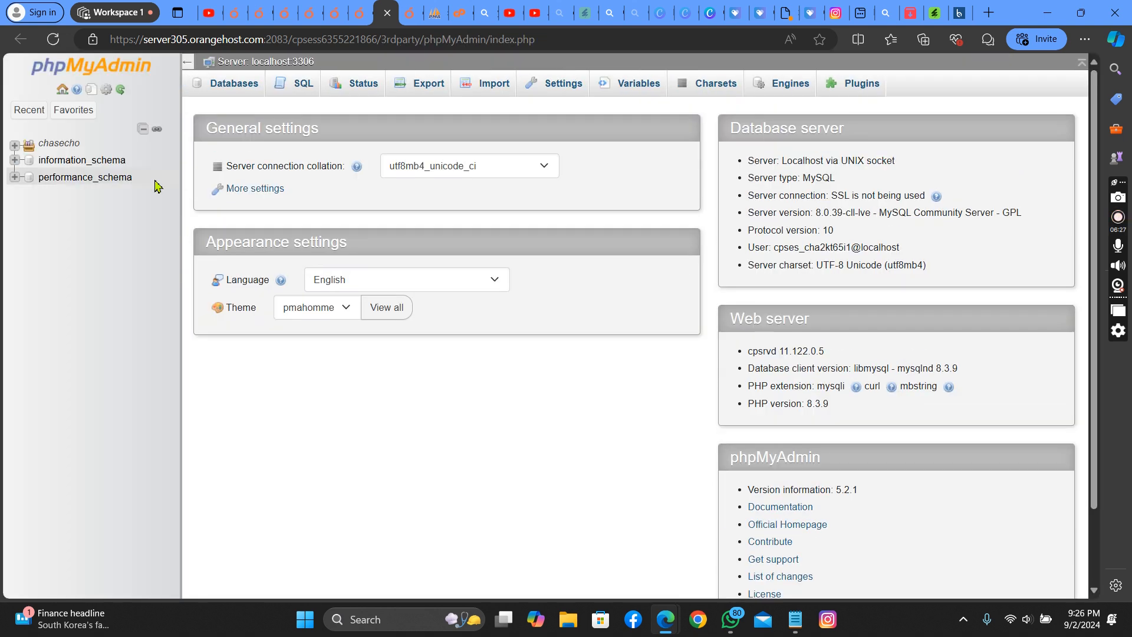
Select the chasecho_ukuk database in phpMyAdmin and go to its Import page.
left_click(14, 145)
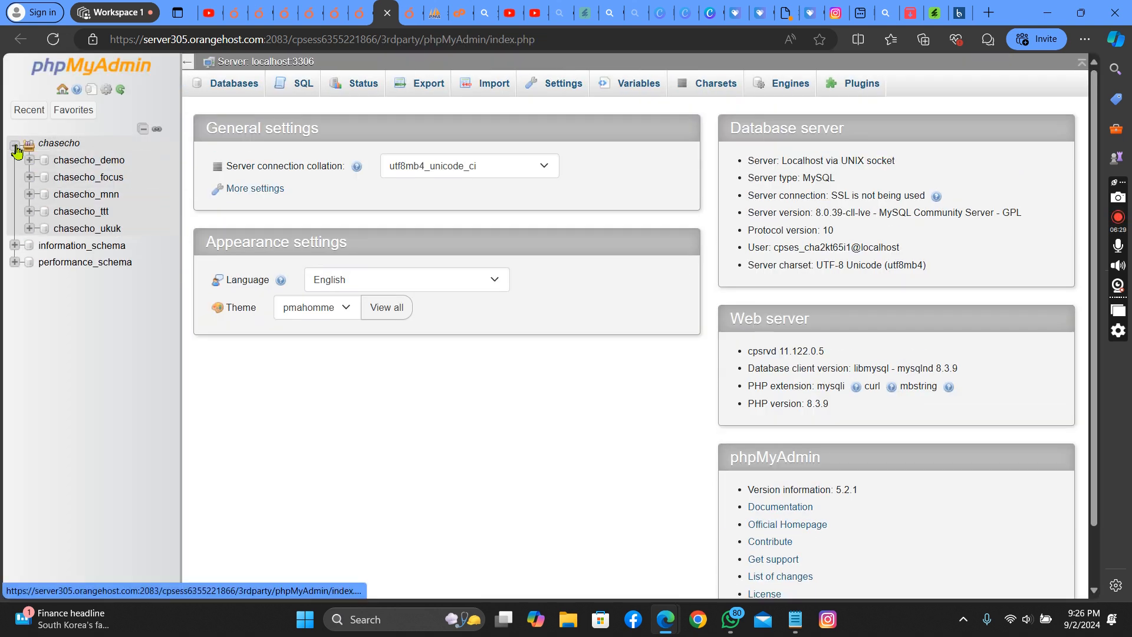
left_click(86, 227)
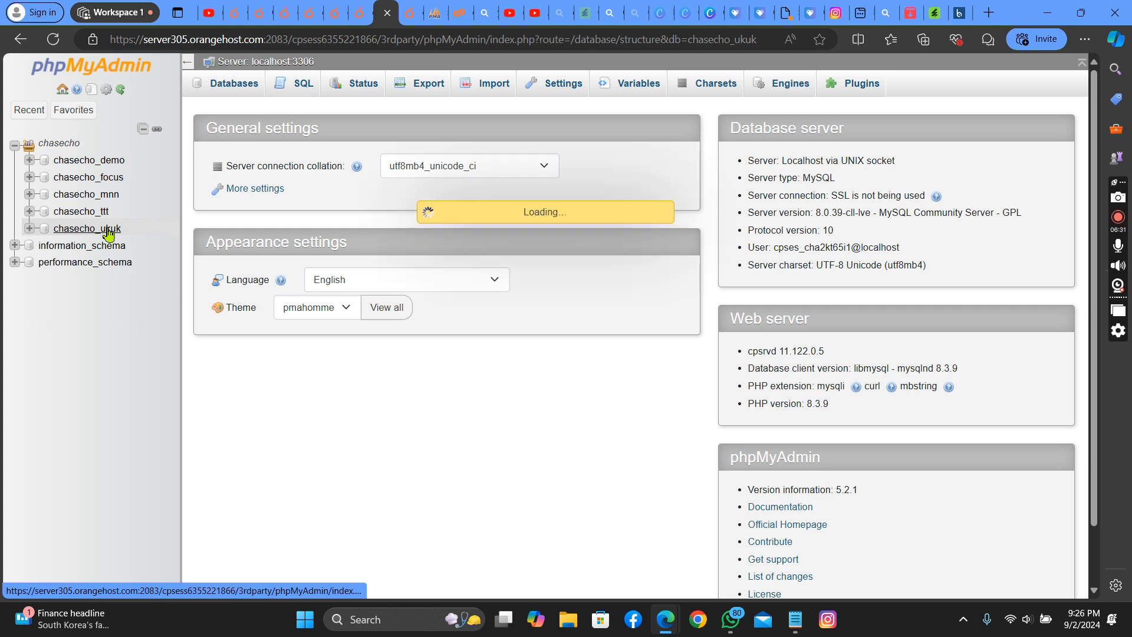
left_click(86, 228)
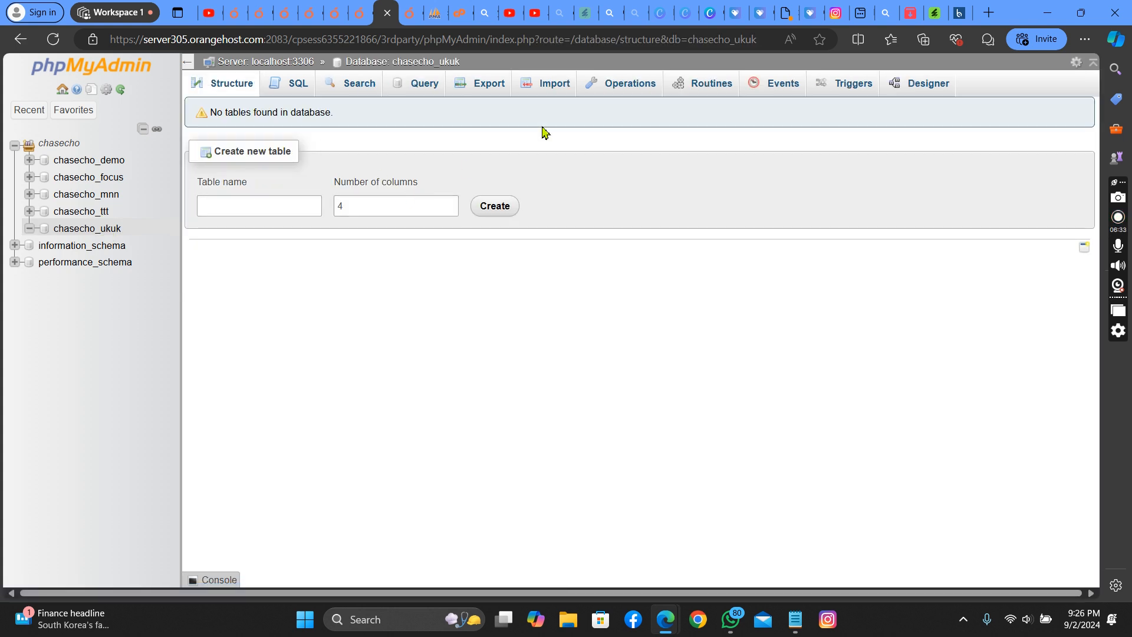
mouse_move(554, 82)
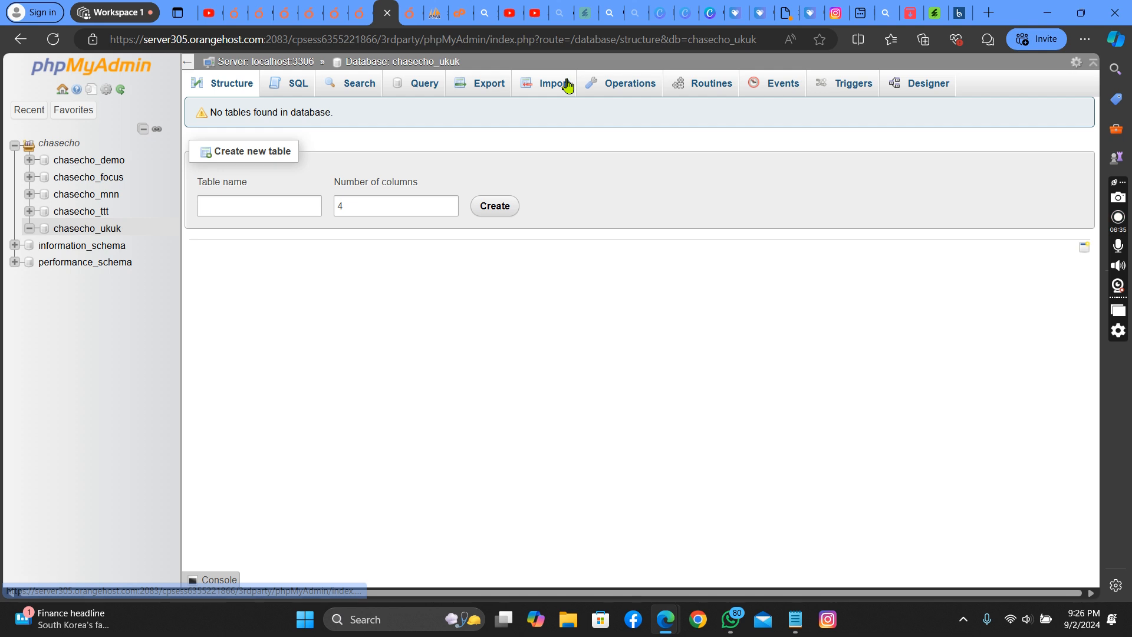
left_click(553, 83)
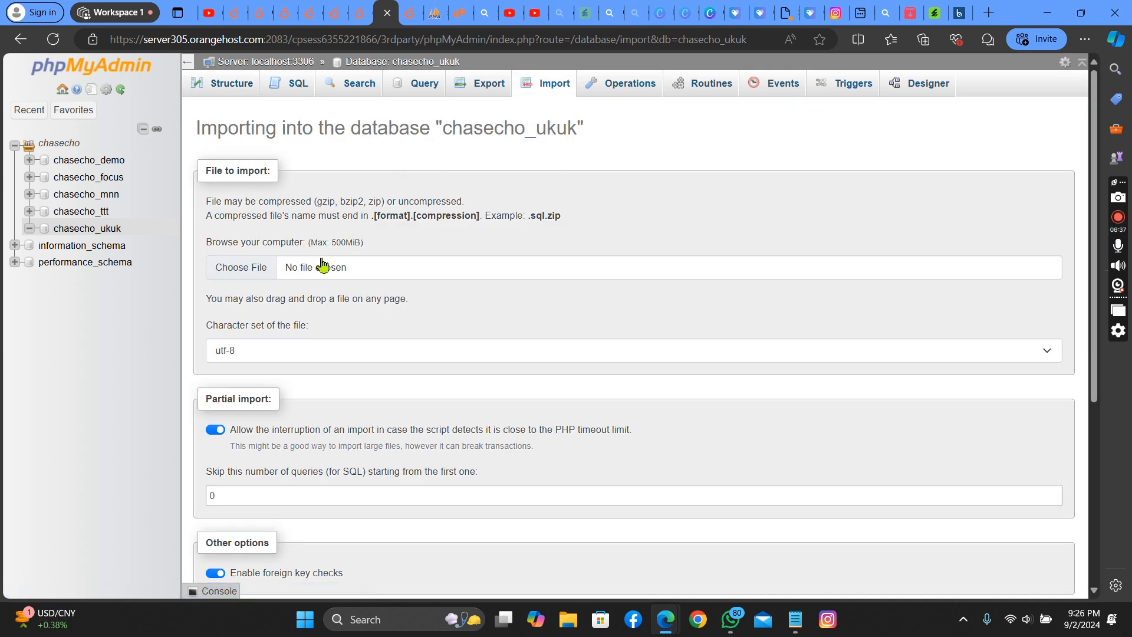
Choose the downloaded database (3).sql file and run the import into chasecho_ukuk.
left_click(240, 268)
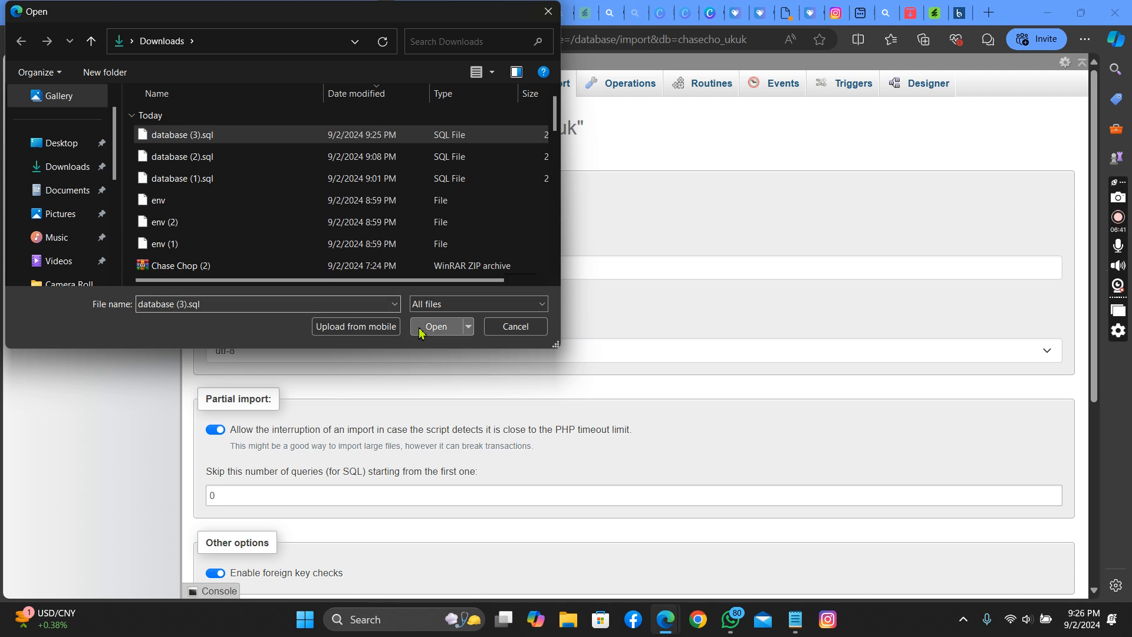
left_click(435, 327)
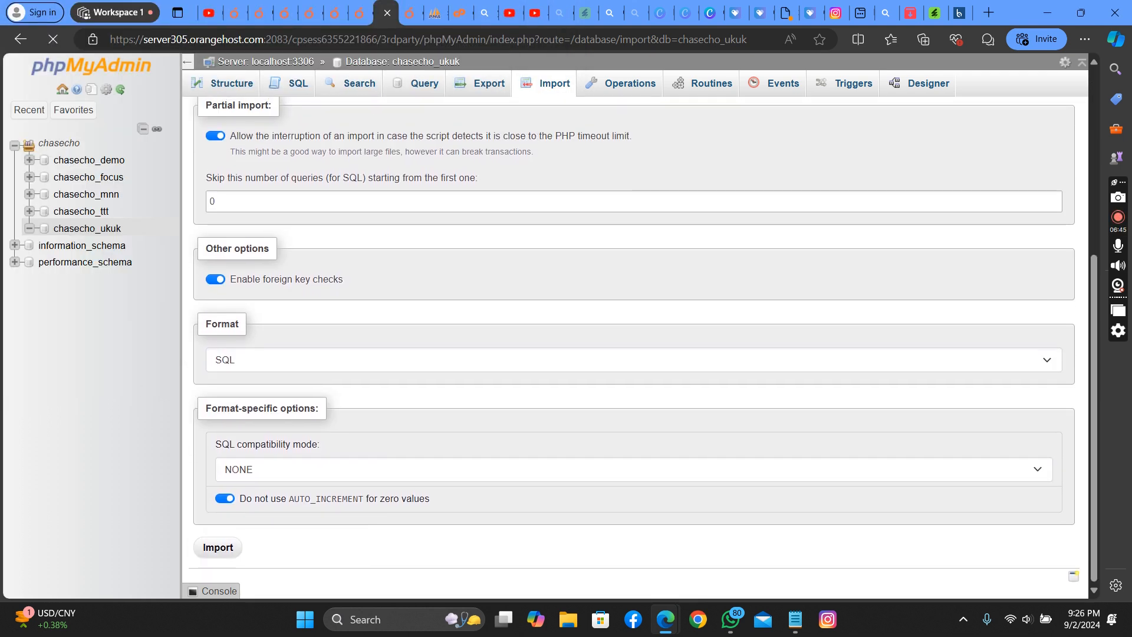
mouse_move(438, 442)
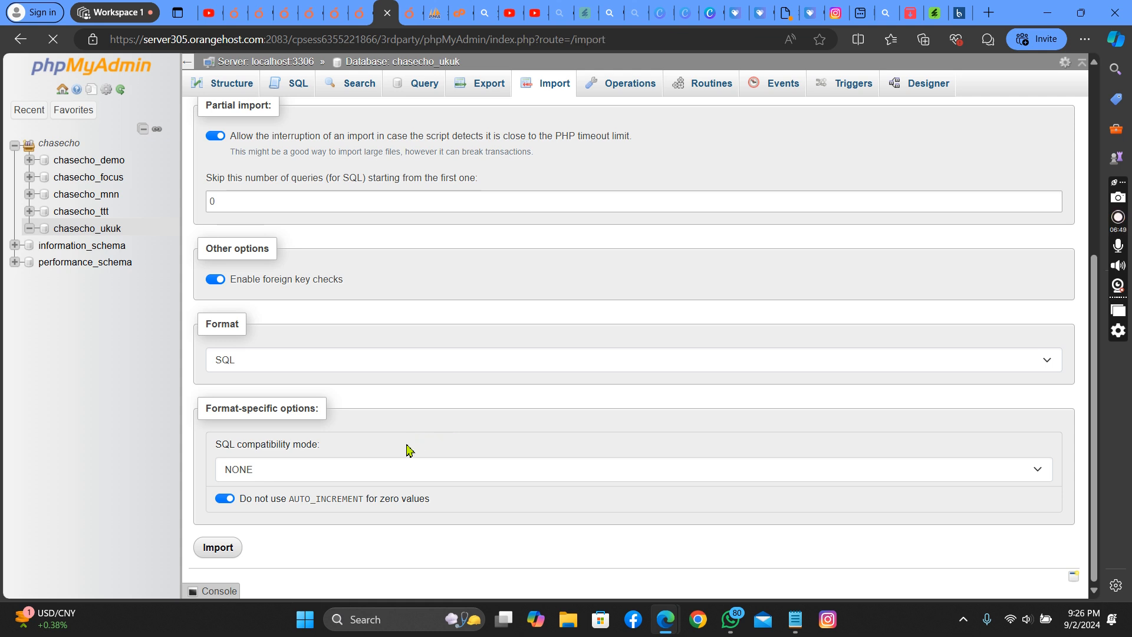
left_click(217, 545)
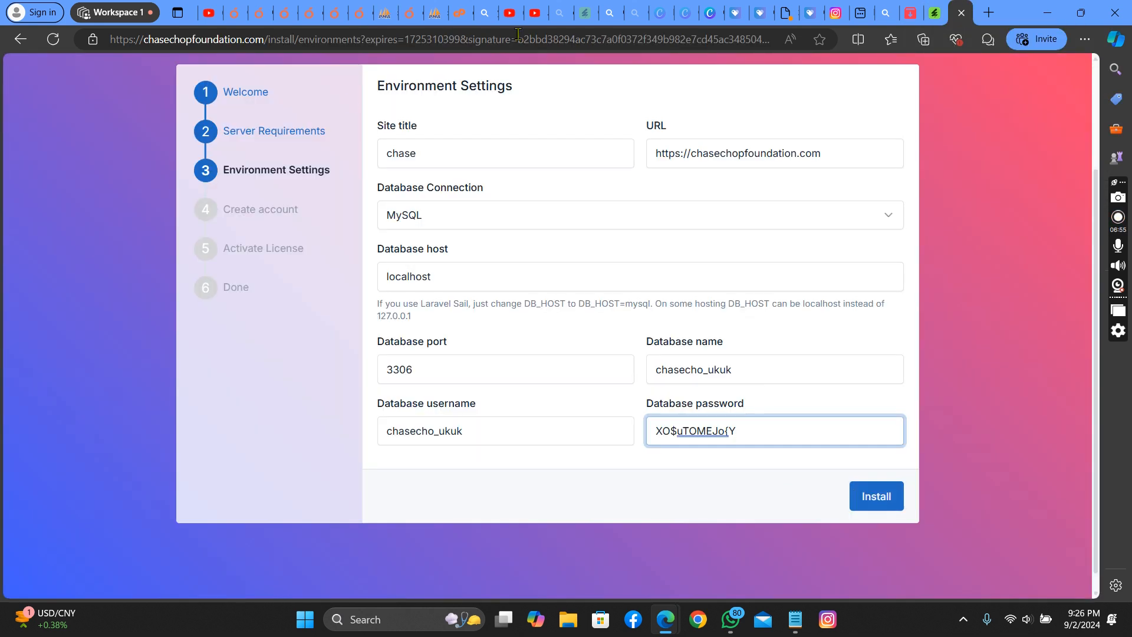
Set the site title to chasechop and install with the chasecho_ukuk database settings.
left_click(506, 153)
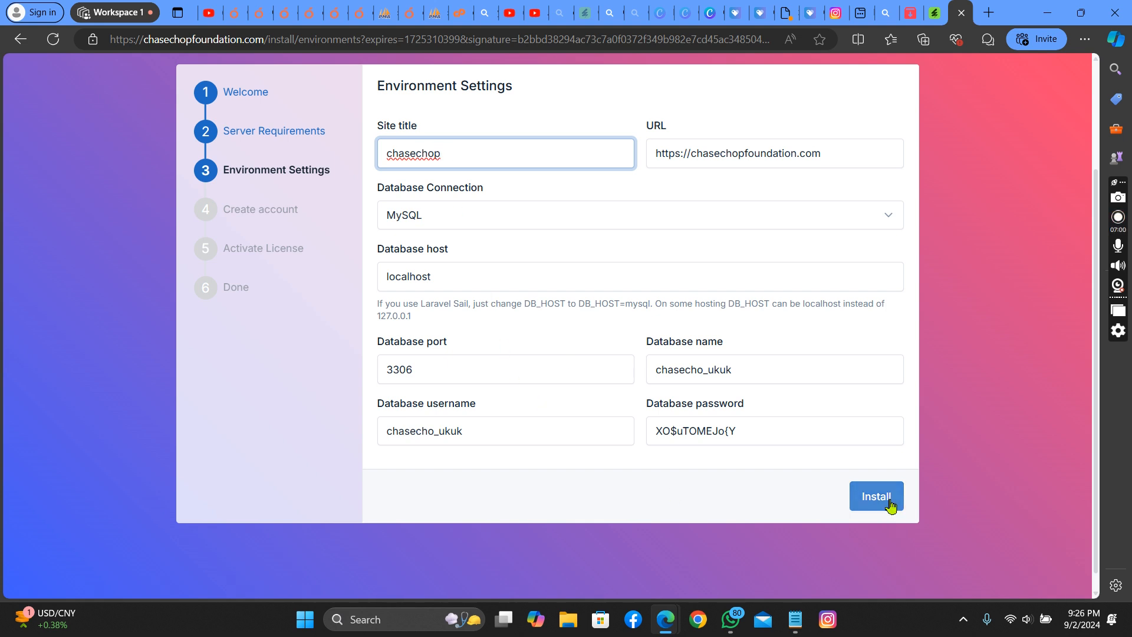
left_click(875, 496)
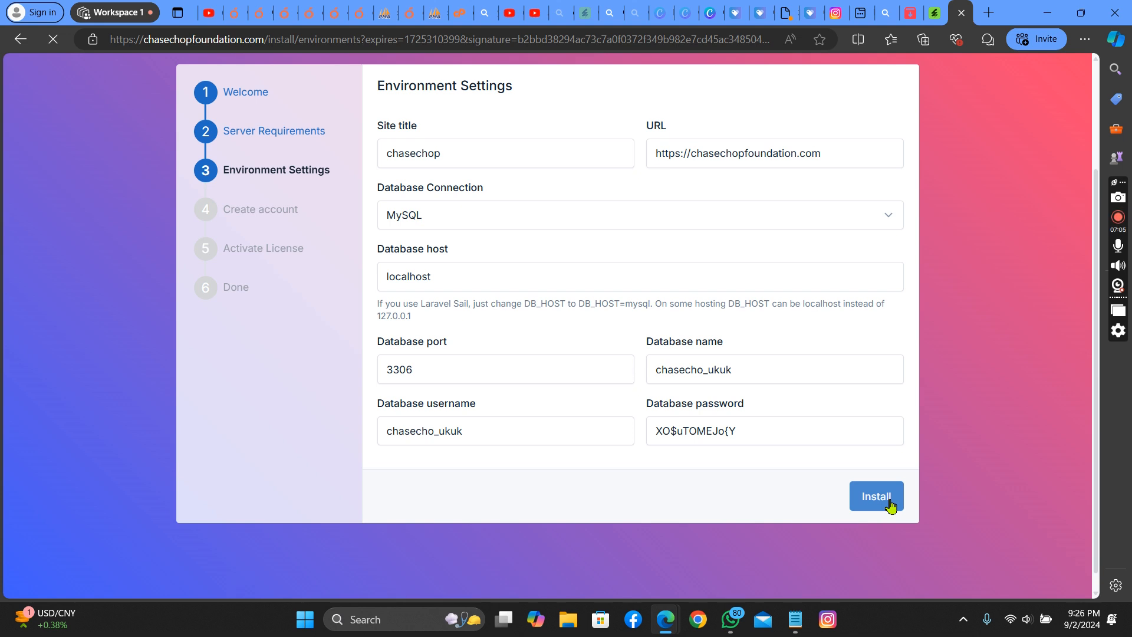
mouse_move(860, 506)
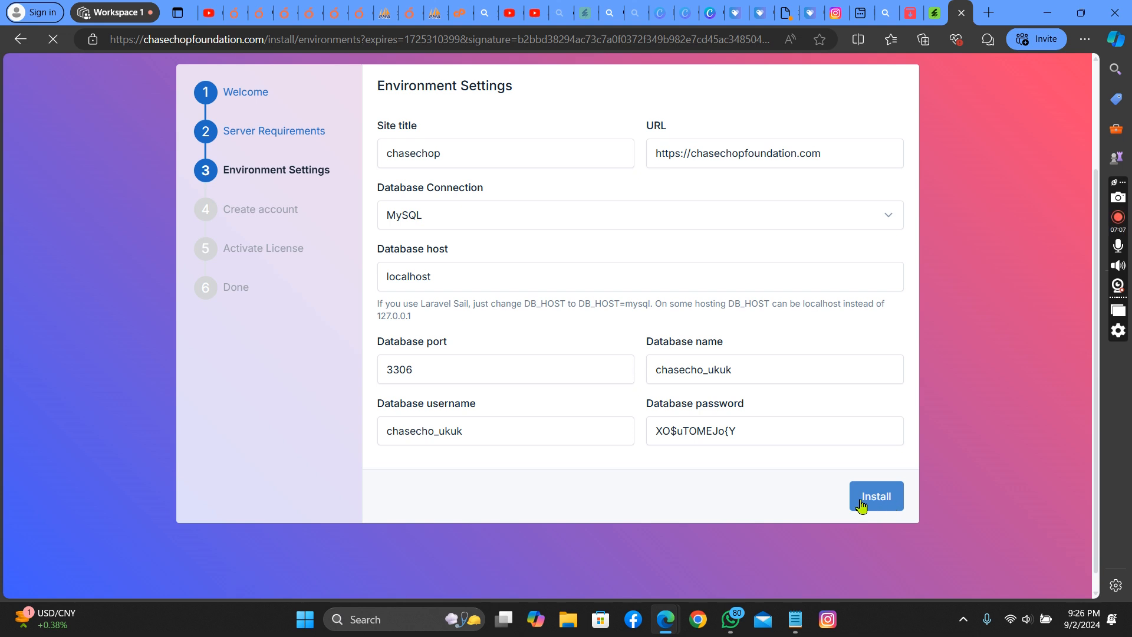
left_click(874, 497)
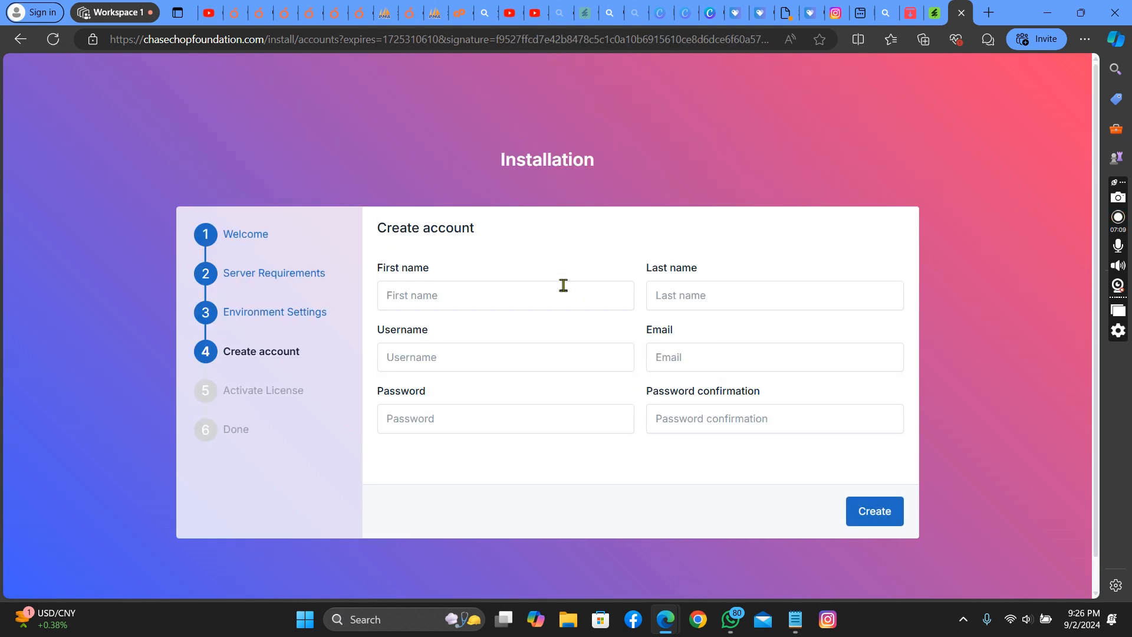
Fill the admin's first name, last name, username, email, password and confirmation, and create the account.
left_click(505, 294)
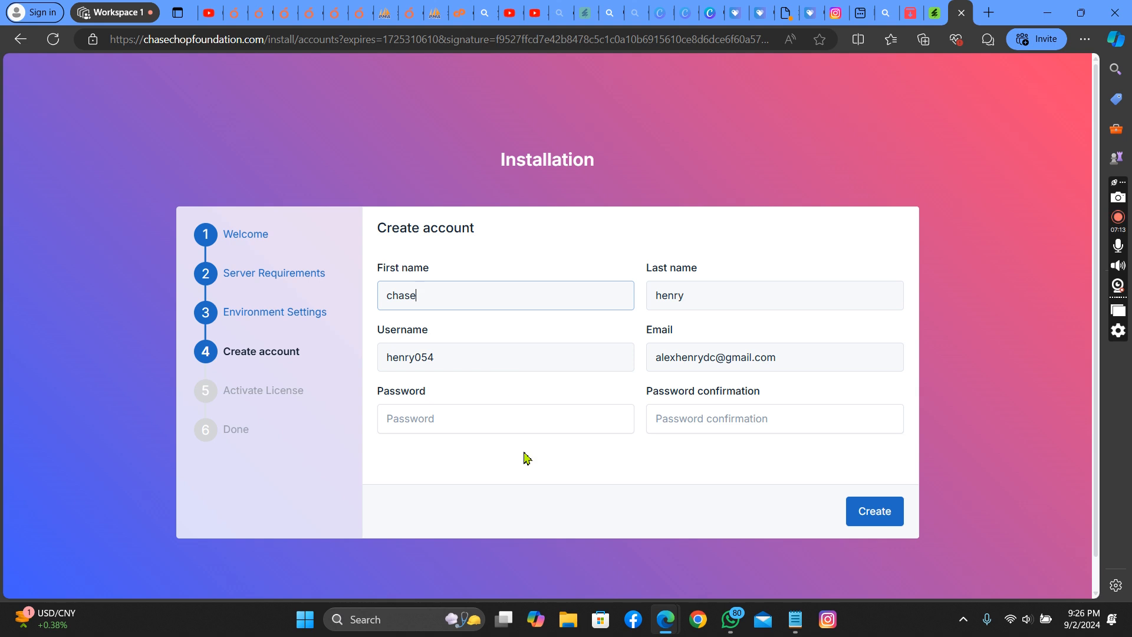
left_click(504, 418)
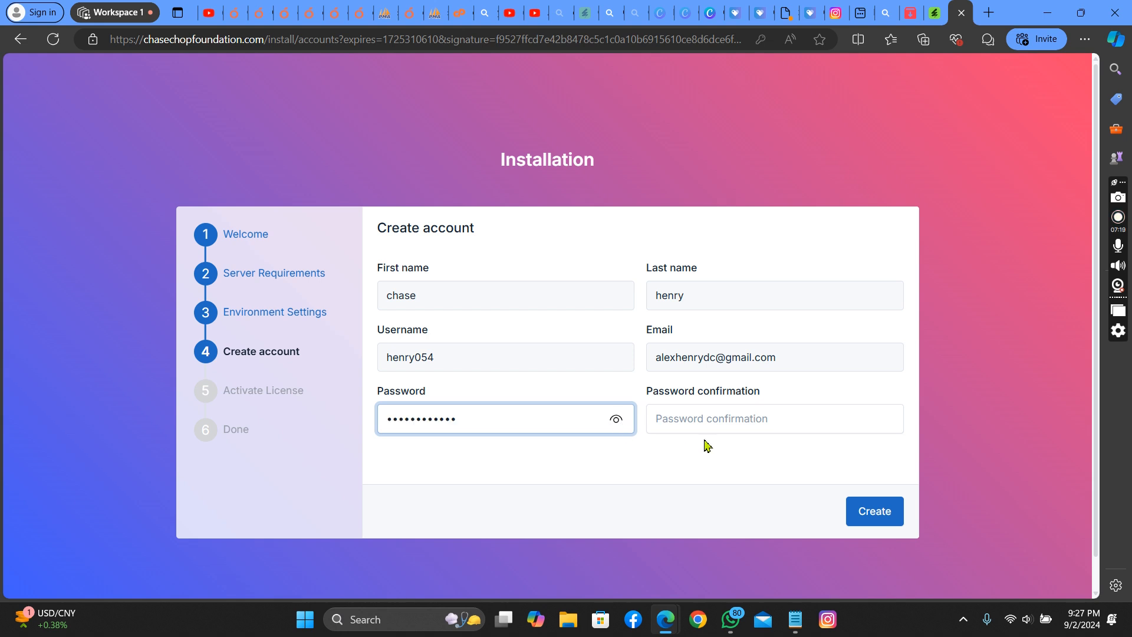
right_click(773, 417)
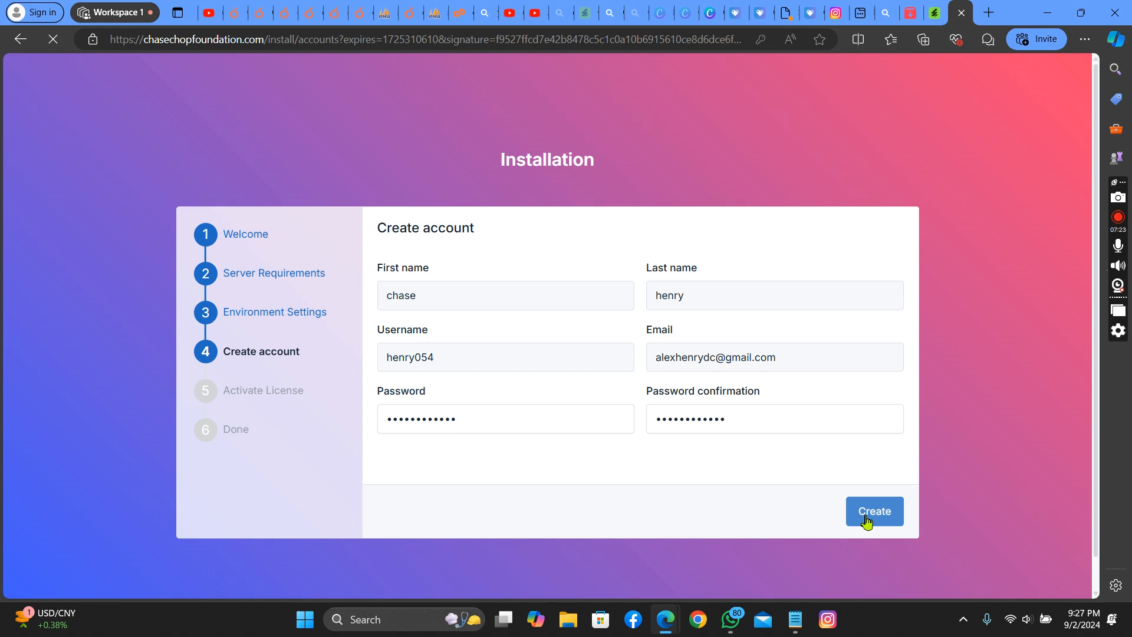
left_click(873, 511)
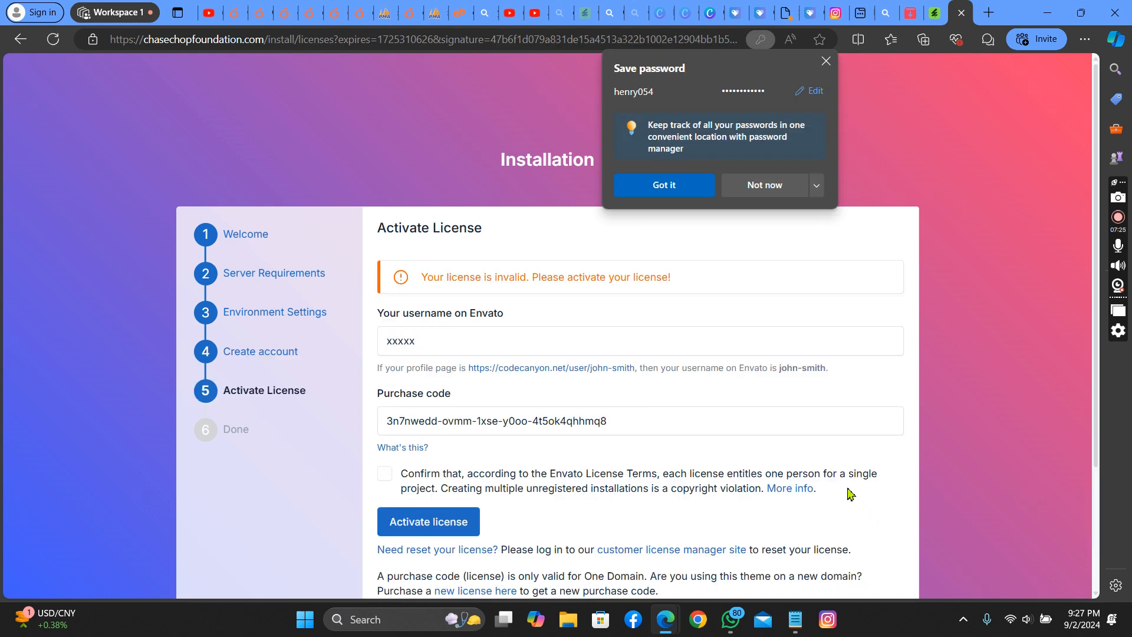
Agree to the Envato license terms and activate the license with the purchase code, finishing installation.
scroll("down", 3)
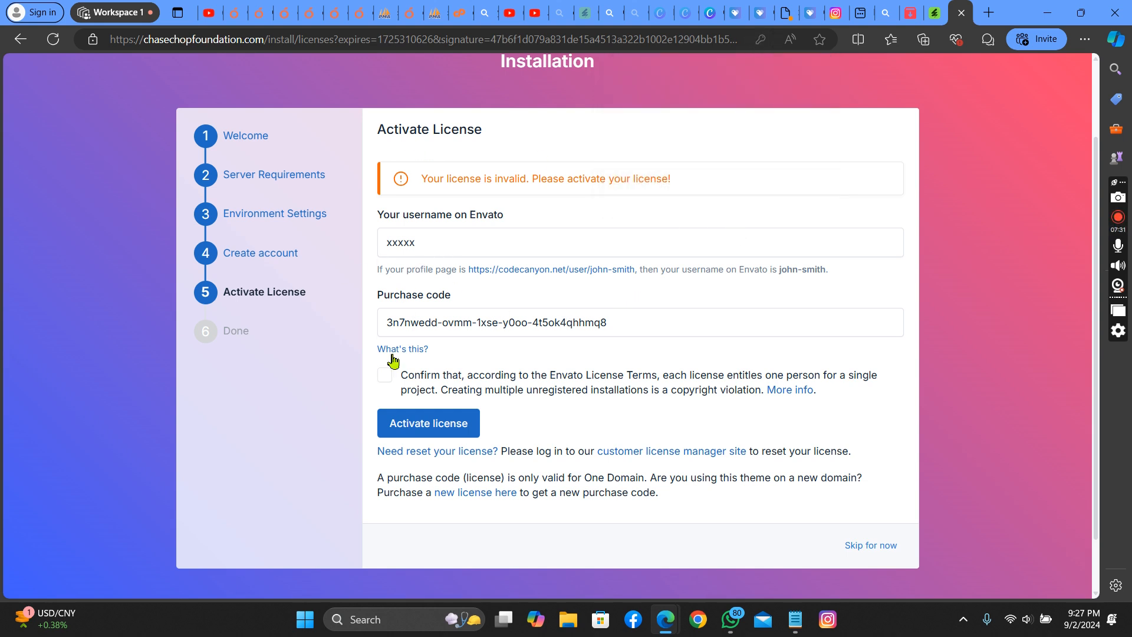
left_click(384, 375)
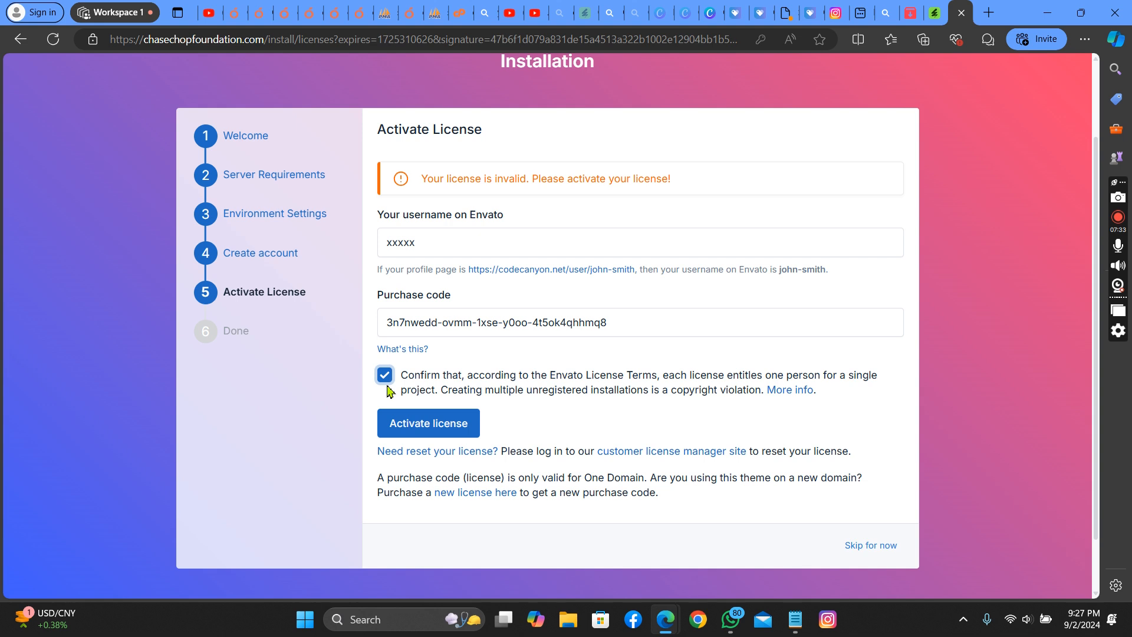
scroll("down", 3)
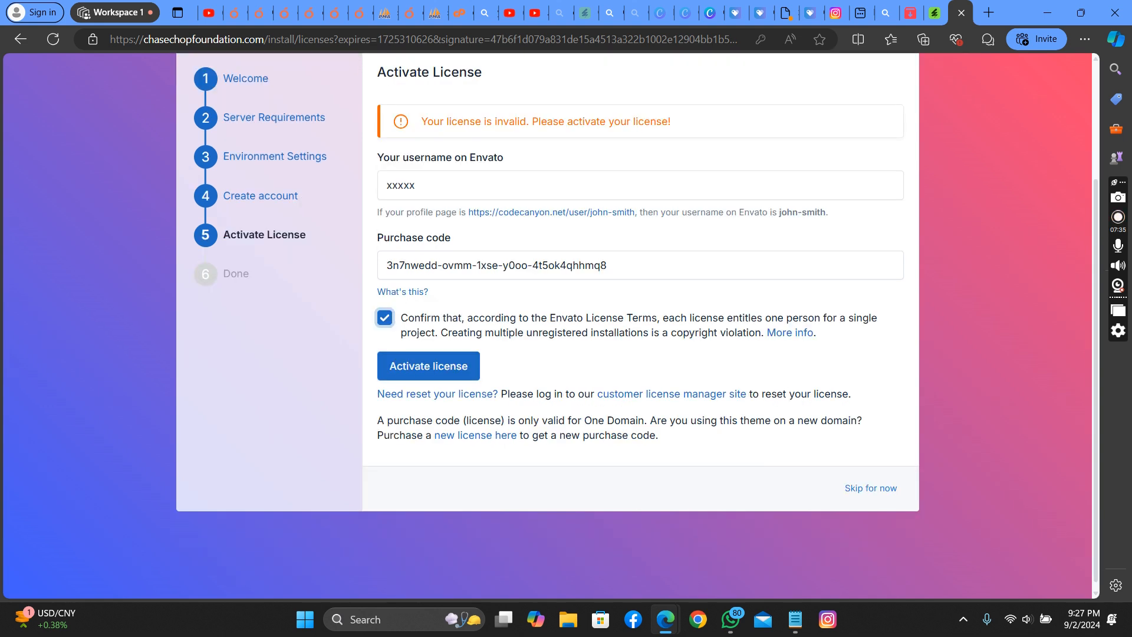
mouse_move(427, 365)
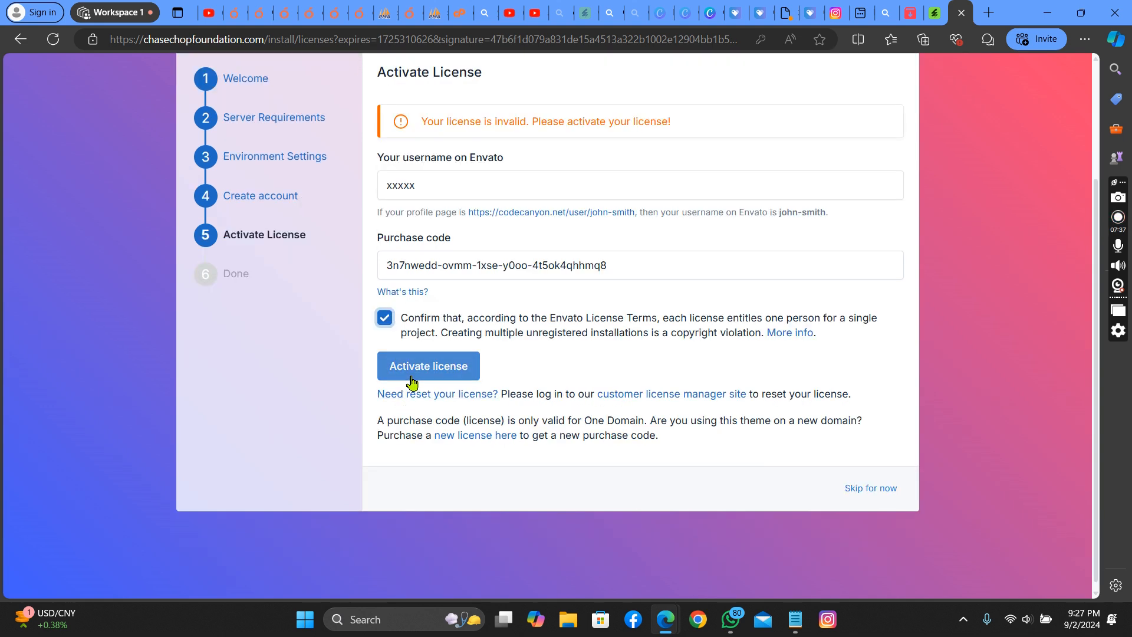
left_click(426, 366)
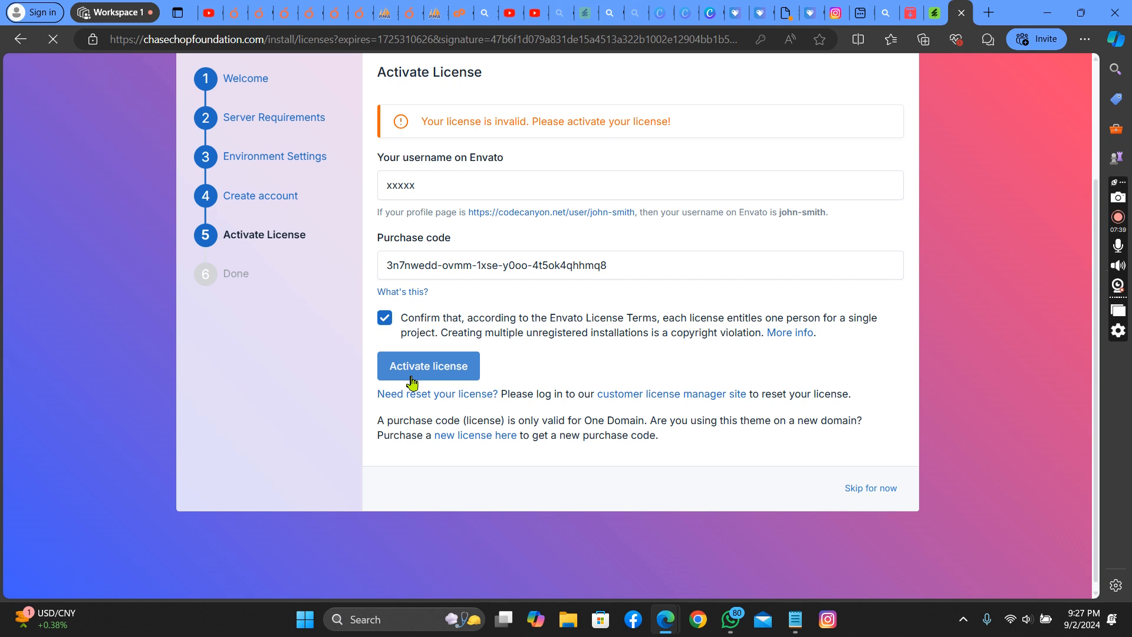
left_click(427, 365)
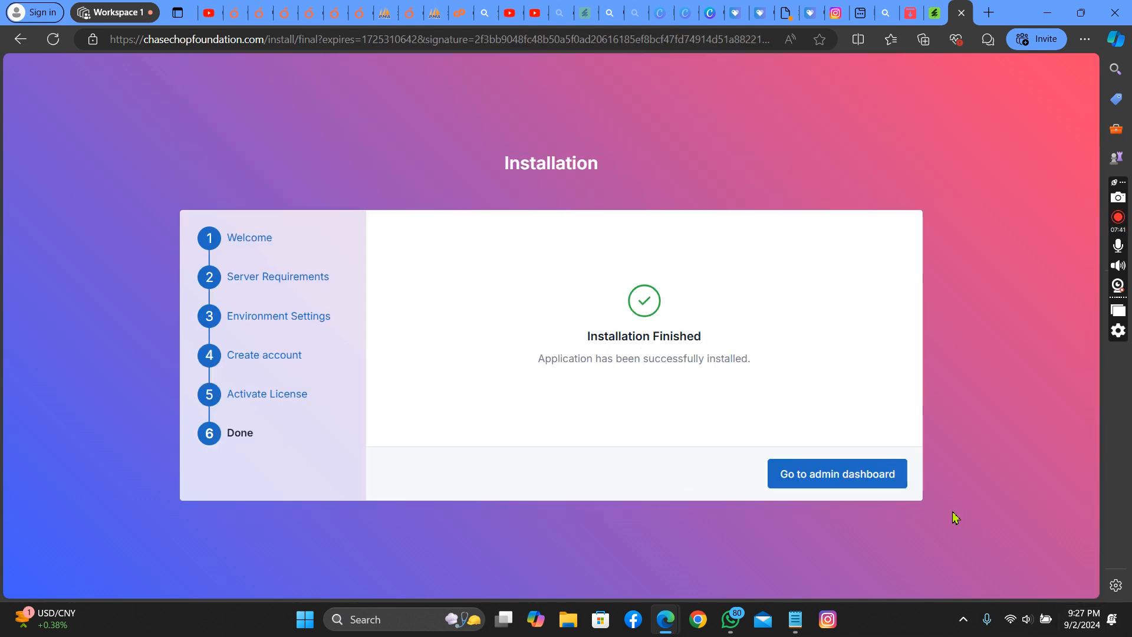
Go to the Hotel Miranda admin dashboard and close its Welcome popup.
left_click(836, 474)
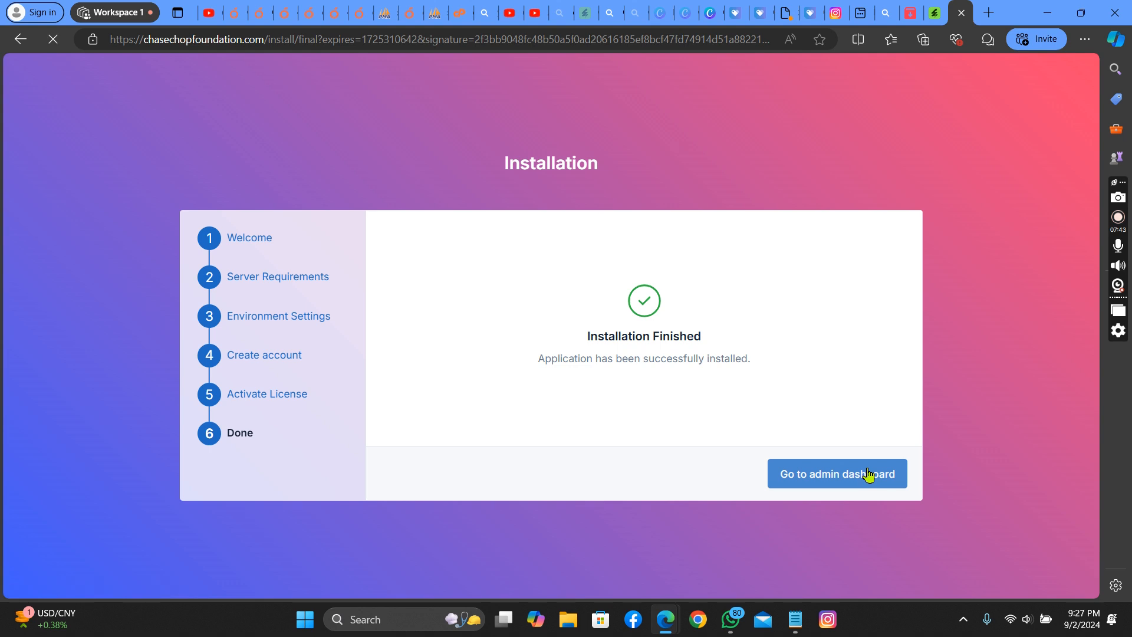
left_click(836, 474)
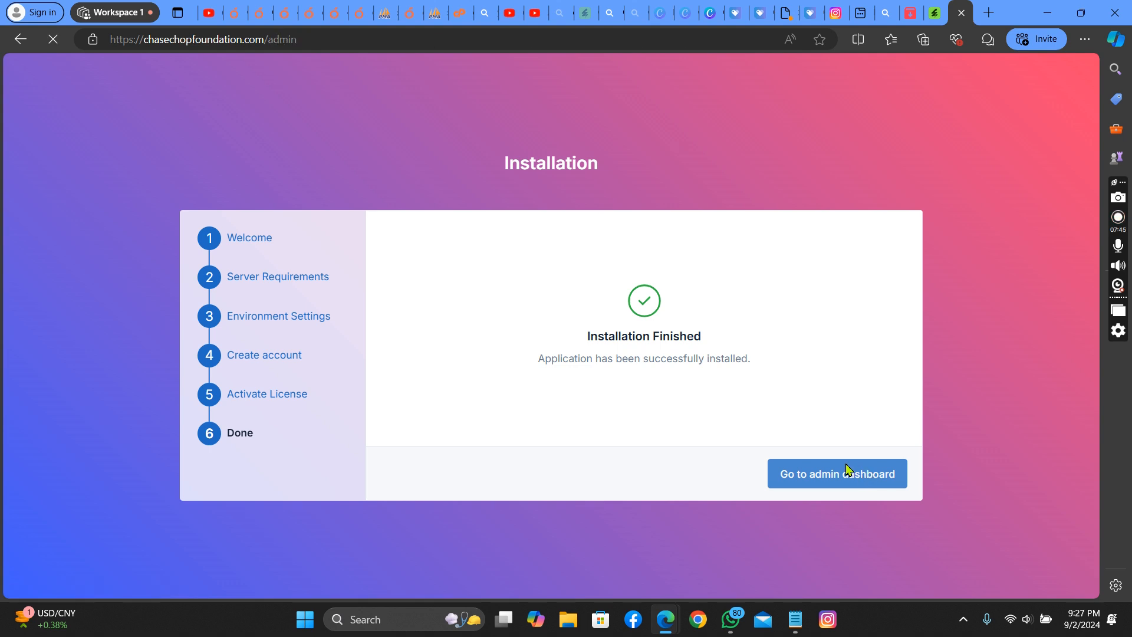
left_click(835, 474)
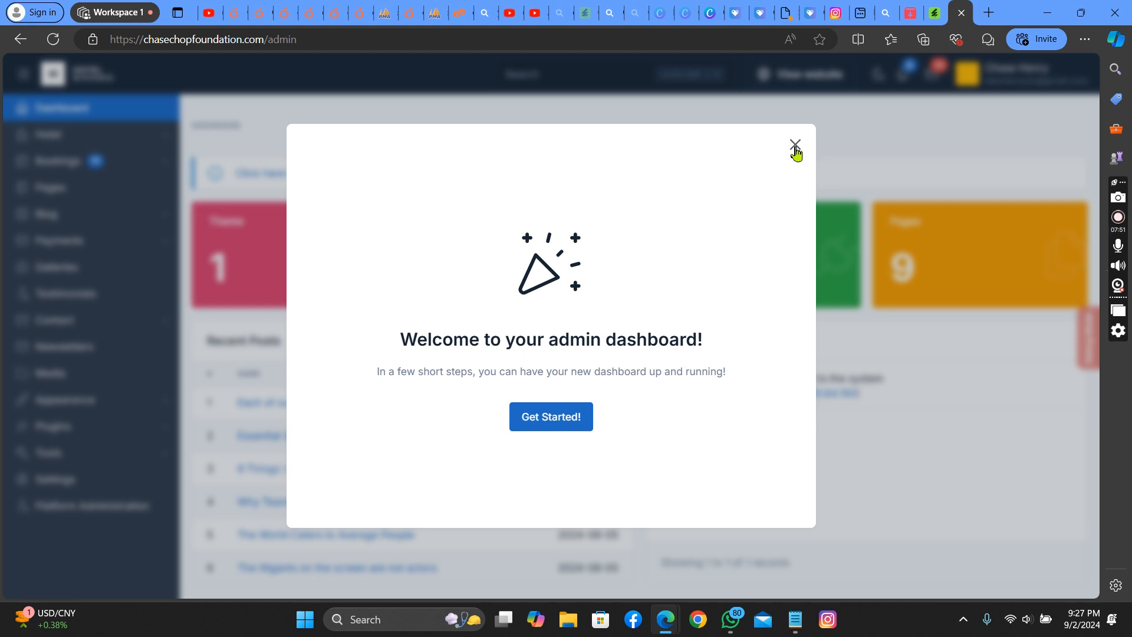
left_click(795, 144)
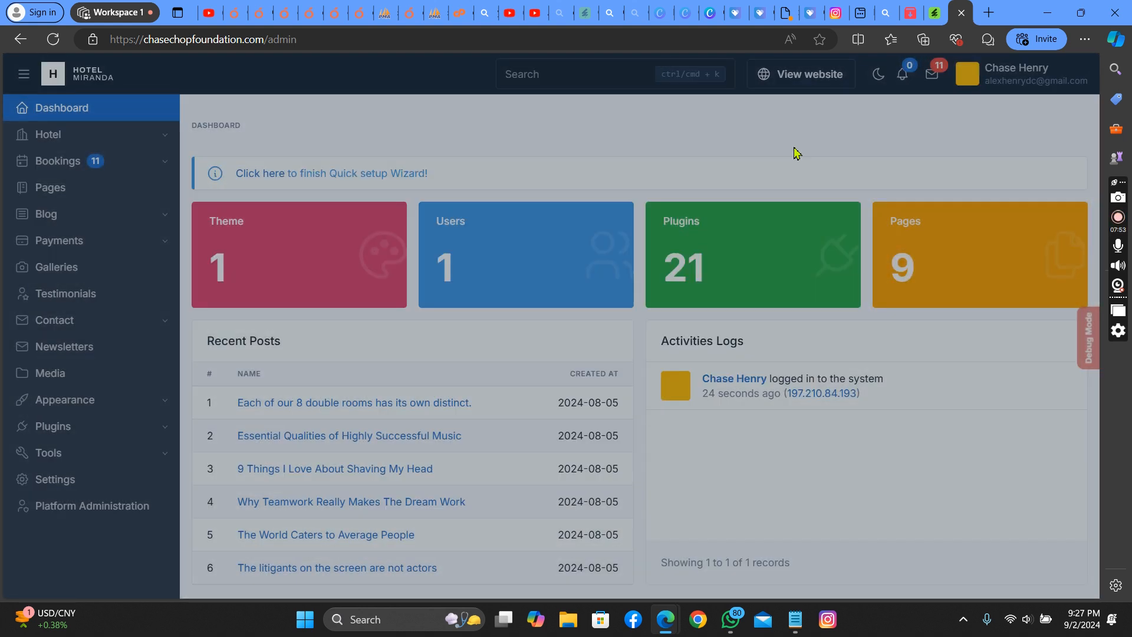
mouse_move(526, 378)
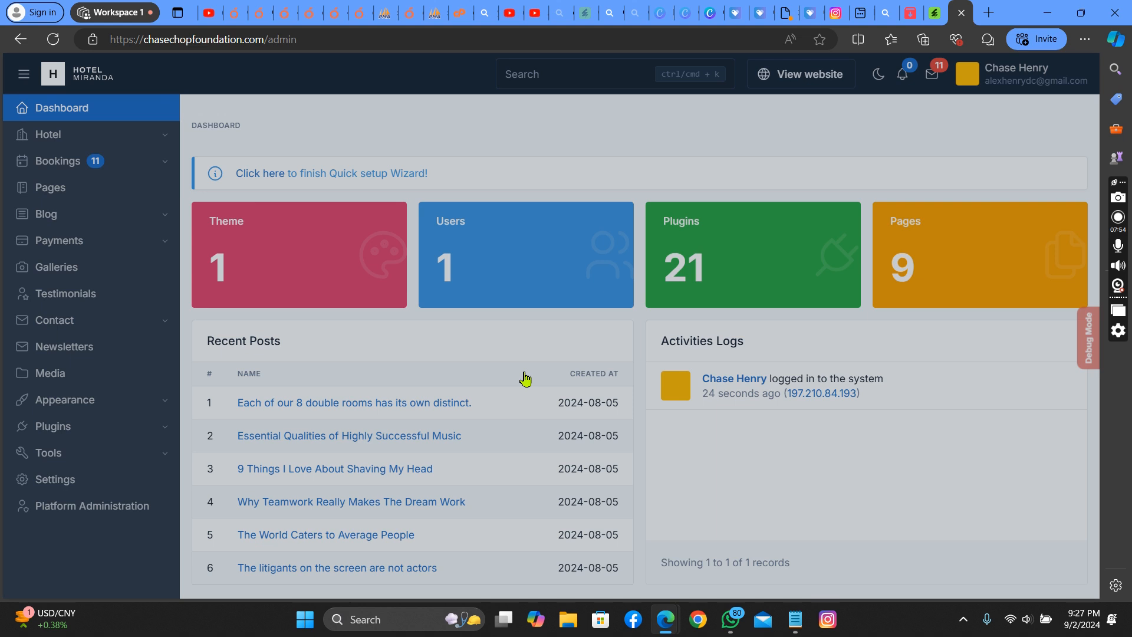